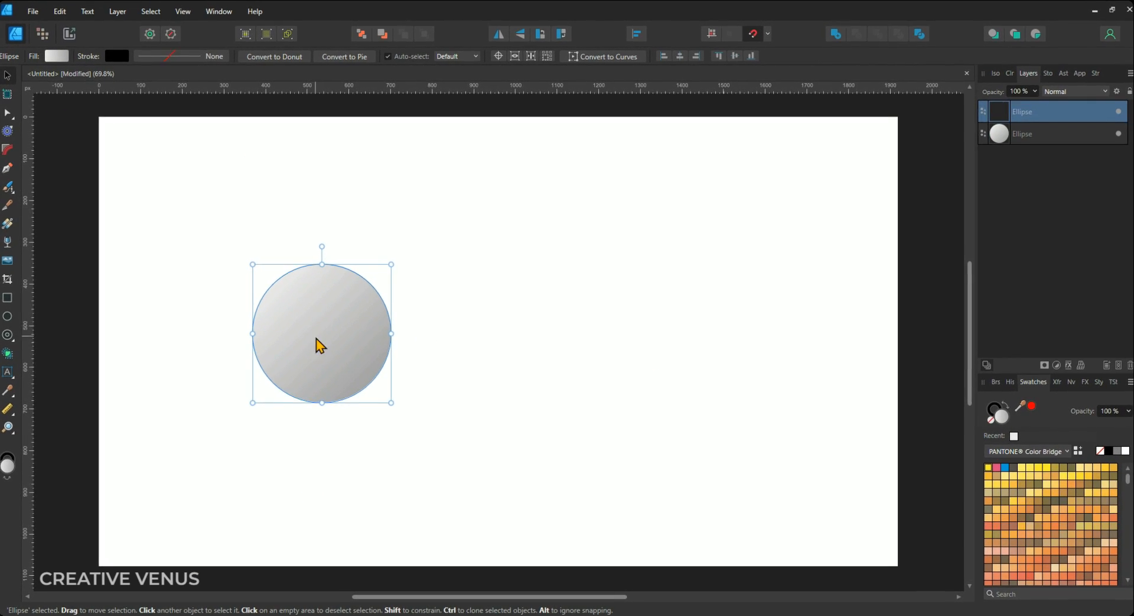
Step: Preview the finished reference infographic and deselect everything with the Move Tool
{"action": "left_click_drag", "start_coordinate": [320, 331], "coordinate": [414, 262]}
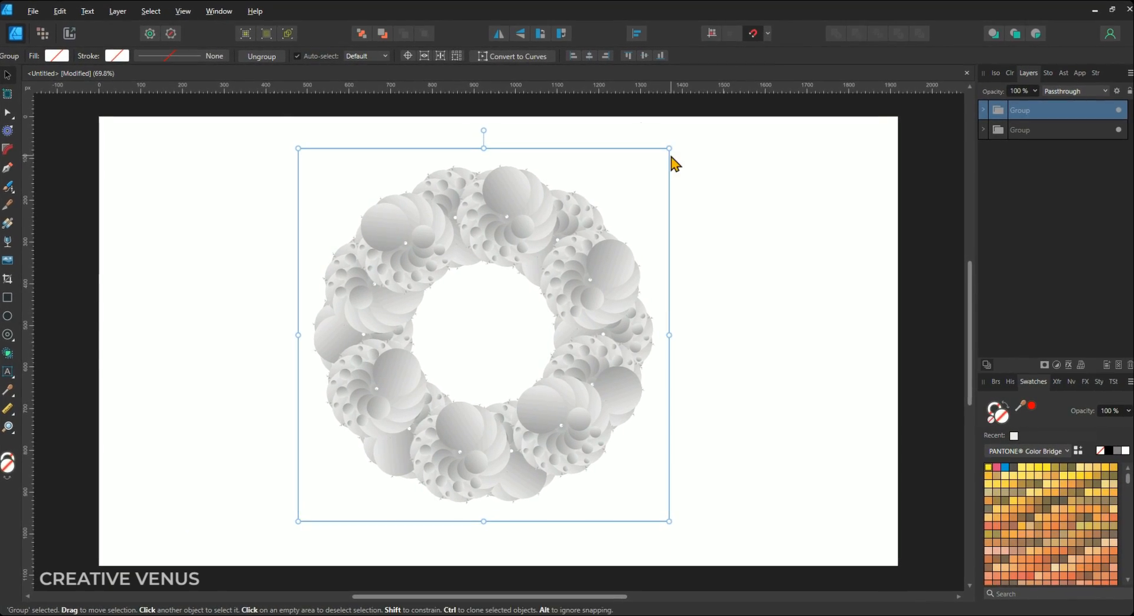
{"action": "left_click_drag", "start_coordinate": [668, 148], "coordinate": [593, 222]}
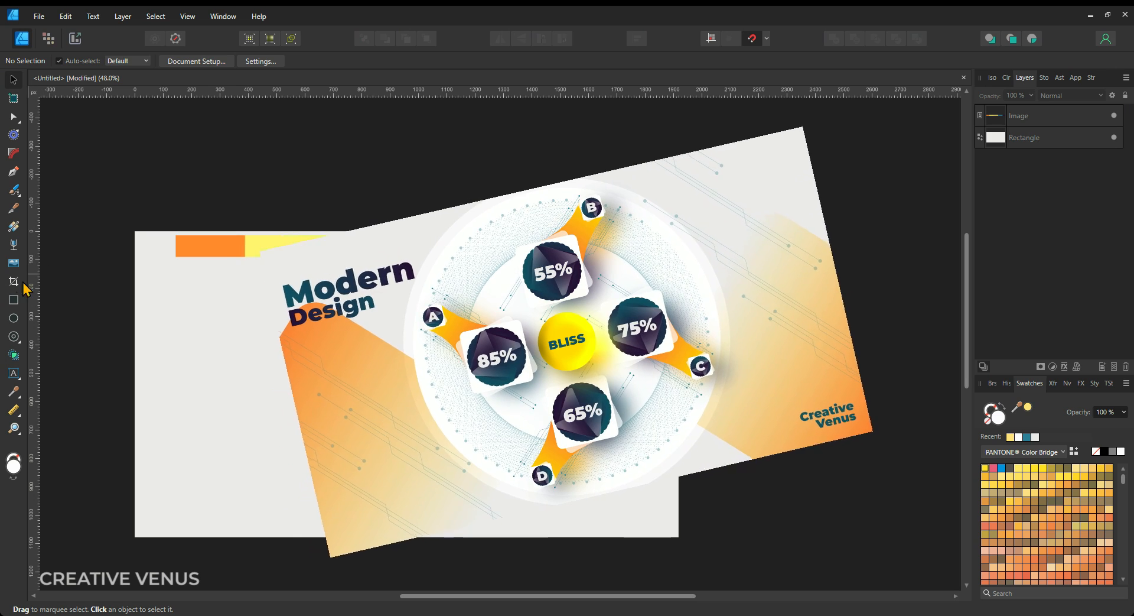
Step: Draw a white rounded square on the page with the Rectangle Tool
{"action": "left_click", "coordinate": [13, 298]}
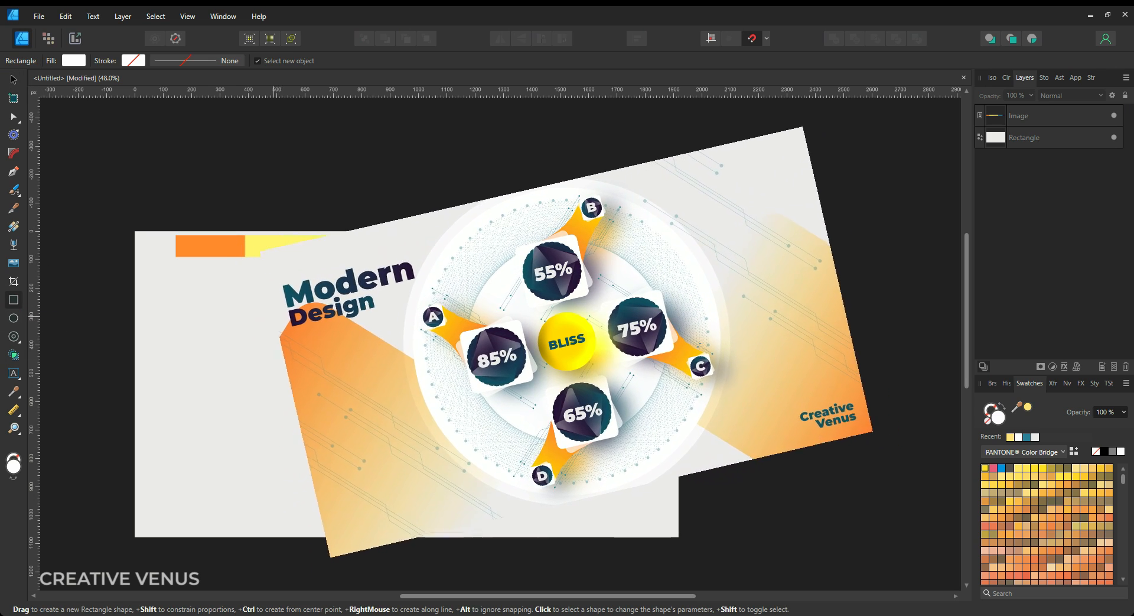
{"action": "left_click_drag", "start_coordinate": [273, 316], "coordinate": [379, 422]}
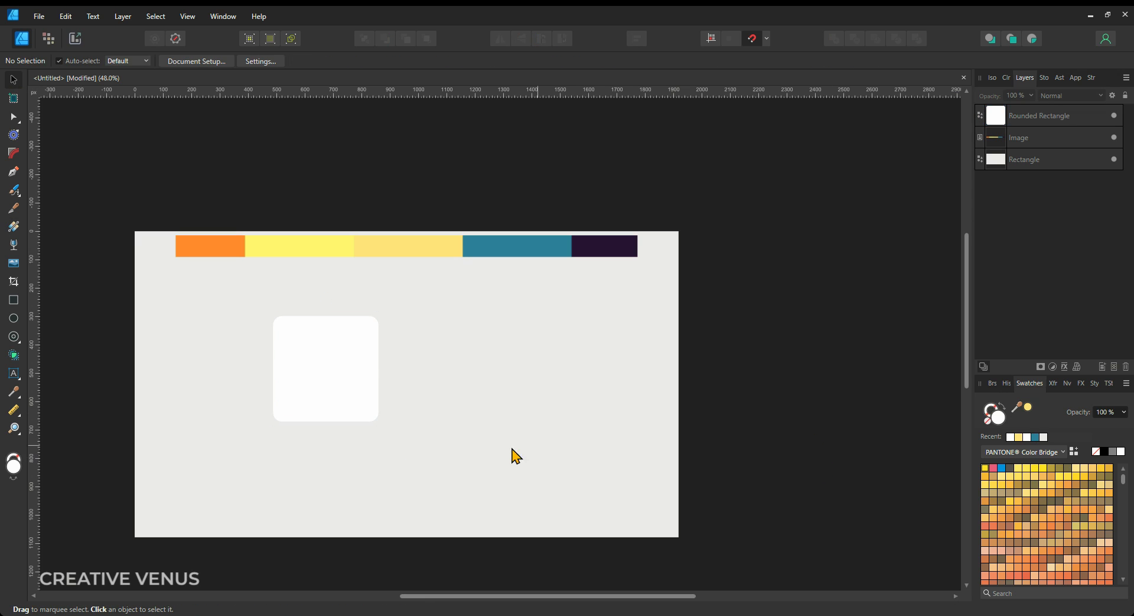
Step: Fill the inner rounded square with a diagonal teal-to-navy gradient and rotate a copy
{"action": "left_click", "coordinate": [326, 370]}
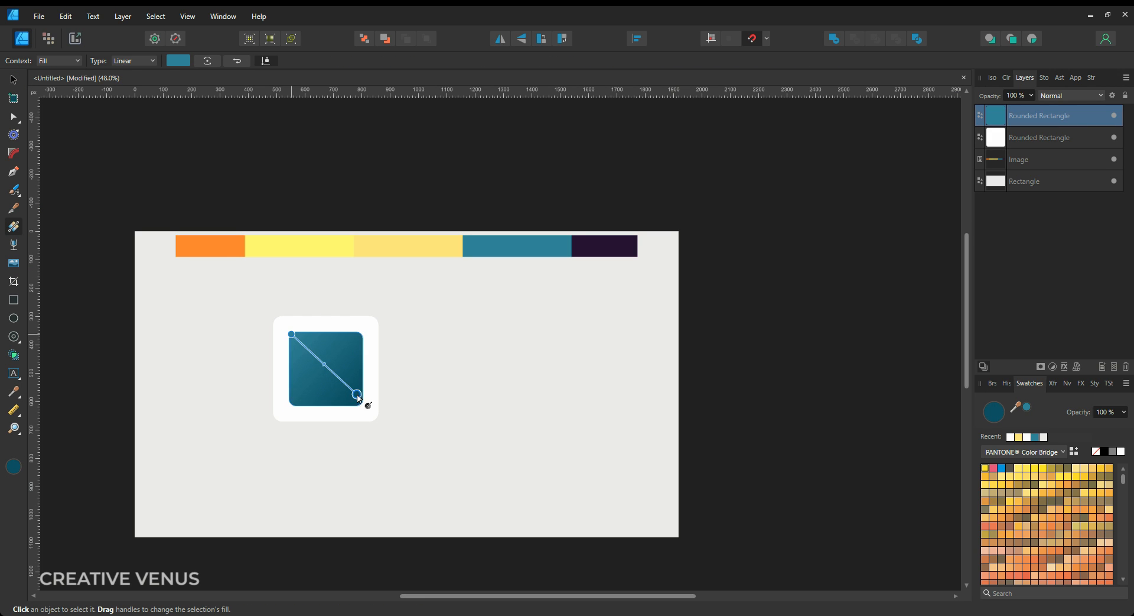
{"action": "left_click_drag", "start_coordinate": [355, 397], "coordinate": [361, 403]}
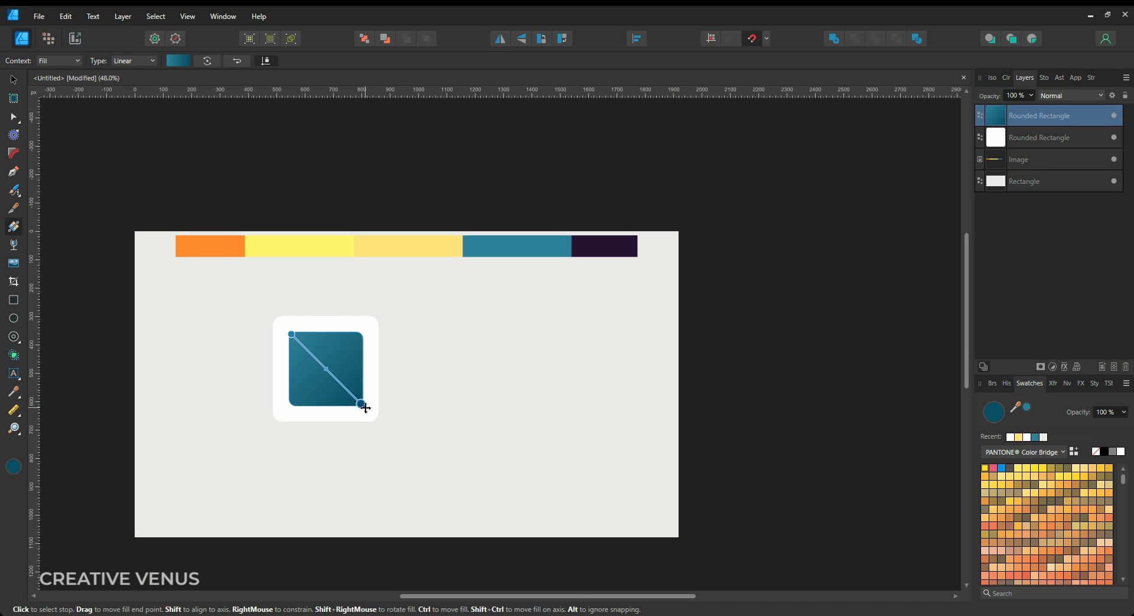
{"action": "left_click_drag", "start_coordinate": [363, 404], "coordinate": [358, 400]}
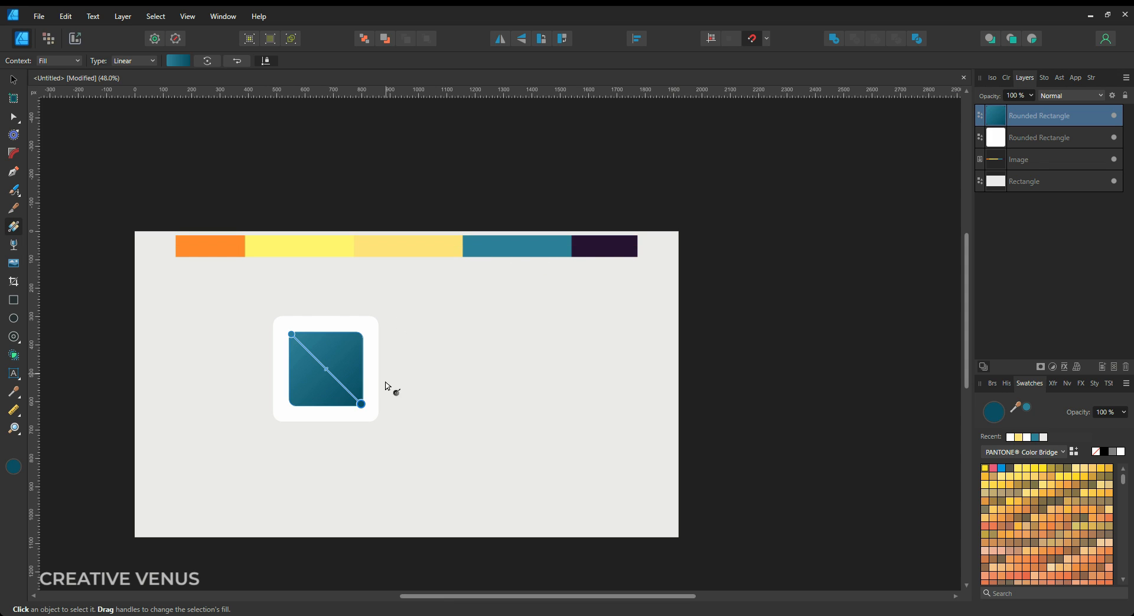
{"action": "mouse_move", "coordinate": [292, 333]}
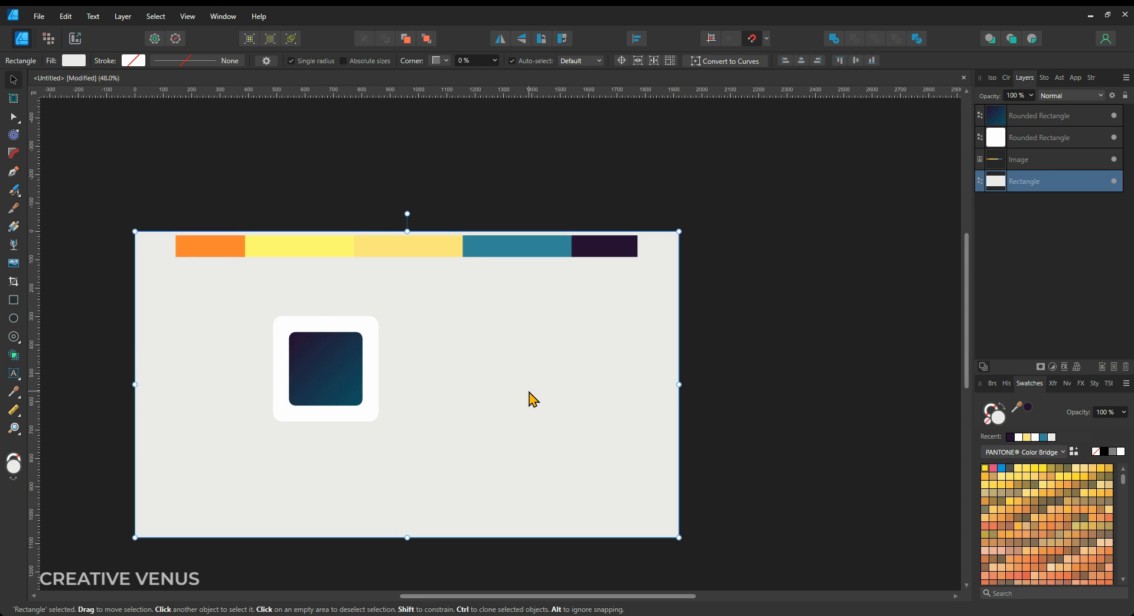
{"action": "left_click", "coordinate": [326, 370]}
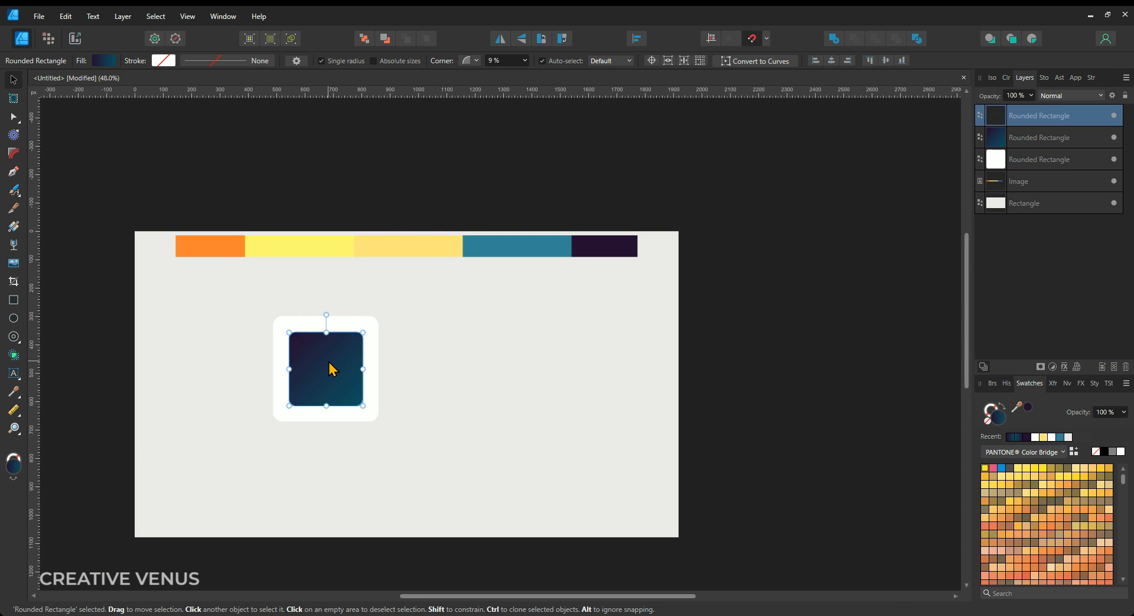
{"action": "left_click_drag", "start_coordinate": [326, 313], "coordinate": [319, 315]}
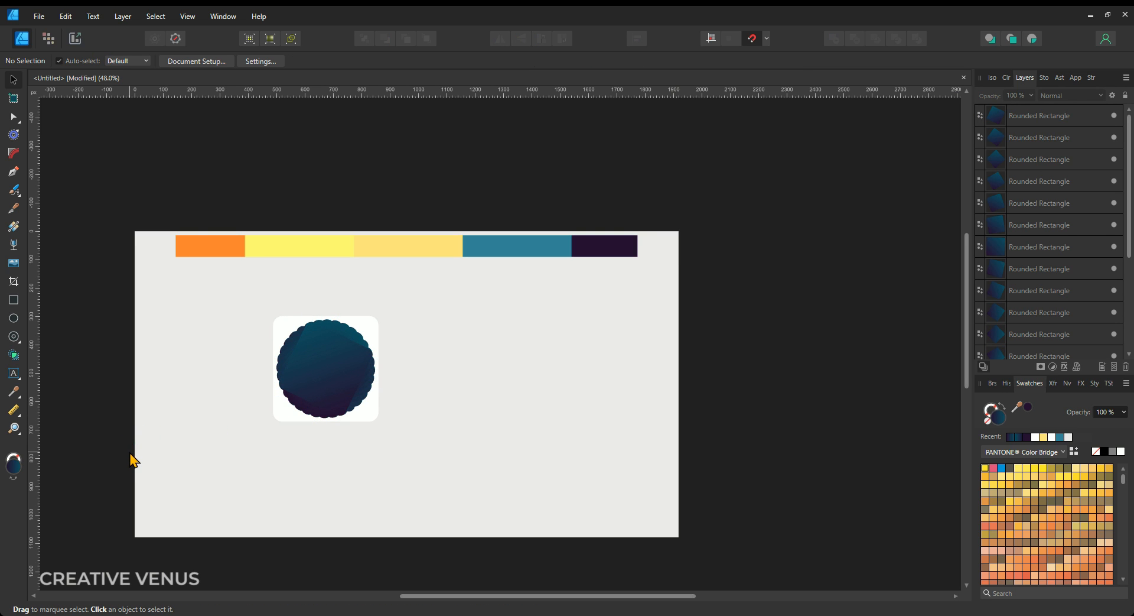
{"action": "mouse_move", "coordinate": [327, 368]}
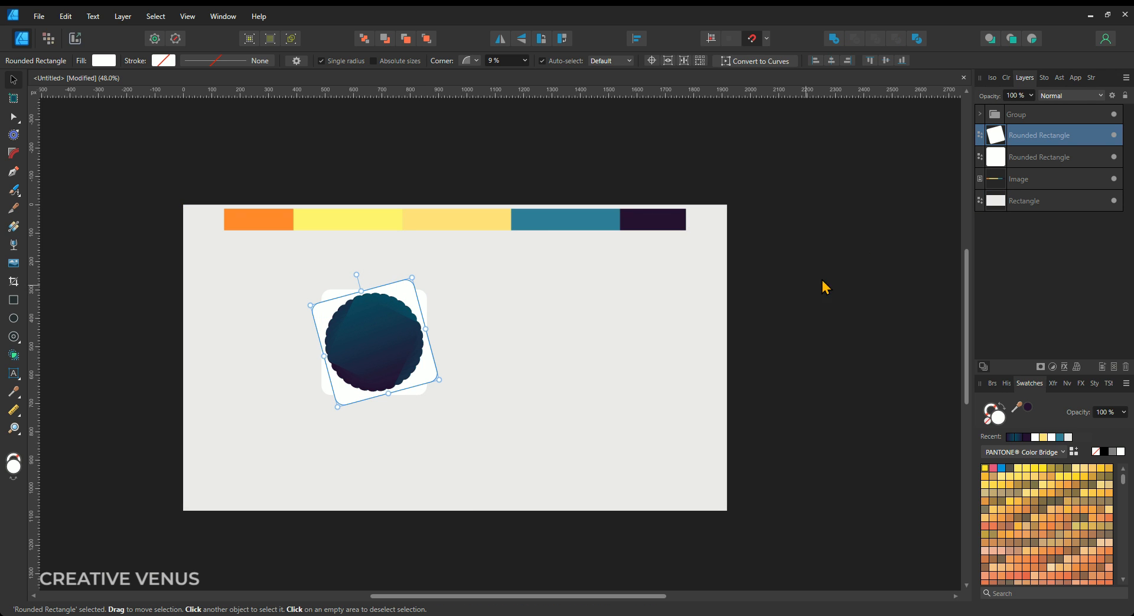
{"action": "mouse_move", "coordinate": [213, 320]}
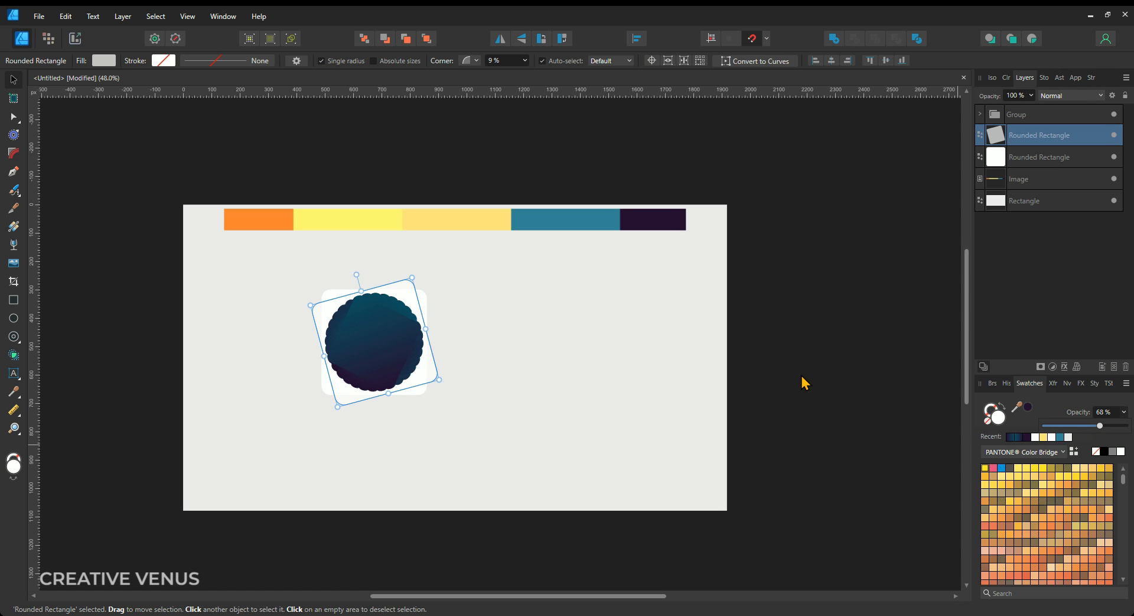
{"action": "mouse_move", "coordinate": [1020, 184]}
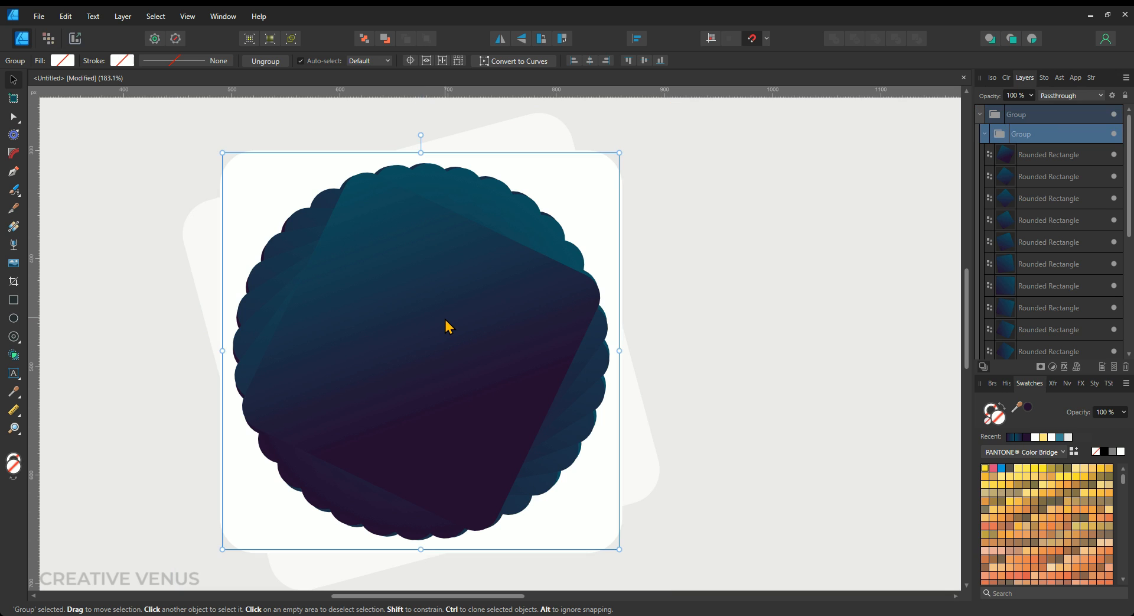
{"action": "mouse_move", "coordinate": [449, 319]}
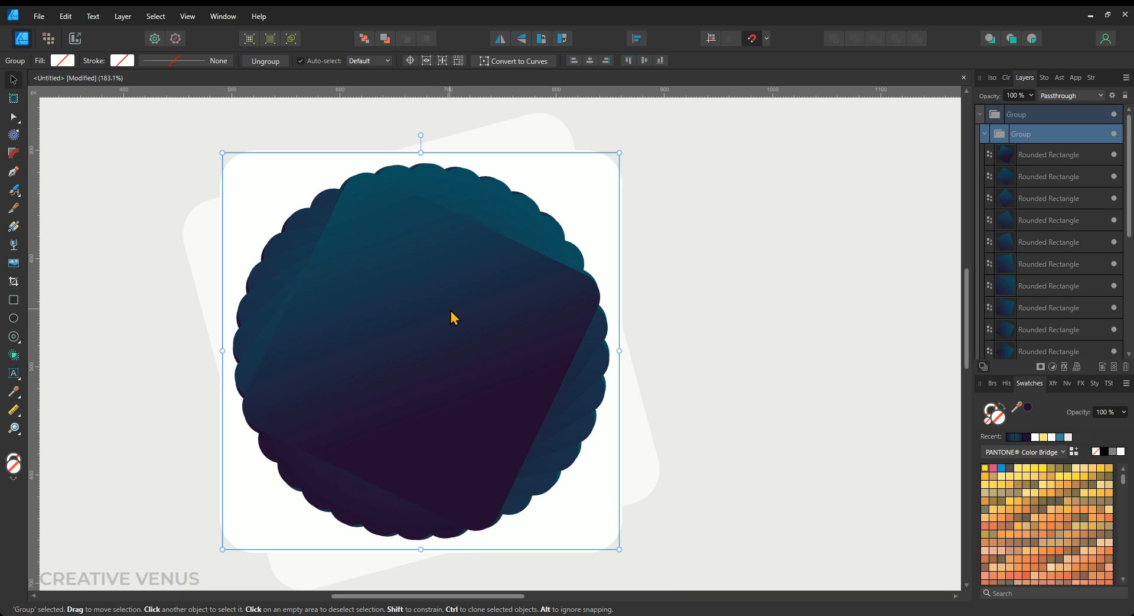
Step: Convert the top gradient square in the group into an editable curve
{"action": "left_click", "coordinate": [1049, 155]}
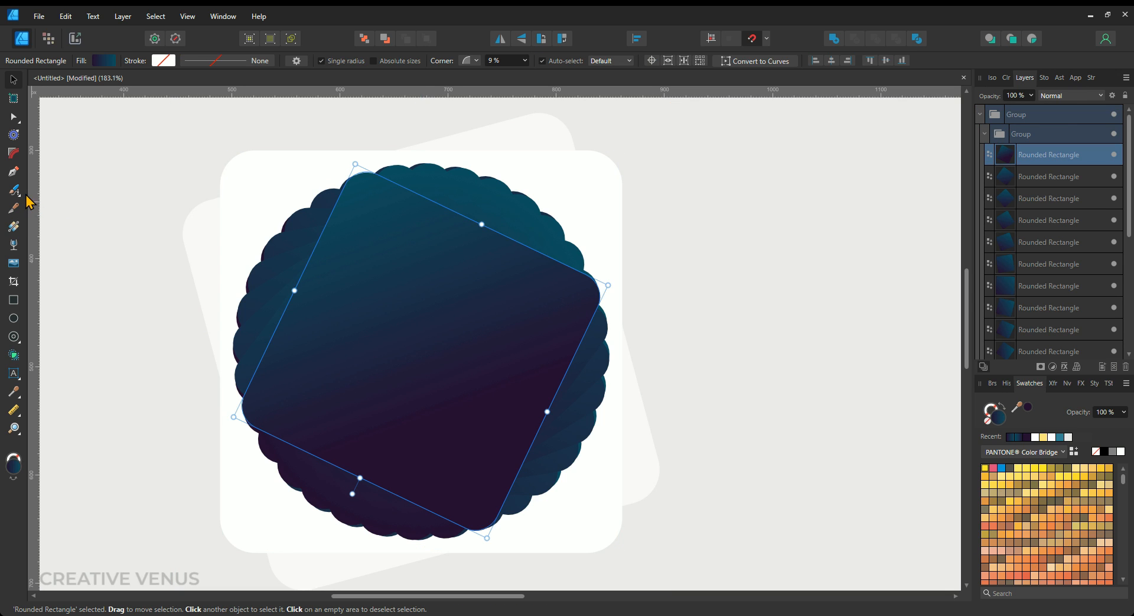
{"action": "mouse_move", "coordinate": [374, 341]}
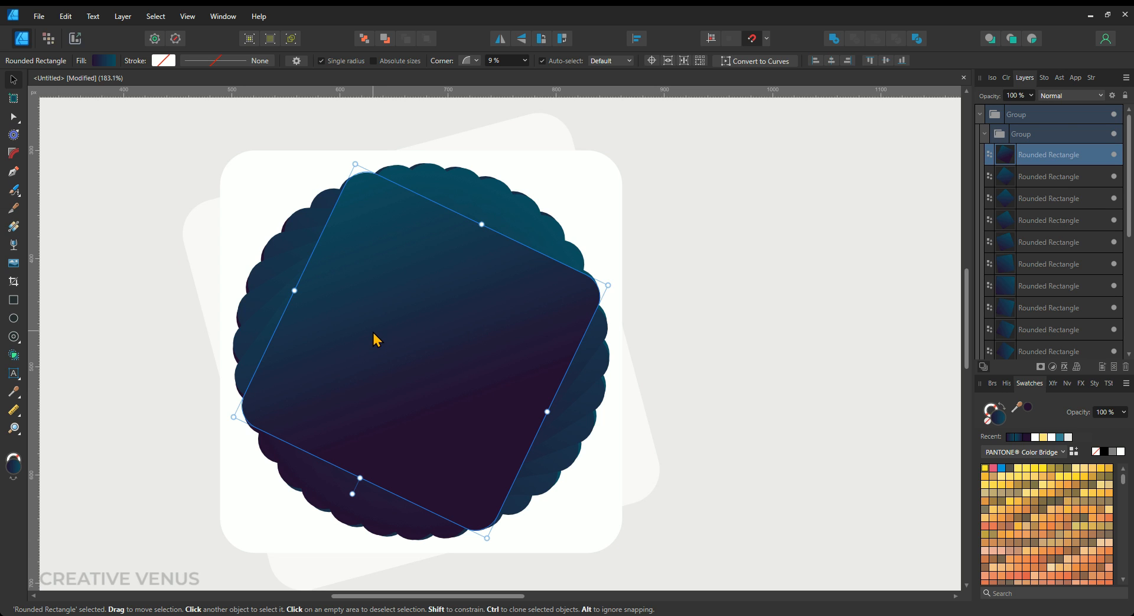
{"action": "left_click", "coordinate": [10, 115]}
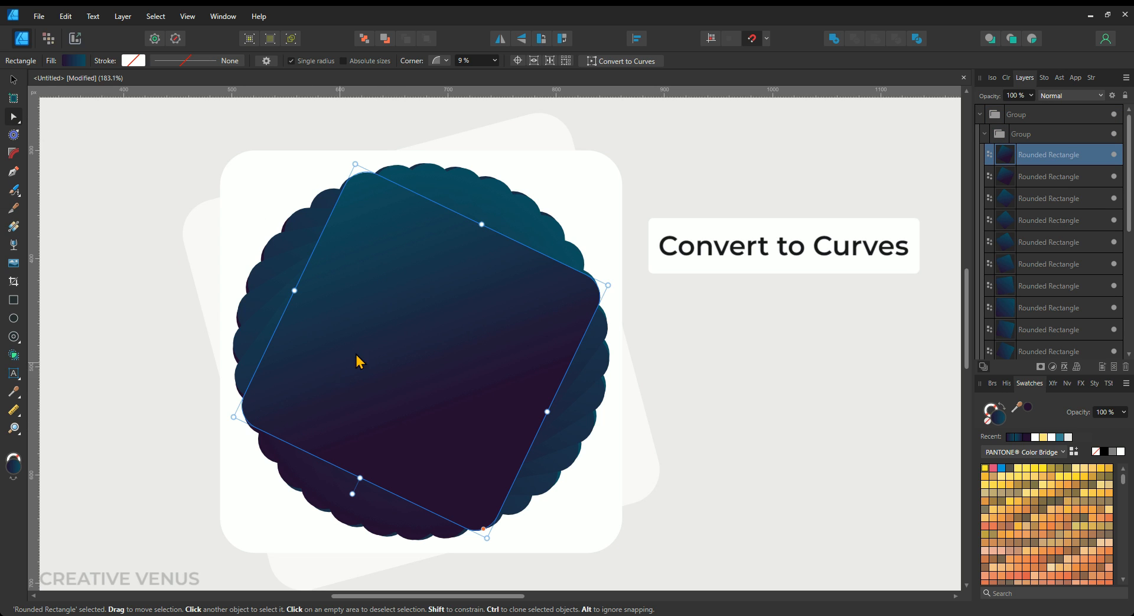
{"action": "left_click", "coordinate": [593, 61]}
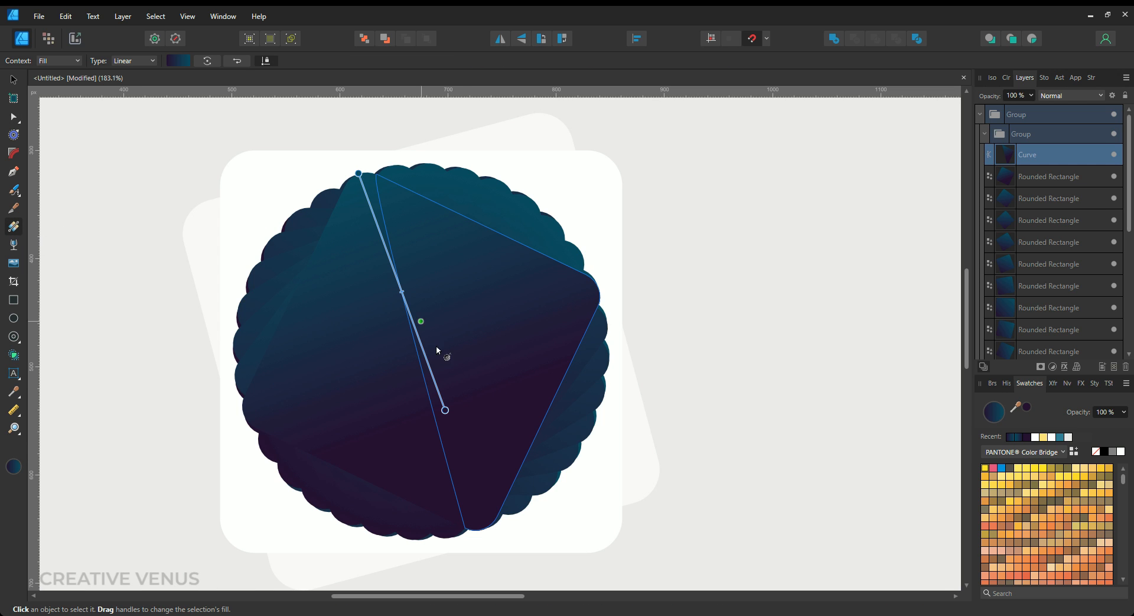
Step: Apply a top-down linear gradient to the curve and adjust the white stop's opacity
{"action": "left_click_drag", "start_coordinate": [444, 410], "coordinate": [517, 475]}
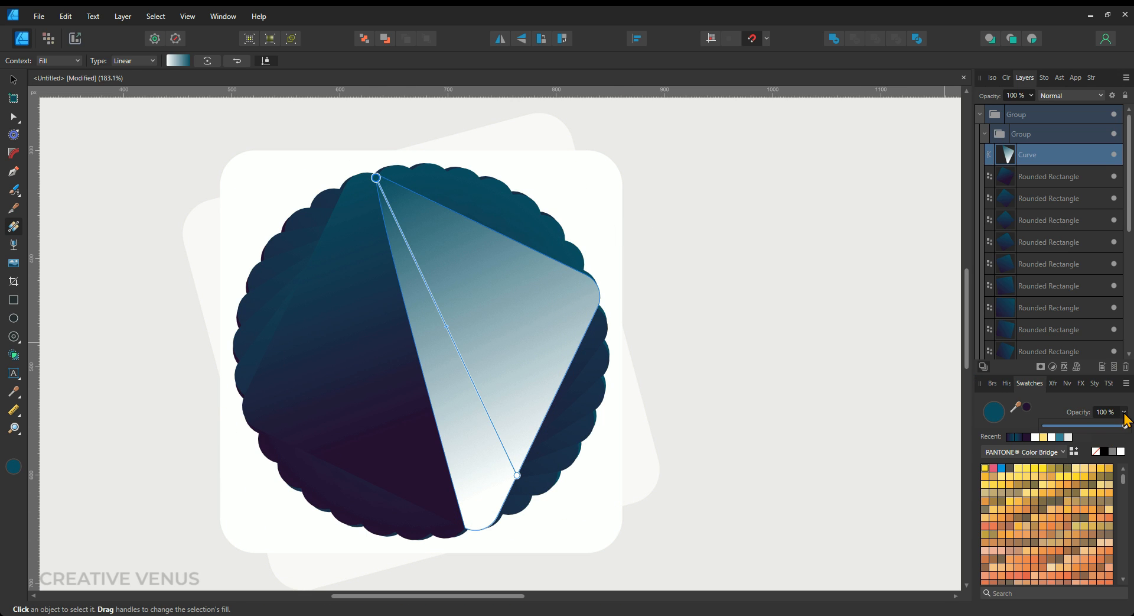
{"action": "left_click_drag", "start_coordinate": [1122, 426], "coordinate": [1044, 425]}
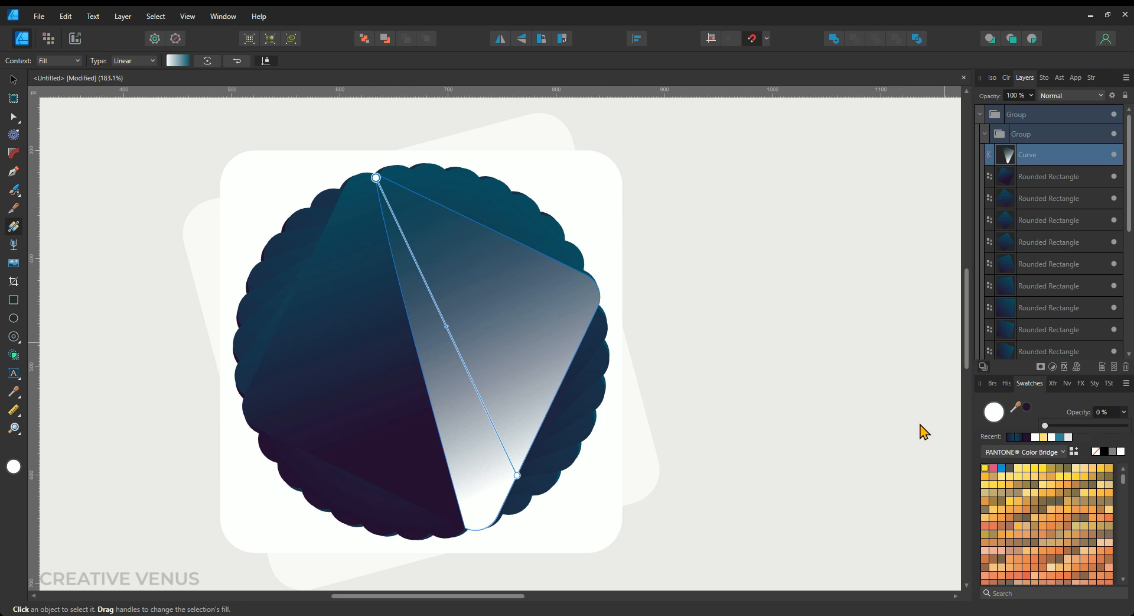
{"action": "left_click_drag", "start_coordinate": [1044, 425], "coordinate": [1121, 426]}
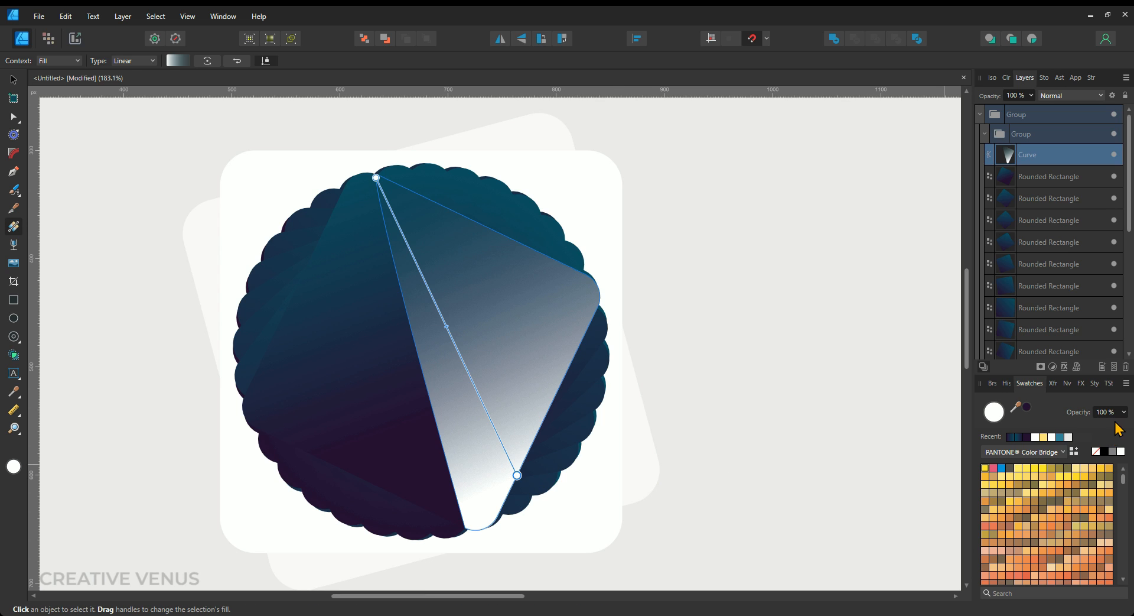
{"action": "left_click_drag", "start_coordinate": [1120, 427], "coordinate": [1096, 427]}
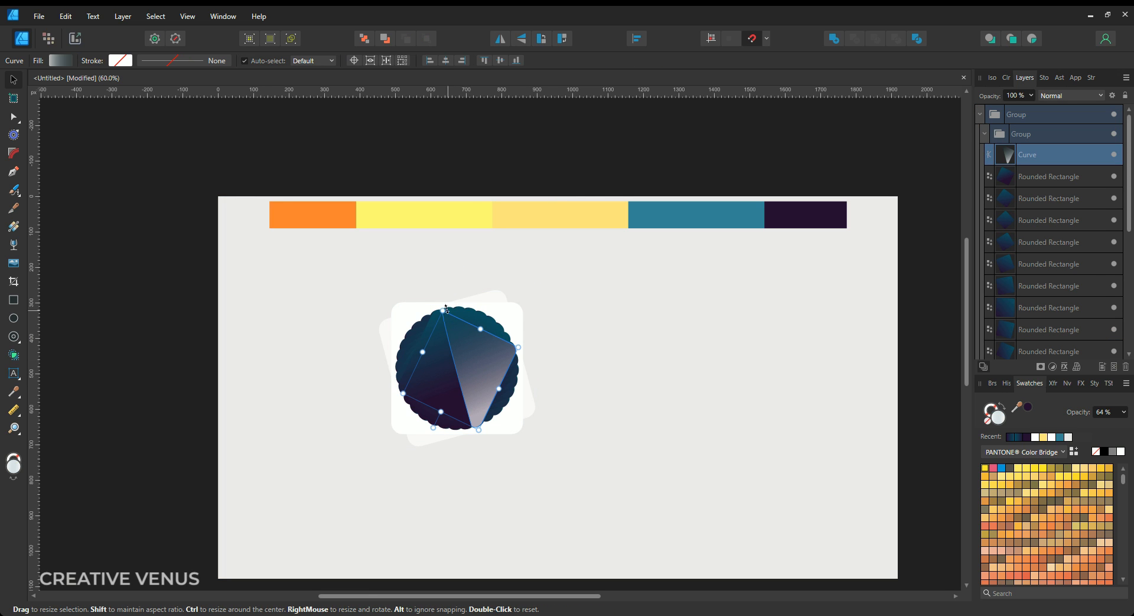
Step: Rotate the highlight piece, fade its gradient stop out and reposition the stop
{"action": "left_click_drag", "start_coordinate": [445, 308], "coordinate": [395, 354]}
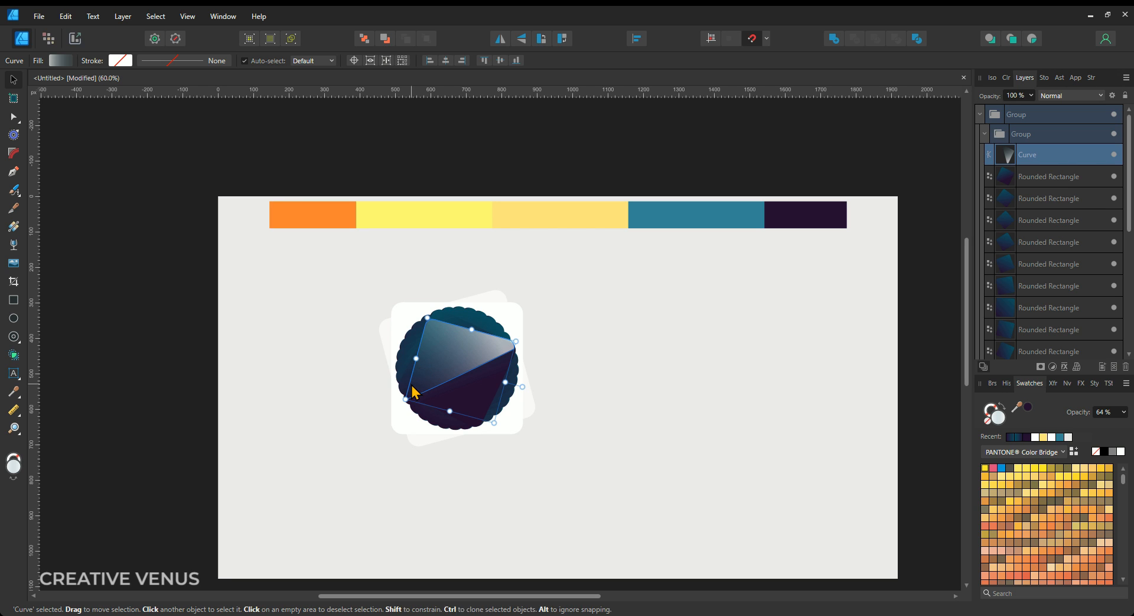
{"action": "mouse_move", "coordinate": [20, 265]}
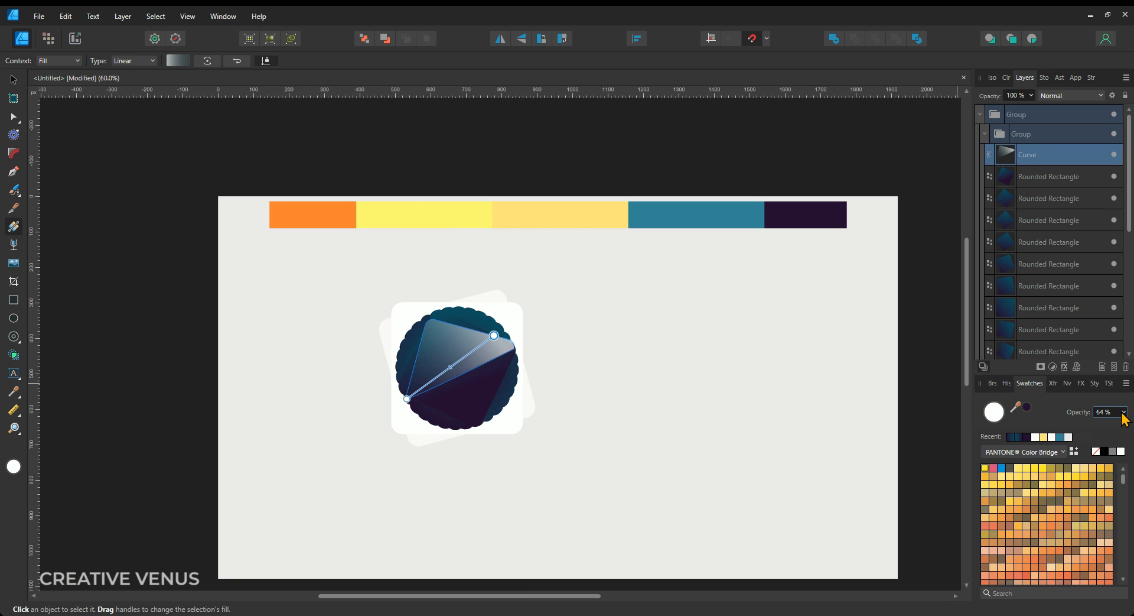
{"action": "left_click_drag", "start_coordinate": [1106, 426], "coordinate": [1074, 426]}
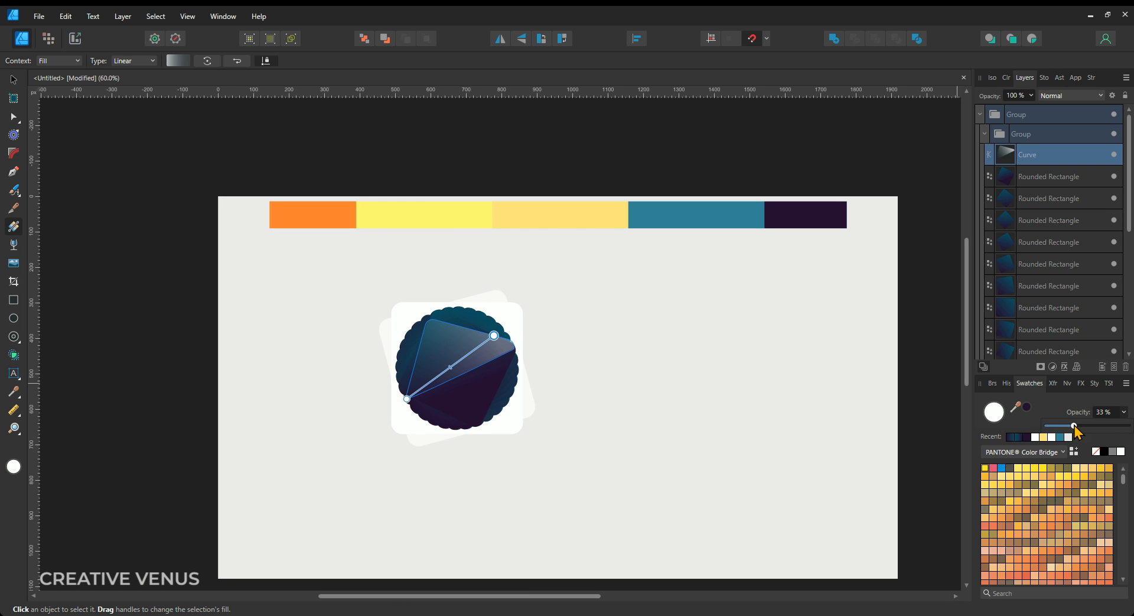
{"action": "left_click_drag", "start_coordinate": [1074, 428], "coordinate": [1058, 428]}
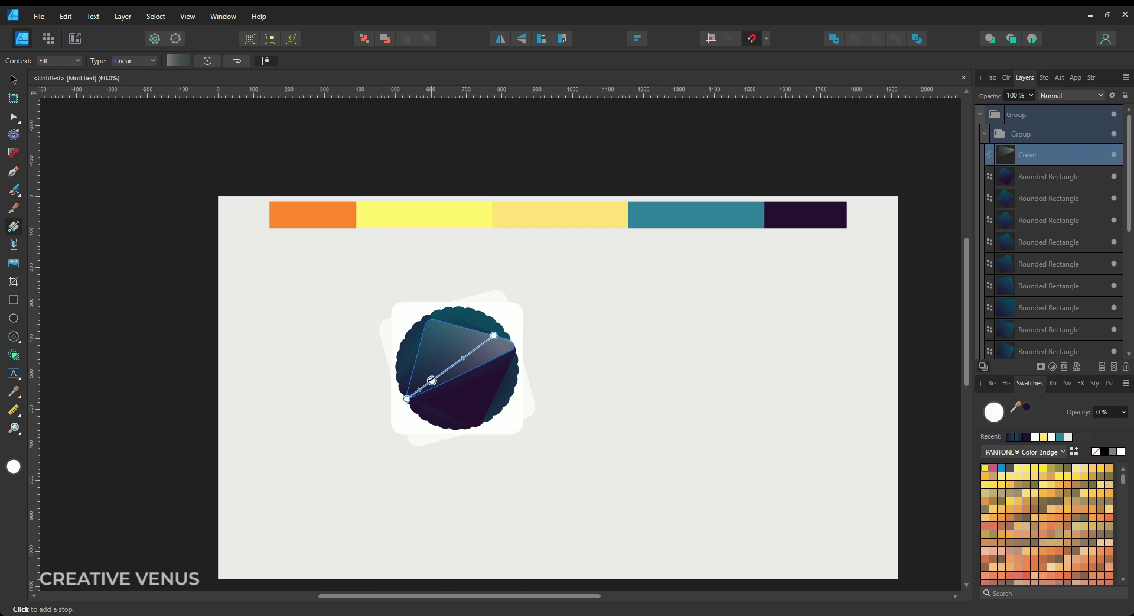
{"action": "left_click_drag", "start_coordinate": [431, 381], "coordinate": [458, 362]}
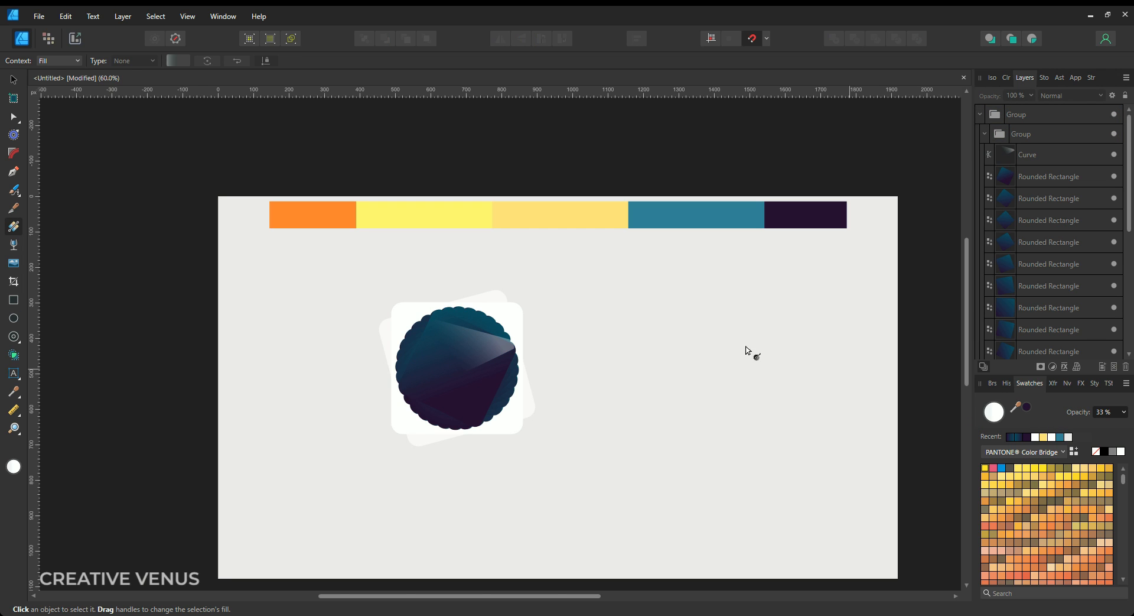
Step: Add another translucent facet highlight and settle it at about 135°
{"action": "left_click", "coordinate": [454, 348]}
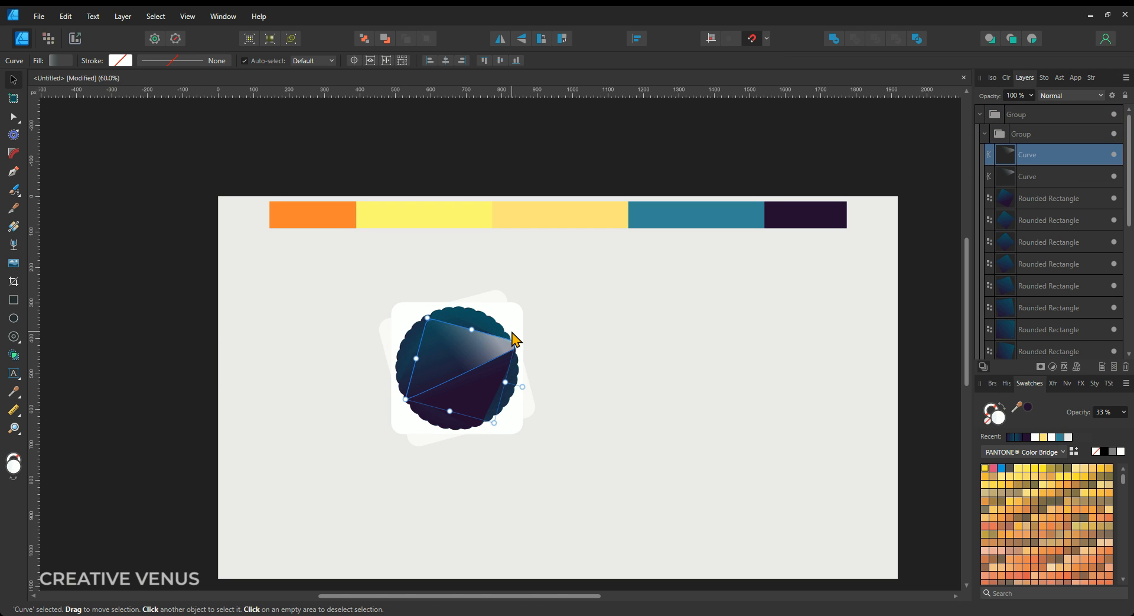
{"action": "left_click_drag", "start_coordinate": [522, 339], "coordinate": [509, 397]}
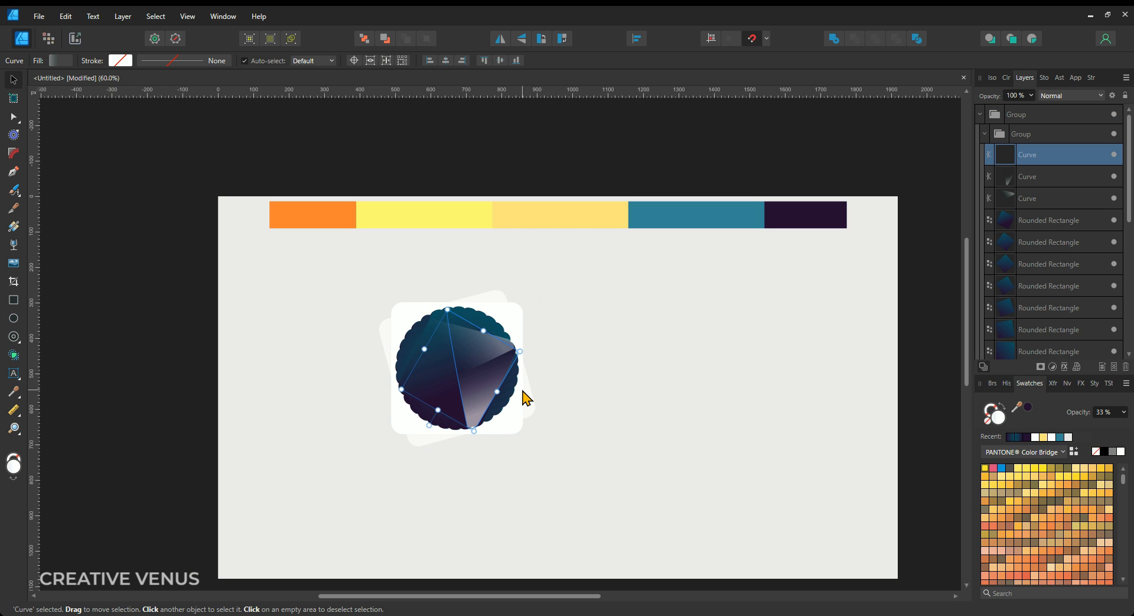
{"action": "left_click_drag", "start_coordinate": [519, 351], "coordinate": [517, 377]}
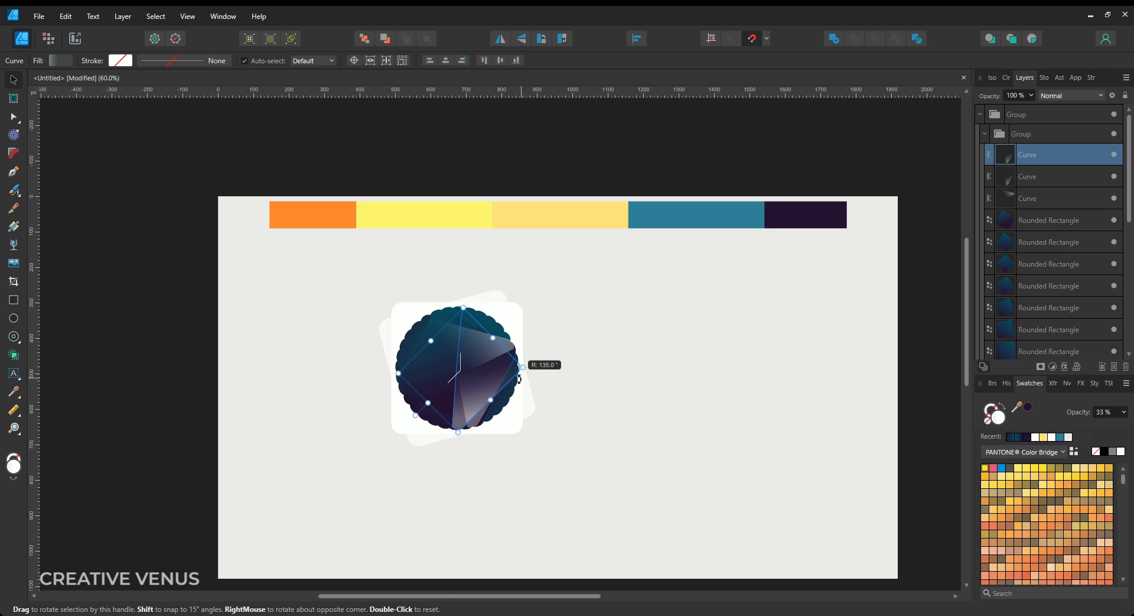
{"action": "left_click_drag", "start_coordinate": [518, 378], "coordinate": [468, 412]}
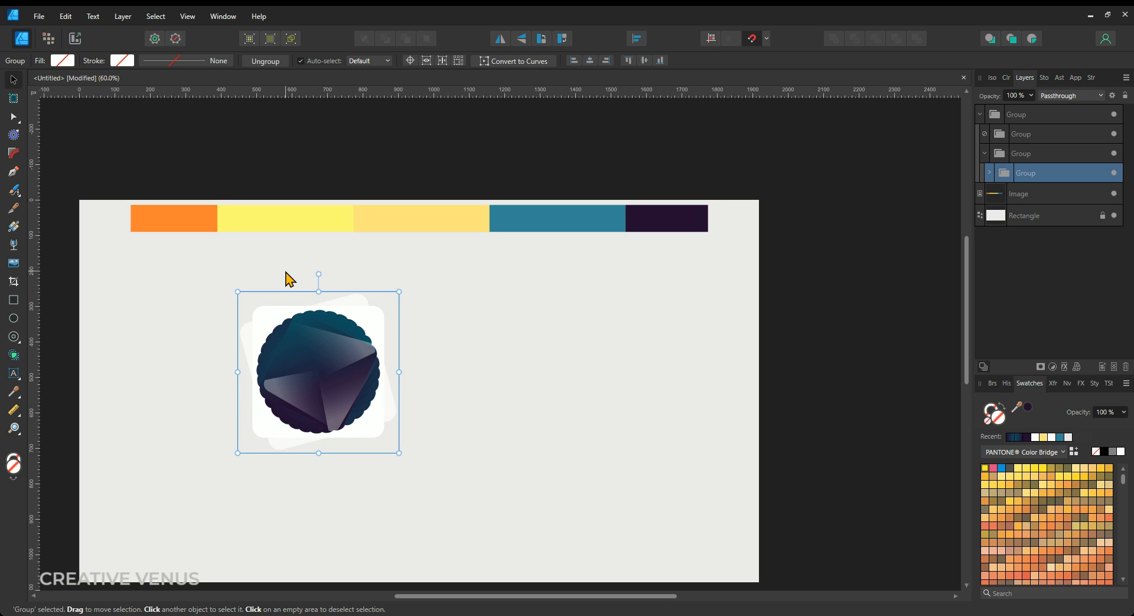
Step: Alt-drag a copy of the badge group to the lower right and scale it down
{"action": "left_click_drag", "start_coordinate": [318, 373], "coordinate": [471, 492]}
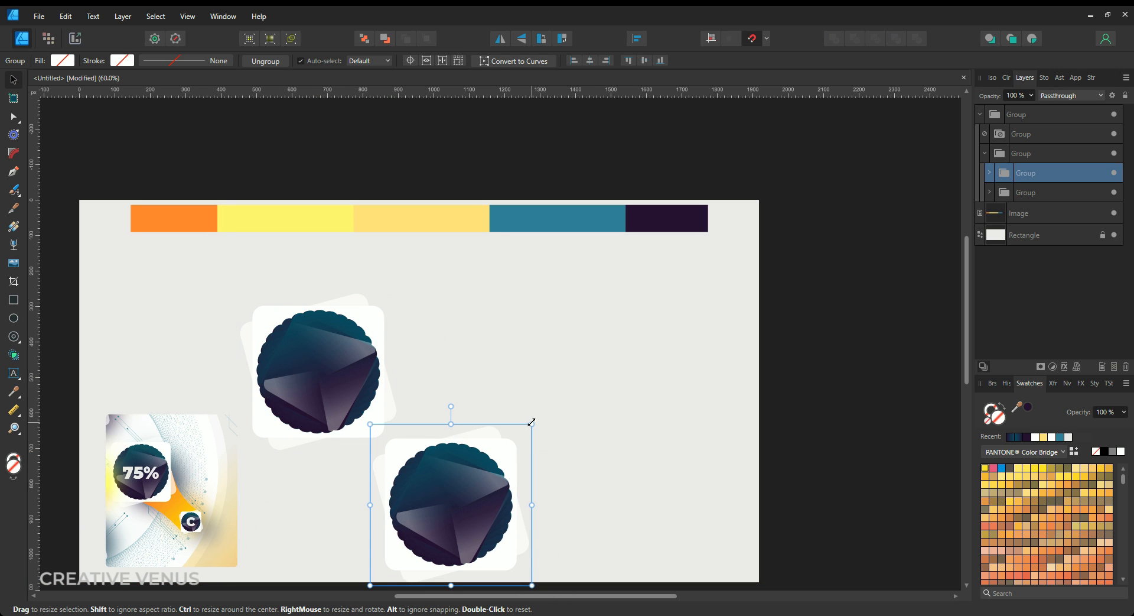
{"action": "mouse_move", "coordinate": [527, 450]}
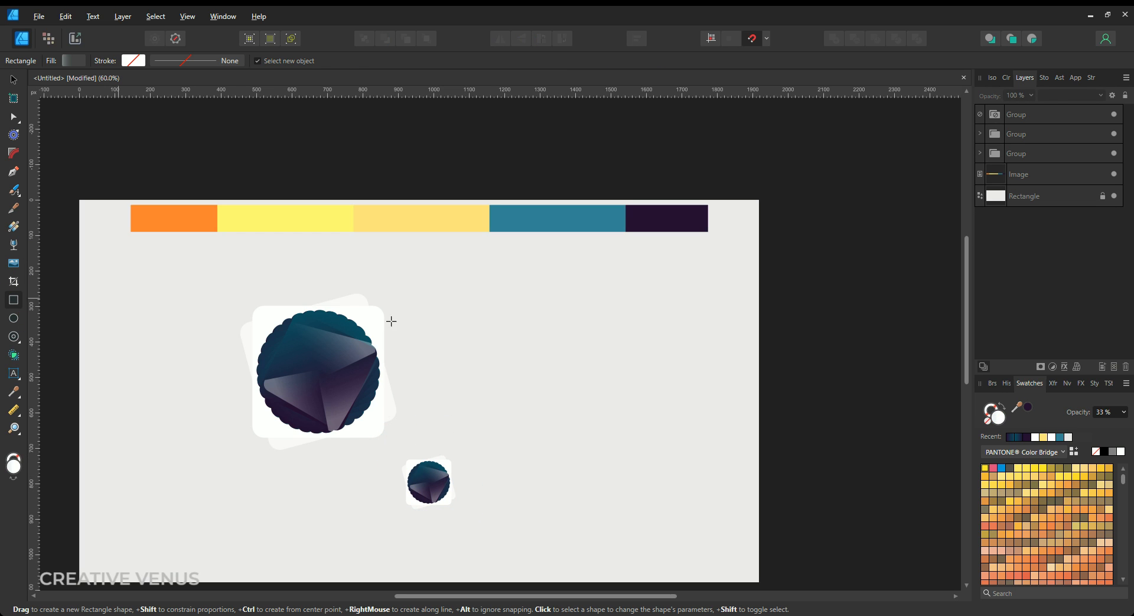
Step: Draw a rectangle, rotate it diagonally, and narrow it into a yellow bar between the badges
{"action": "left_click_drag", "start_coordinate": [468, 349], "coordinate": [639, 422]}
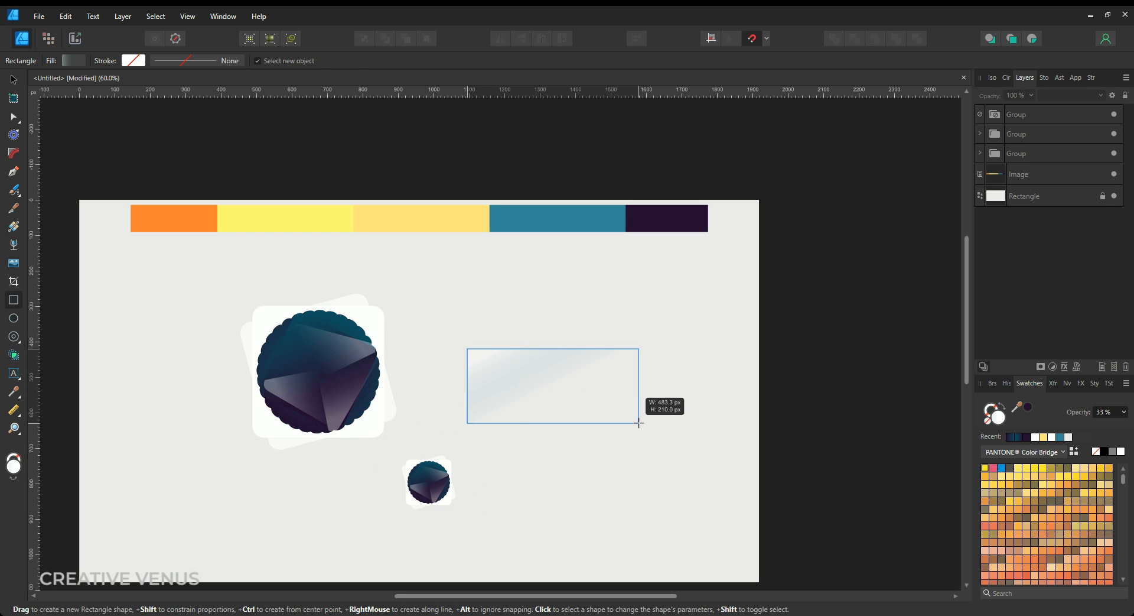
{"action": "left_click_drag", "start_coordinate": [467, 349], "coordinate": [639, 423]}
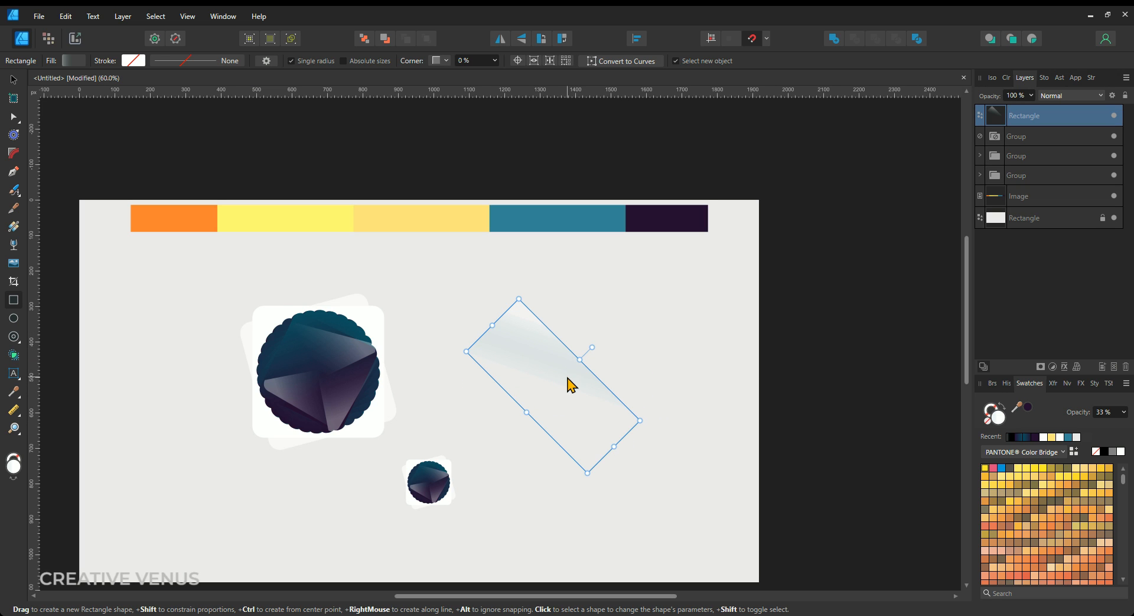
{"action": "left_click_drag", "start_coordinate": [570, 384], "coordinate": [397, 440]}
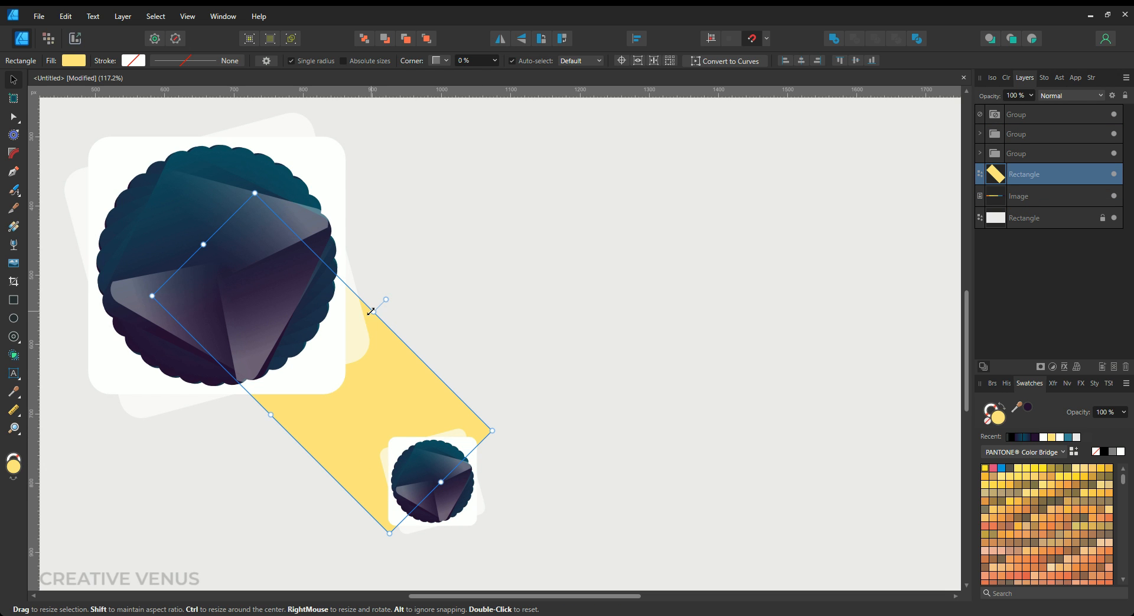
{"action": "left_click_drag", "start_coordinate": [385, 300], "coordinate": [355, 325]}
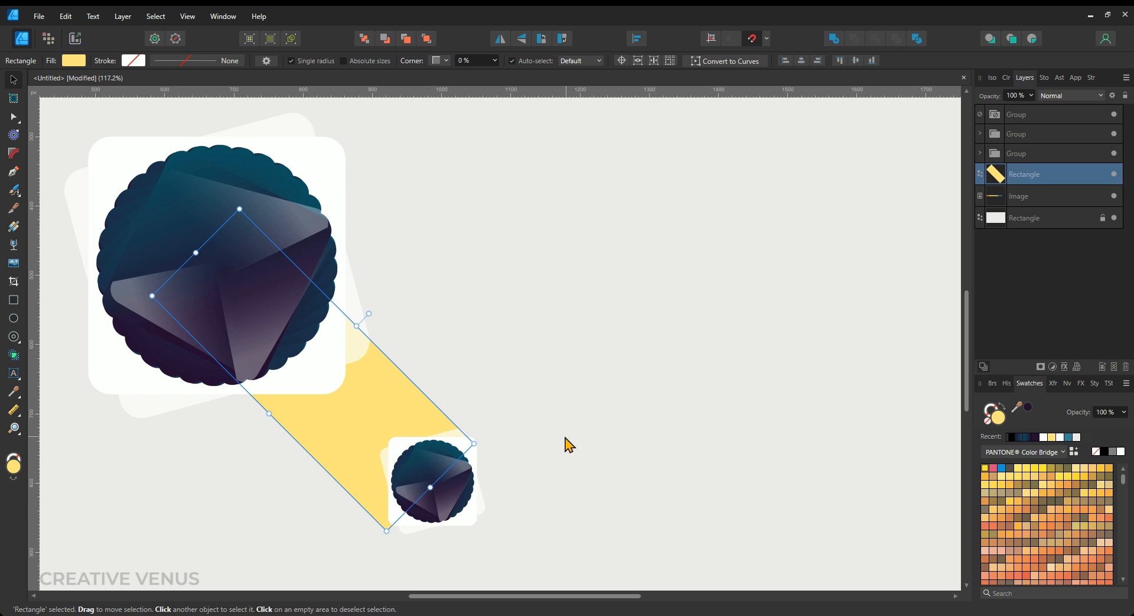
{"action": "mouse_move", "coordinate": [360, 324]}
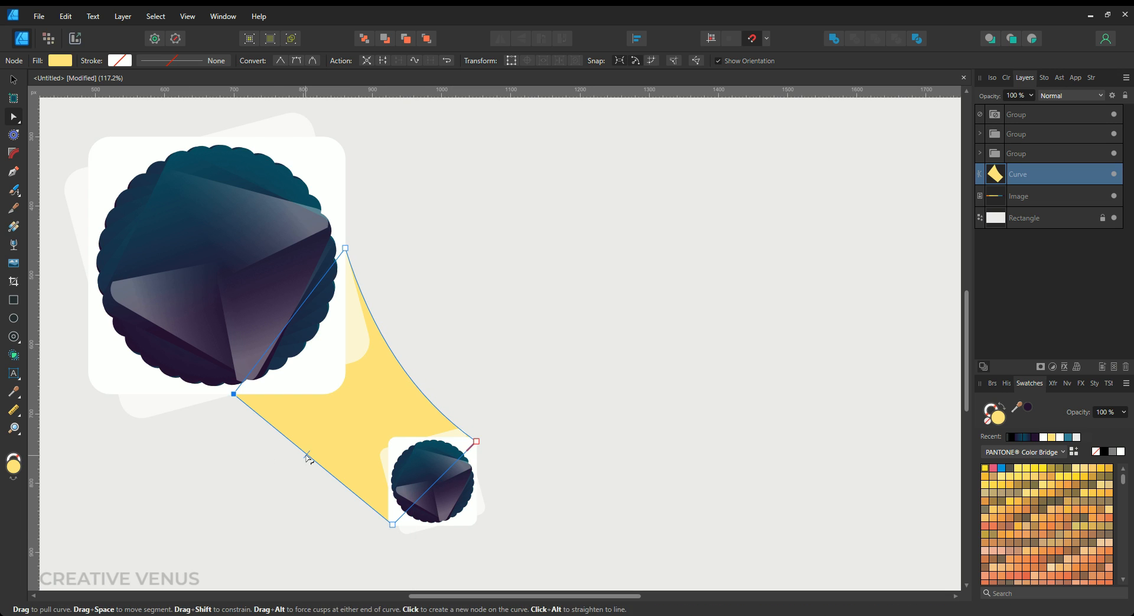
Step: Bow the yellow bar's long sides inward with the Node Tool
{"action": "left_click_drag", "start_coordinate": [311, 459], "coordinate": [315, 446]}
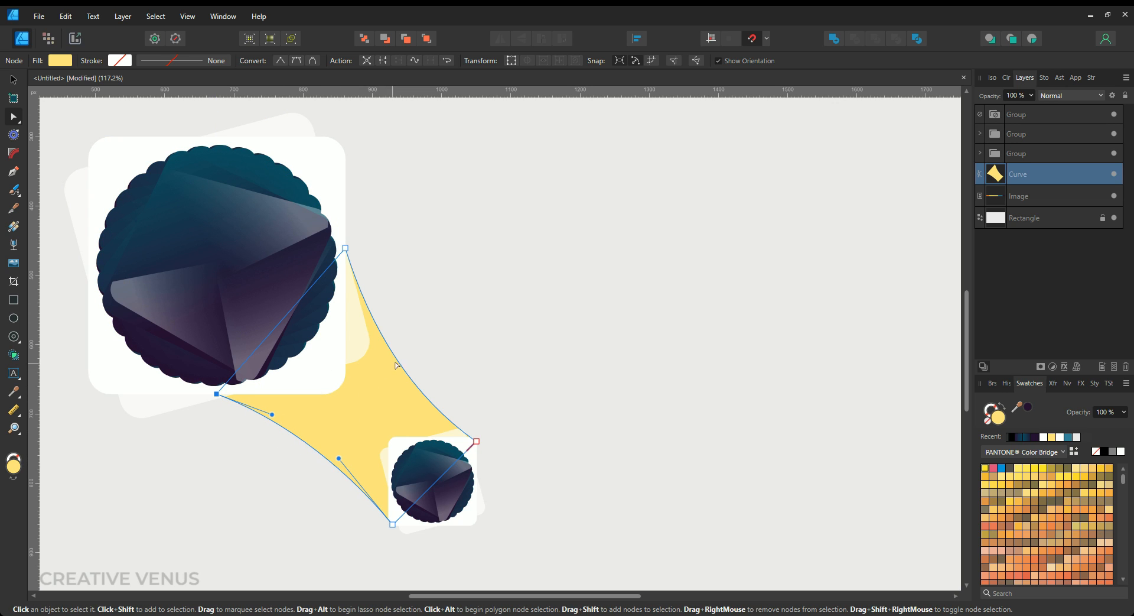
{"action": "mouse_move", "coordinate": [395, 371]}
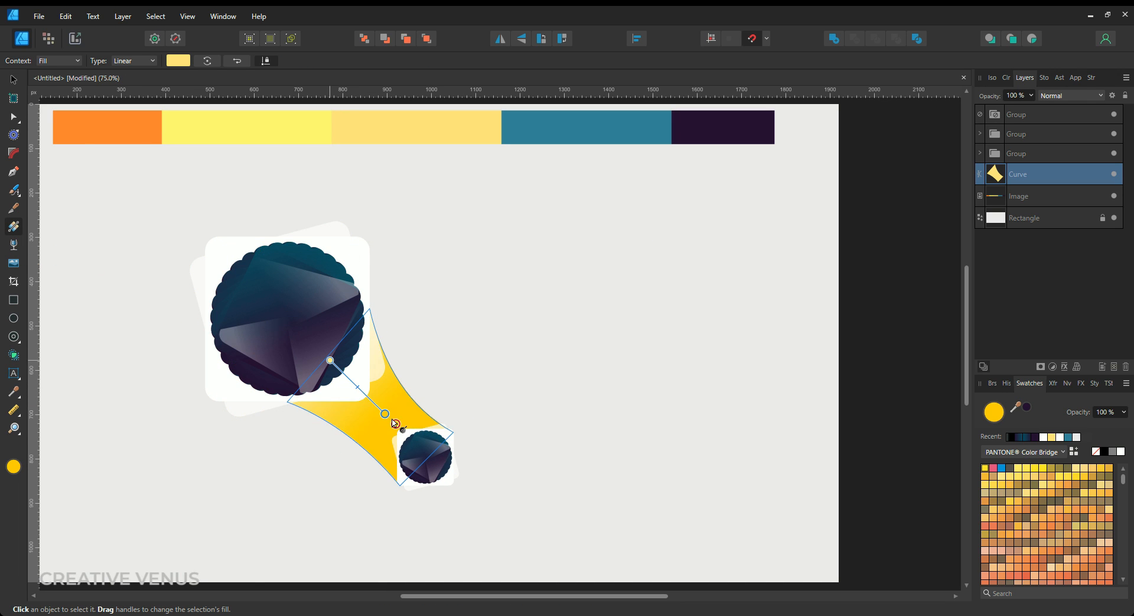
Step: Recolour the connector's gradient end stop orange for a yellow-to-orange fill
{"action": "left_click", "coordinate": [426, 459]}
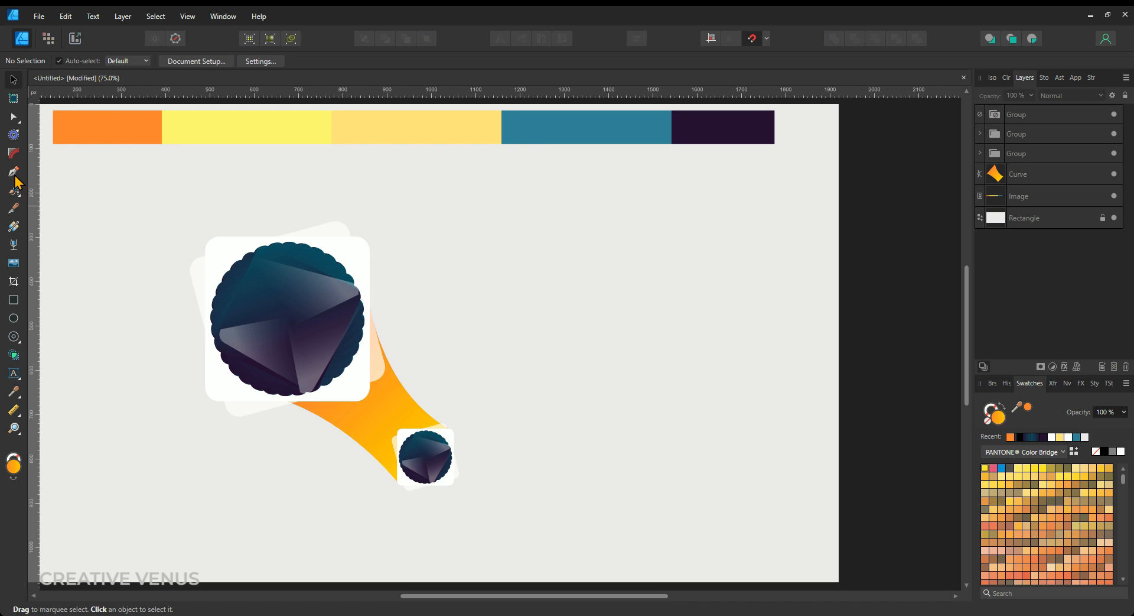
{"action": "left_click", "coordinate": [13, 172]}
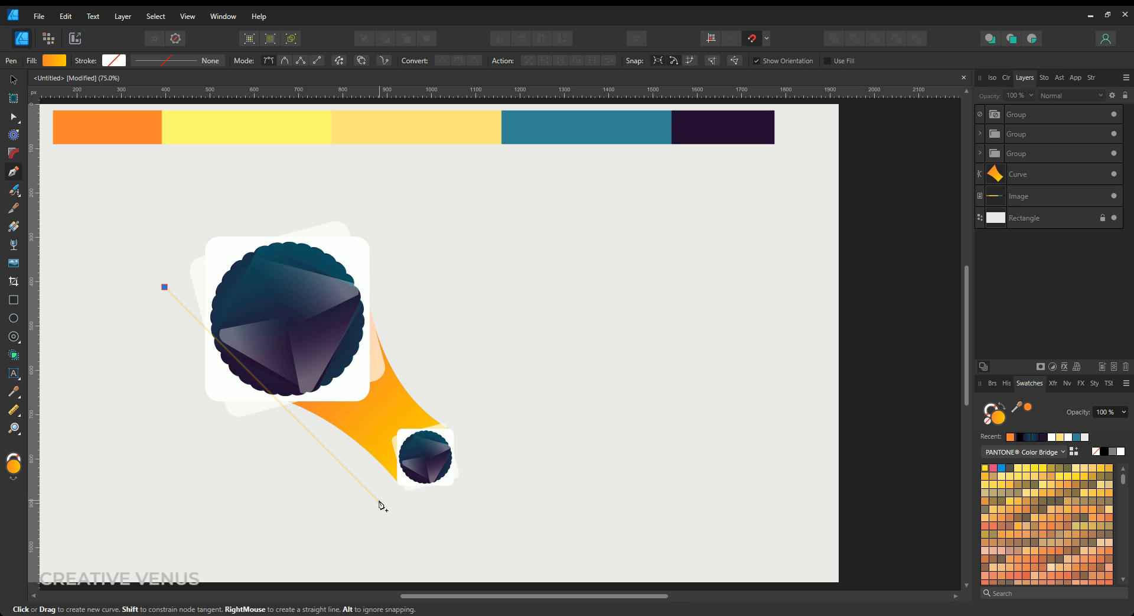
Step: Pen a stepped diagonal line from above-left of the badge past the connector
{"action": "left_click", "coordinate": [309, 445]}
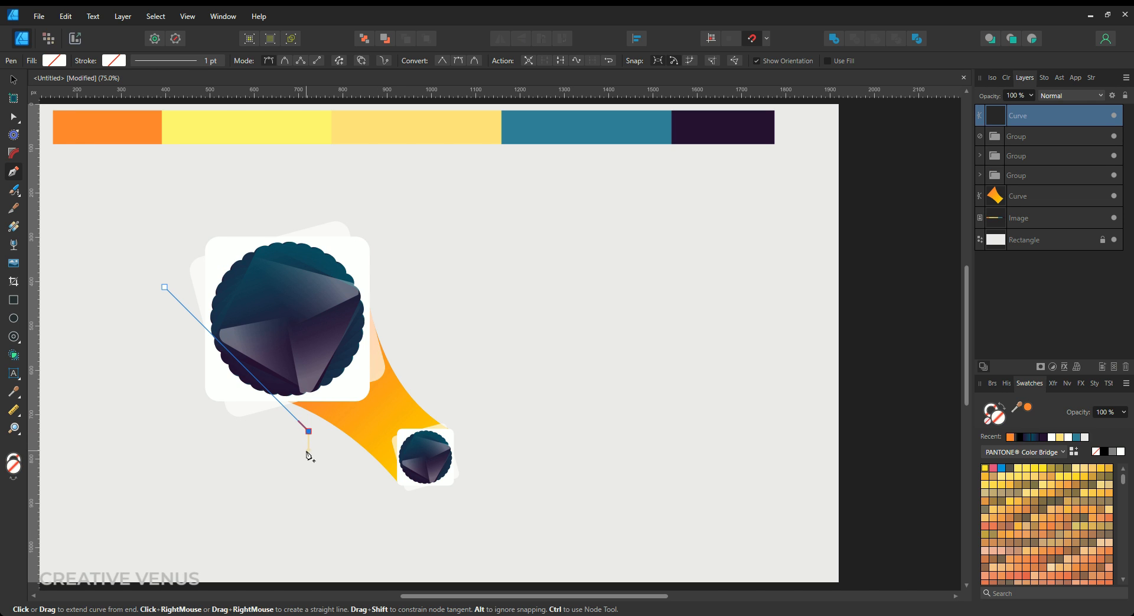
{"action": "left_click_drag", "start_coordinate": [307, 431], "coordinate": [377, 524]}
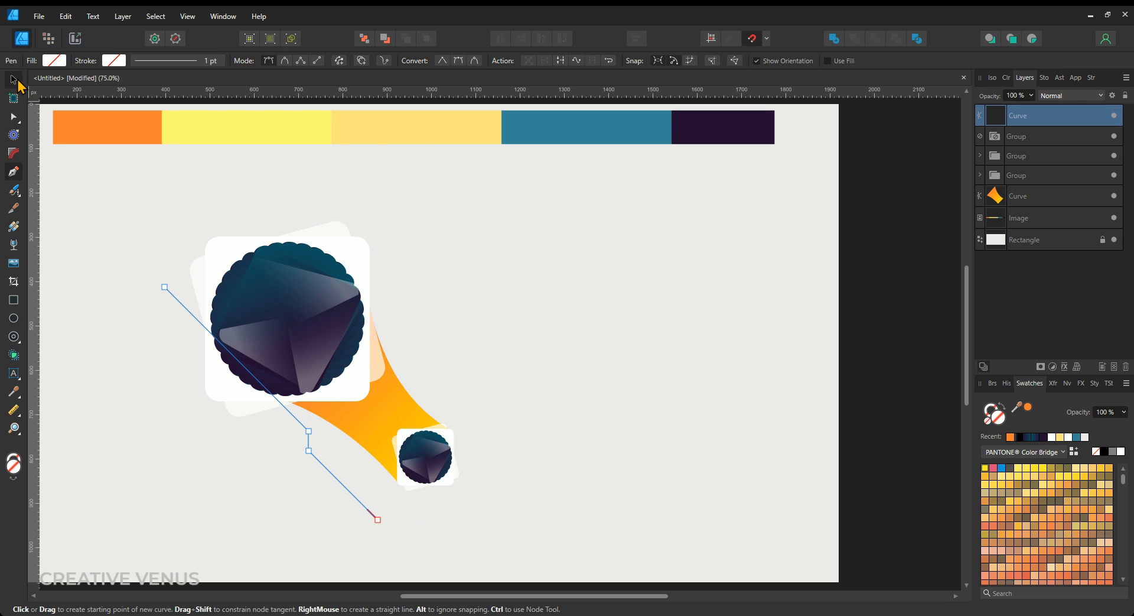
{"action": "left_click", "coordinate": [11, 80]}
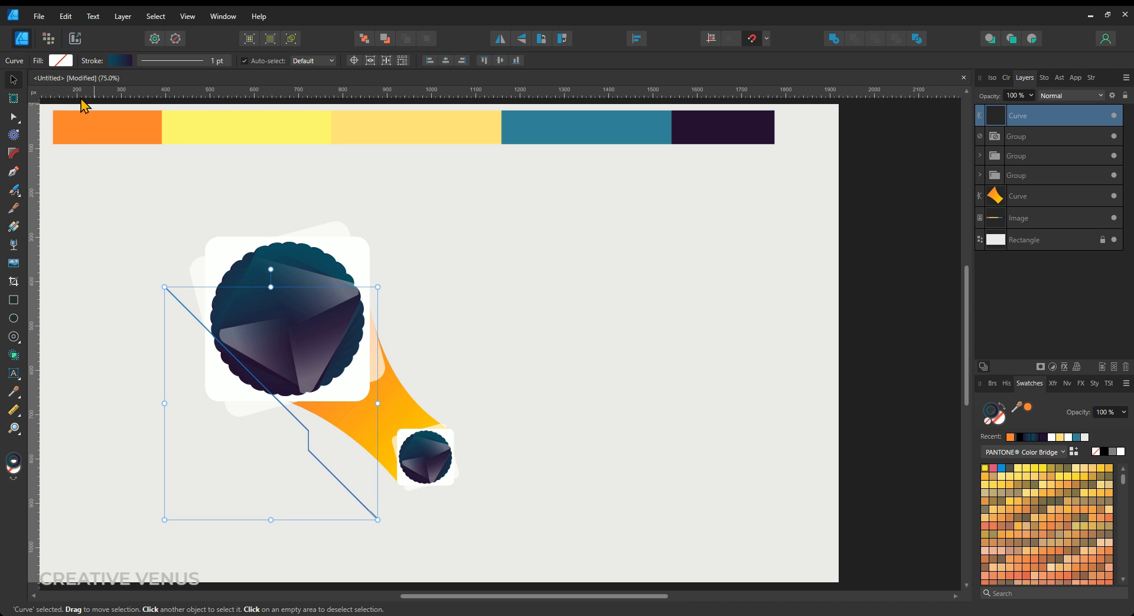
{"action": "left_click", "coordinate": [360, 510]}
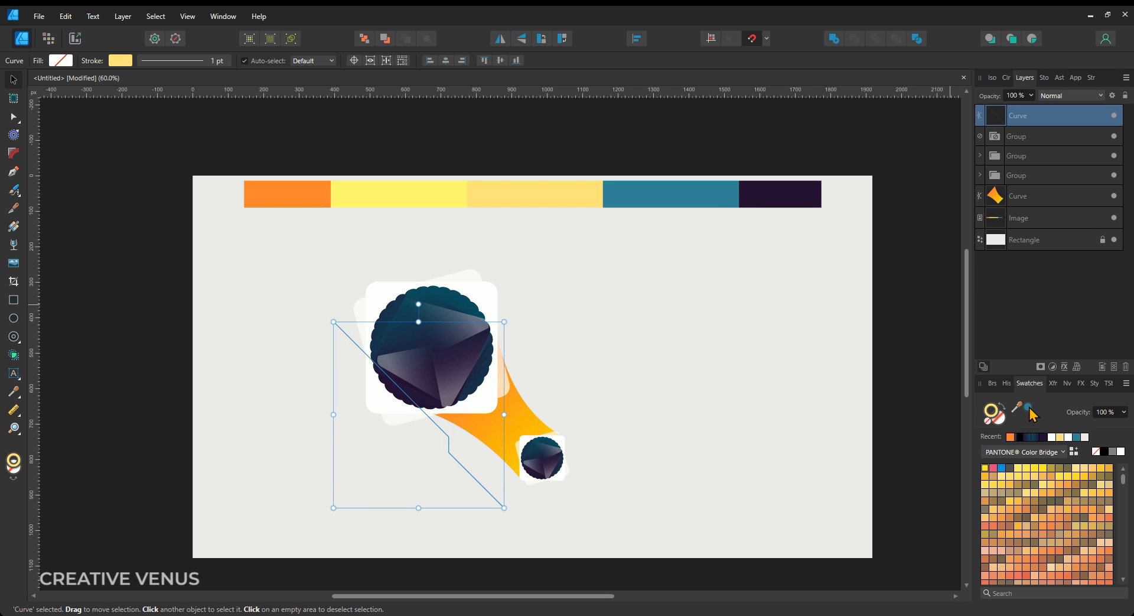
Step: Colour the stepped line teal and add two parallel offset copies beside it
{"action": "left_click", "coordinate": [472, 483]}
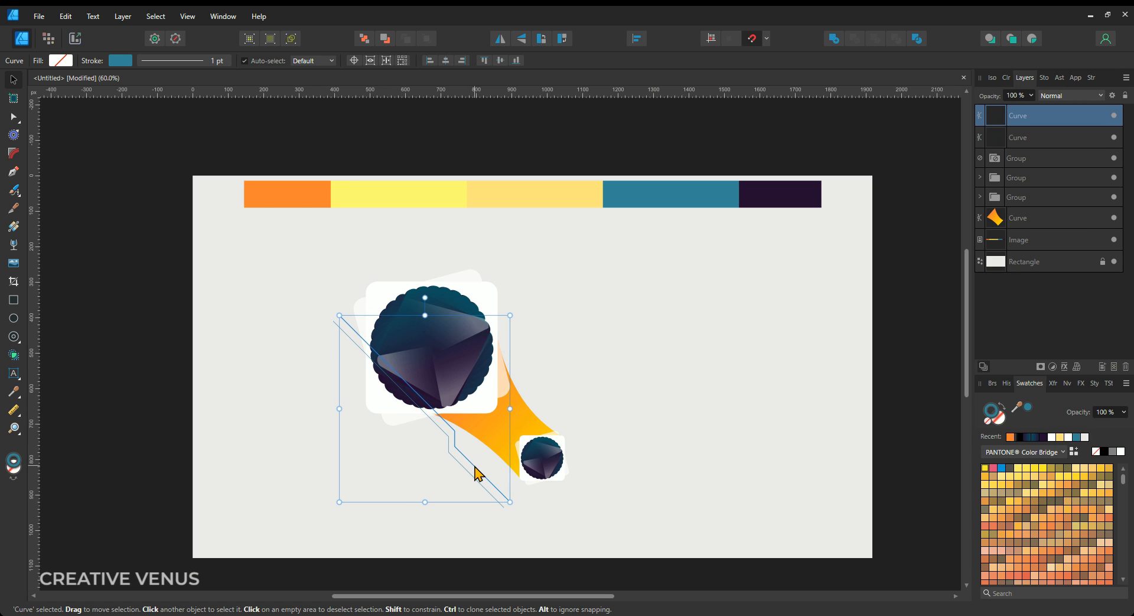
{"action": "mouse_move", "coordinate": [424, 296]}
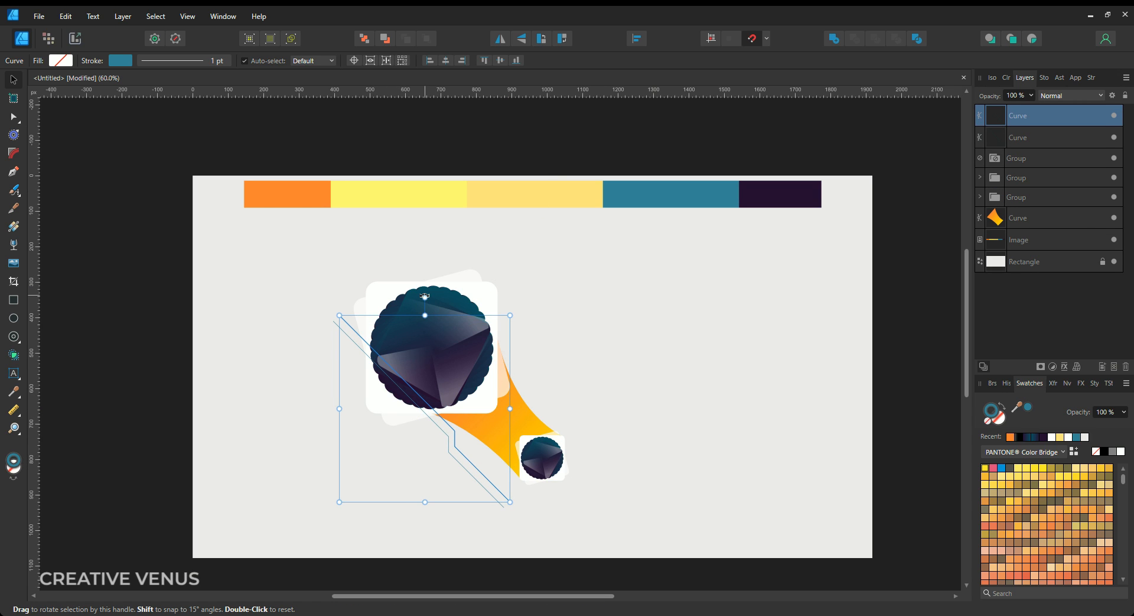
{"action": "left_click_drag", "start_coordinate": [425, 296], "coordinate": [412, 497]}
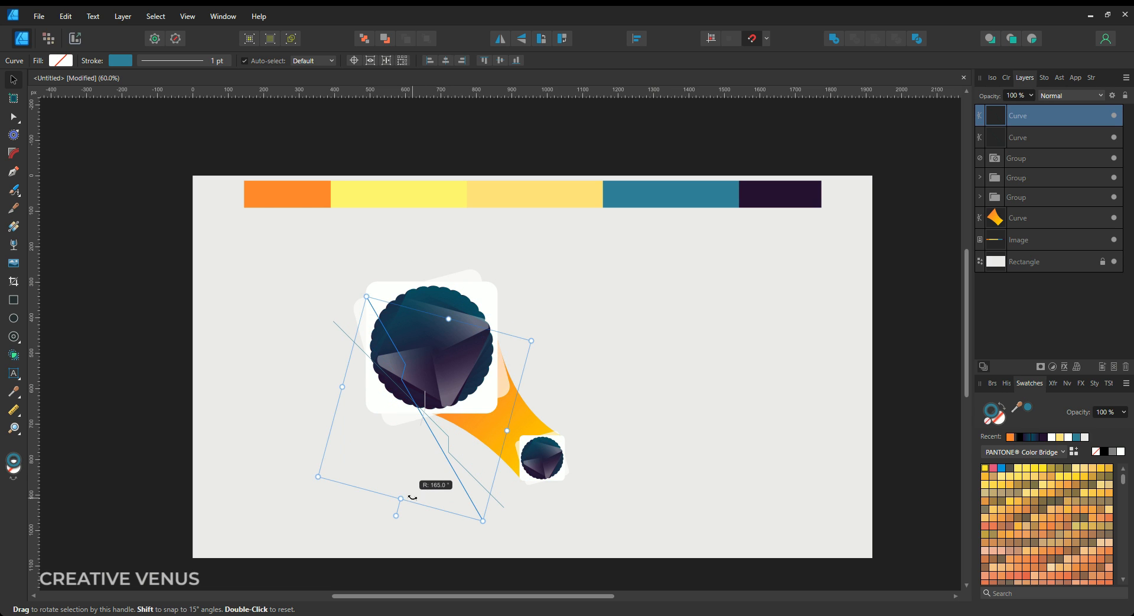
{"action": "left_click_drag", "start_coordinate": [396, 497], "coordinate": [483, 503]}
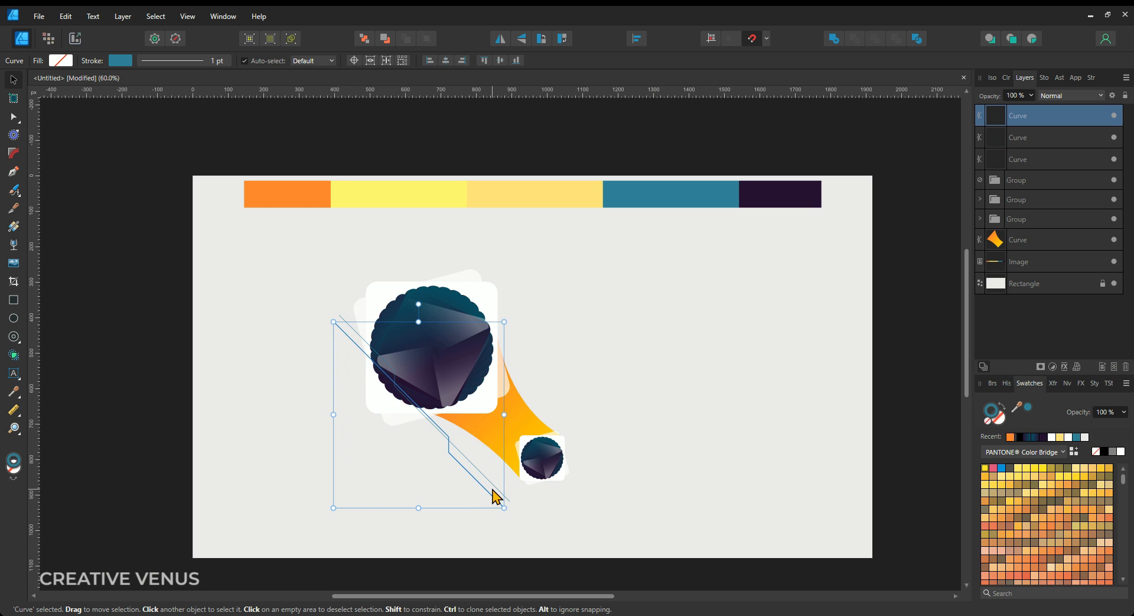
{"action": "mouse_move", "coordinate": [484, 494]}
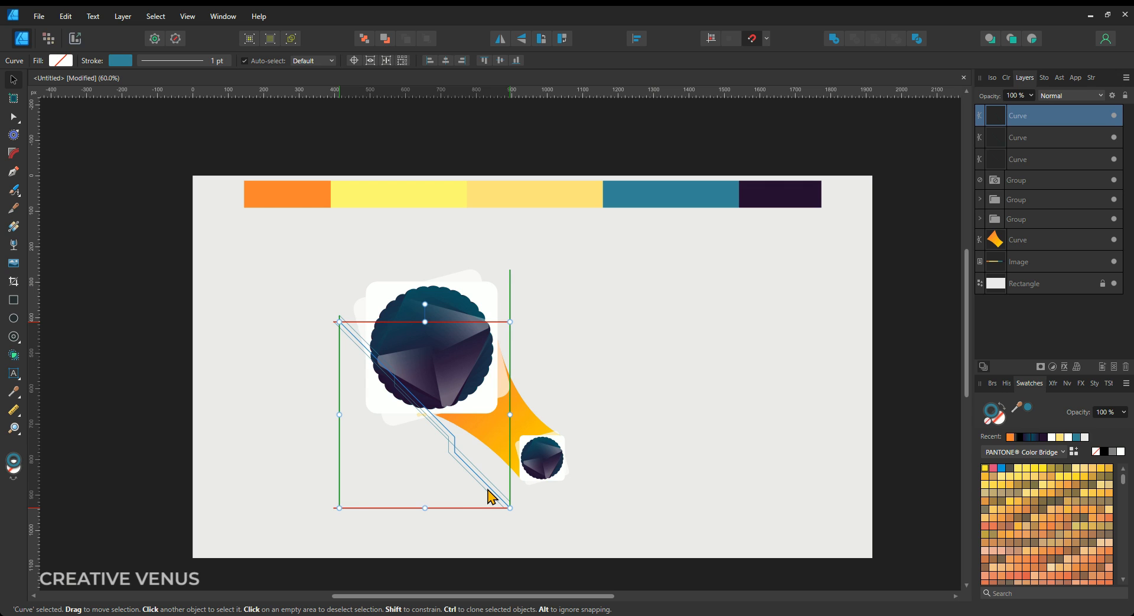
{"action": "left_click_drag", "start_coordinate": [492, 497], "coordinate": [518, 513]}
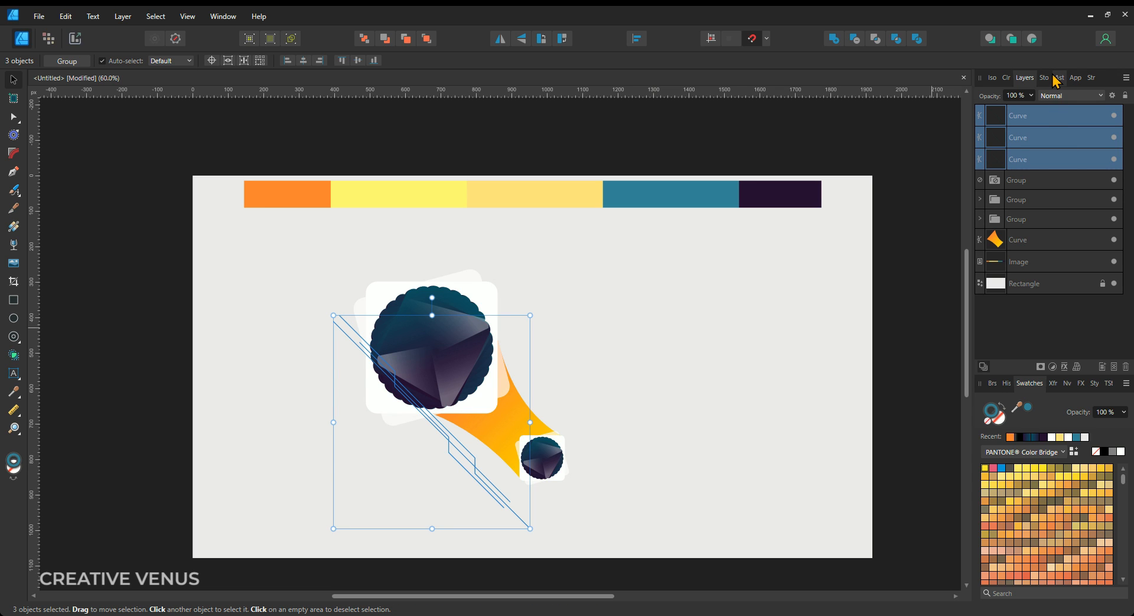
Step: Put solid round dot arrowheads on the line ends in Stroke options
{"action": "left_click", "coordinate": [1055, 78]}
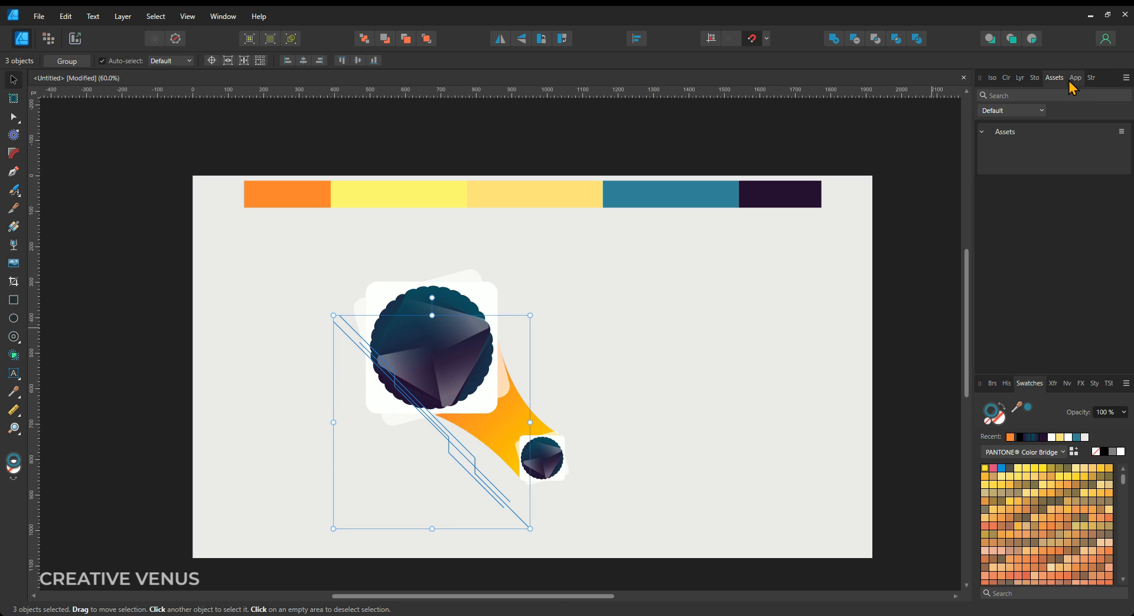
{"action": "left_click", "coordinate": [1076, 78]}
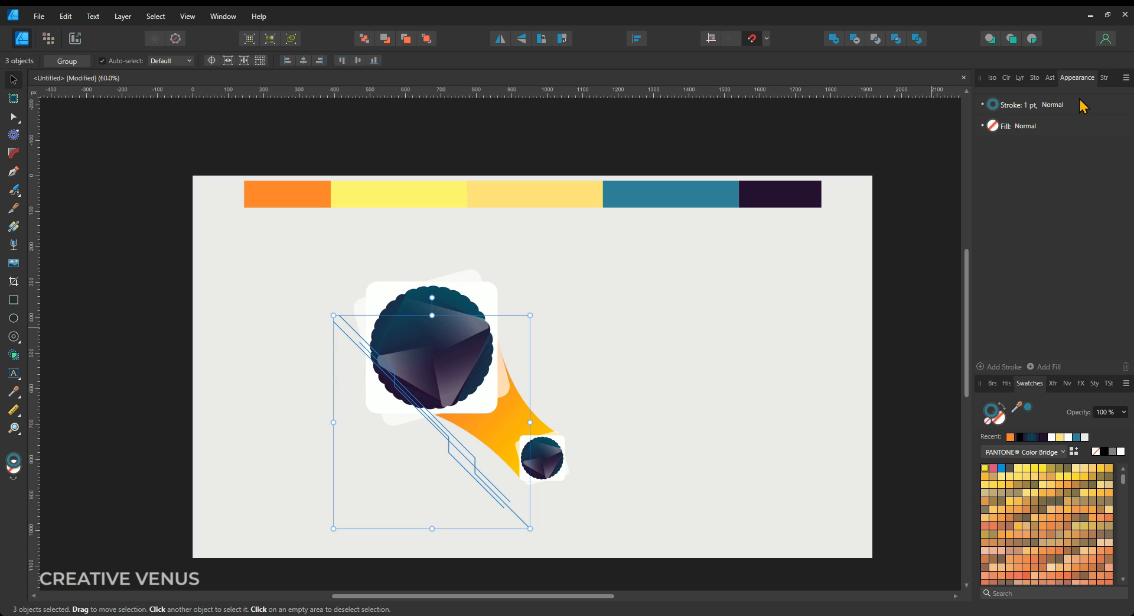
{"action": "left_click", "coordinate": [1031, 105]}
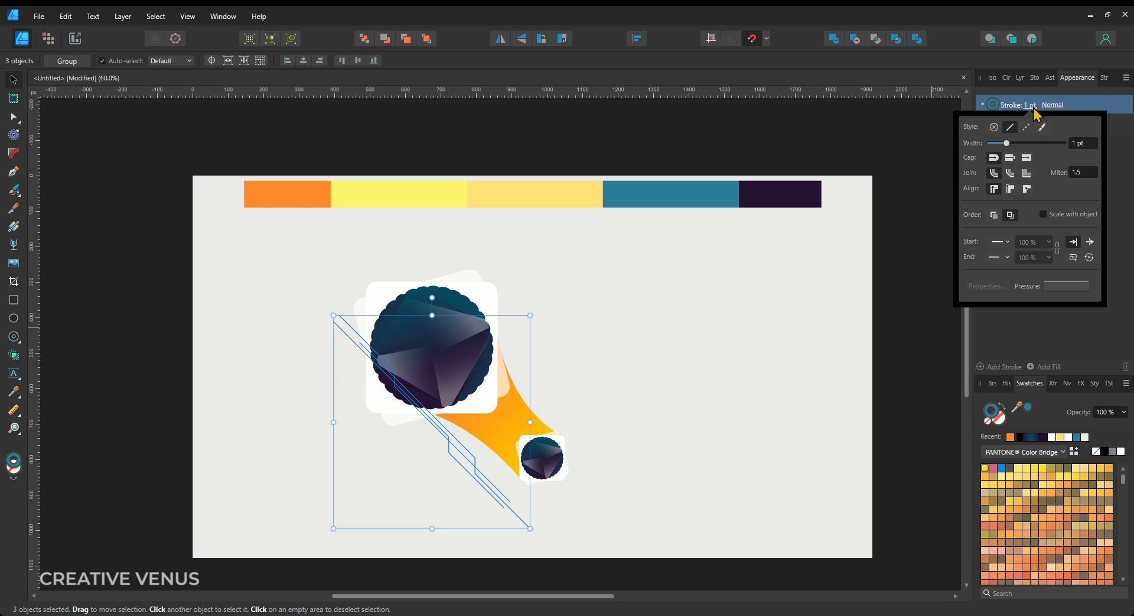
{"action": "left_click", "coordinate": [998, 242]}
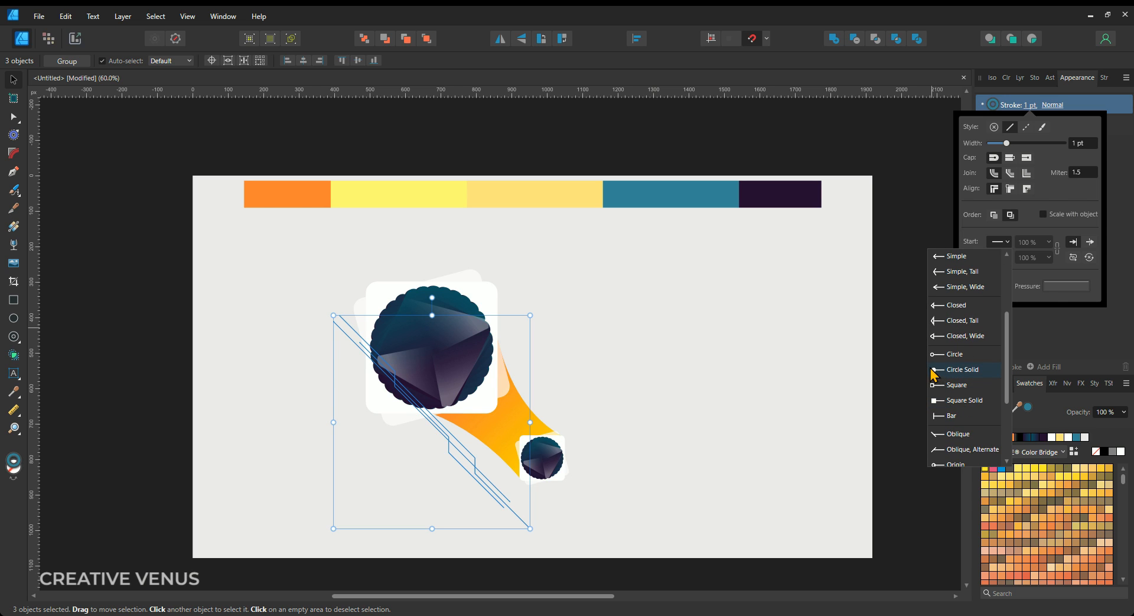
{"action": "left_click", "coordinate": [1008, 256]}
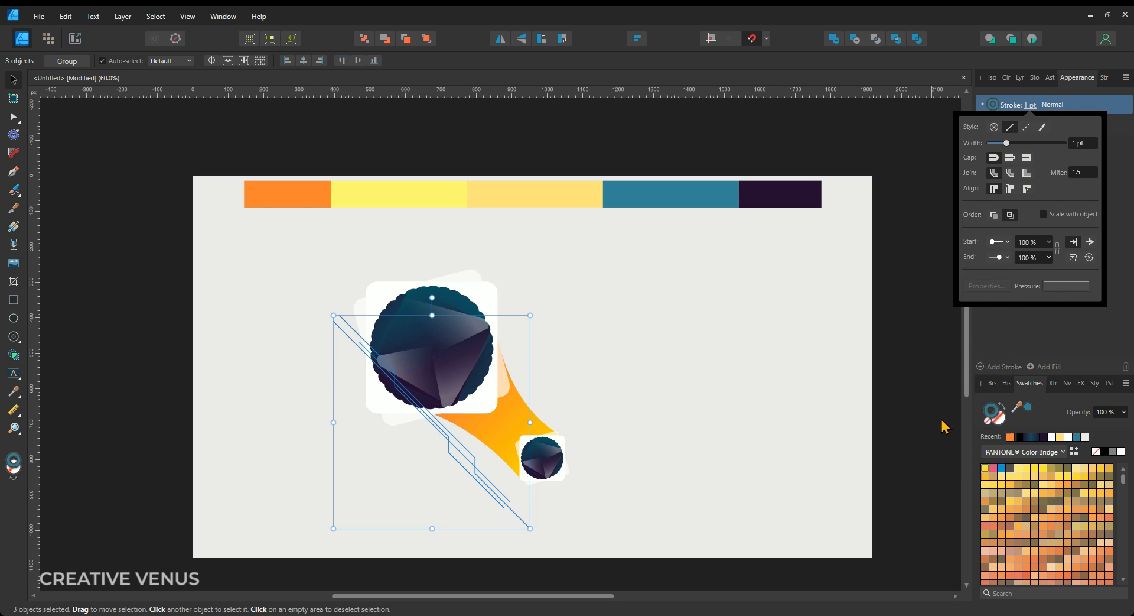
{"action": "mouse_move", "coordinate": [670, 445]}
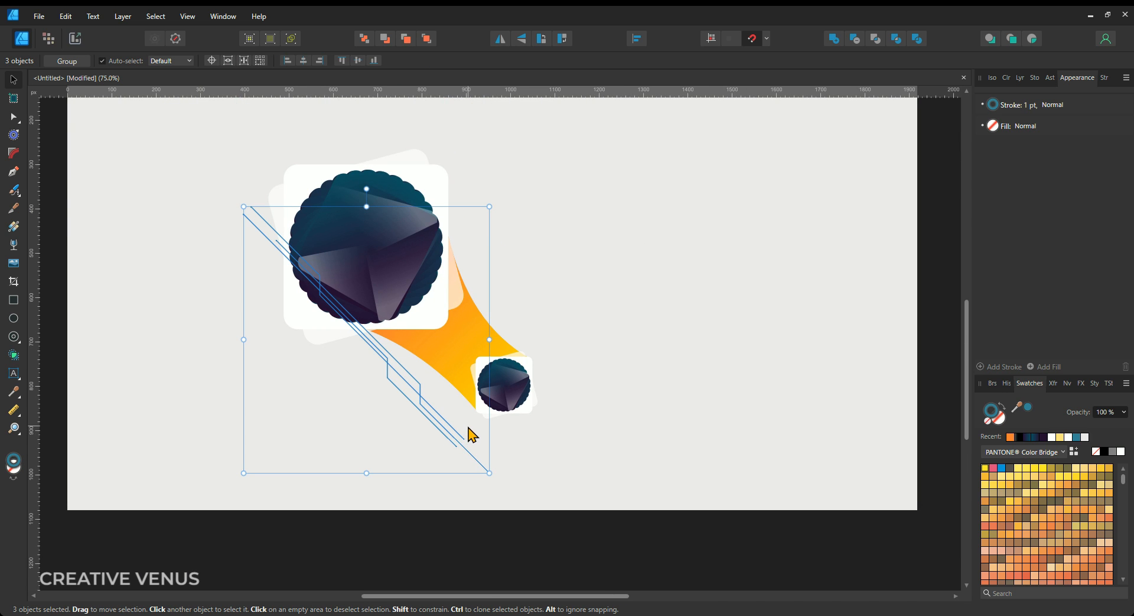
Step: Scale the start dots to 323%, enable Scale with object, and match the end dots
{"action": "left_click", "coordinate": [1018, 78]}
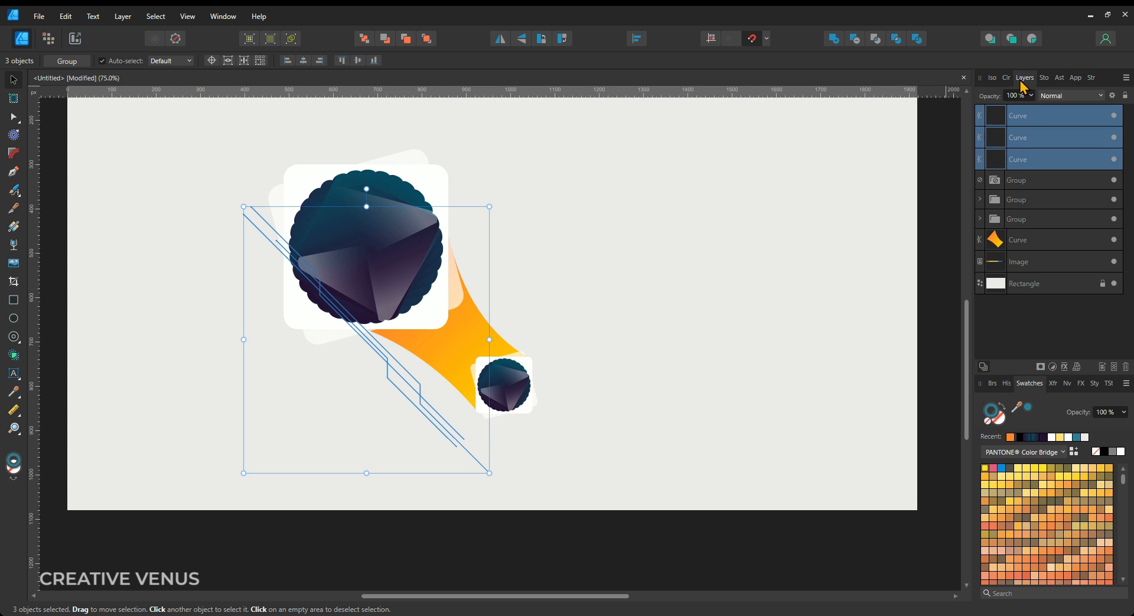
{"action": "left_click", "coordinate": [1038, 77]}
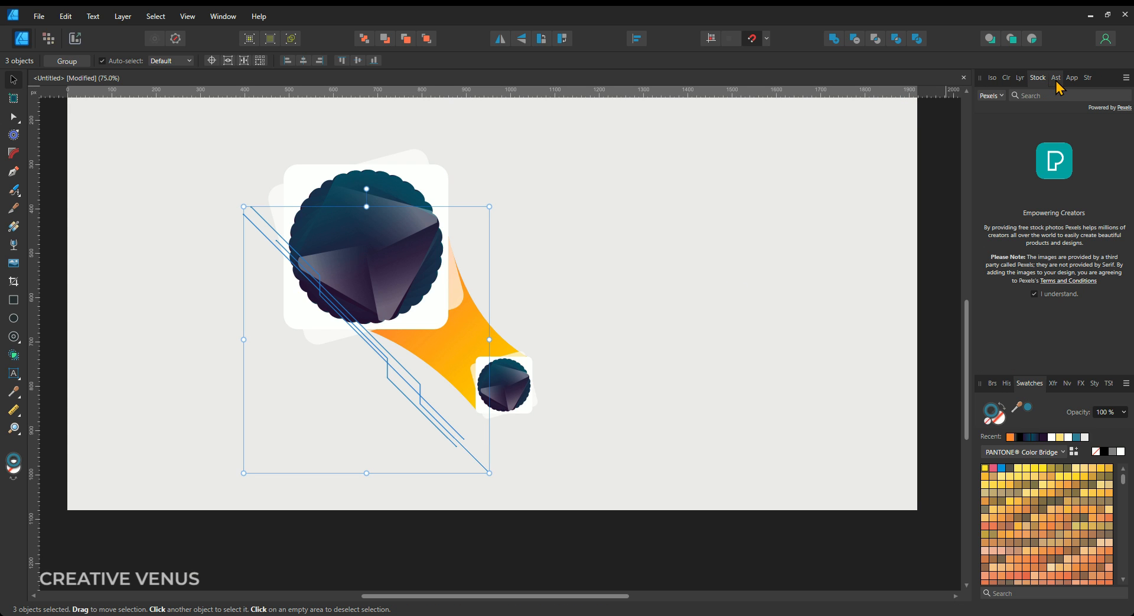
{"action": "left_click", "coordinate": [1073, 77]}
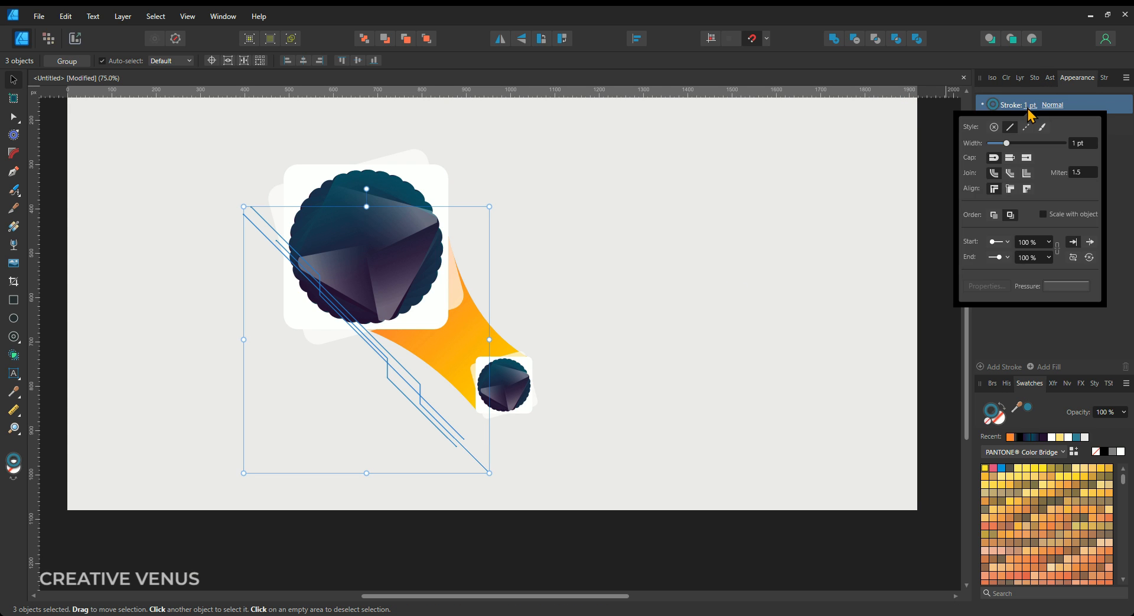
{"action": "mouse_move", "coordinate": [1043, 256]}
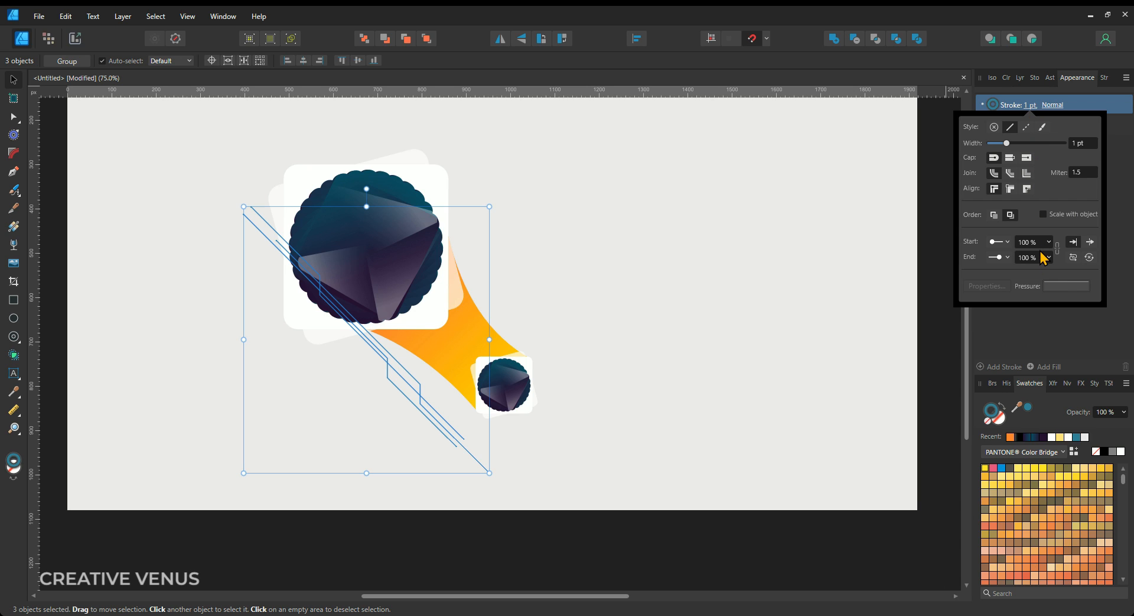
{"action": "mouse_move", "coordinate": [1052, 245]}
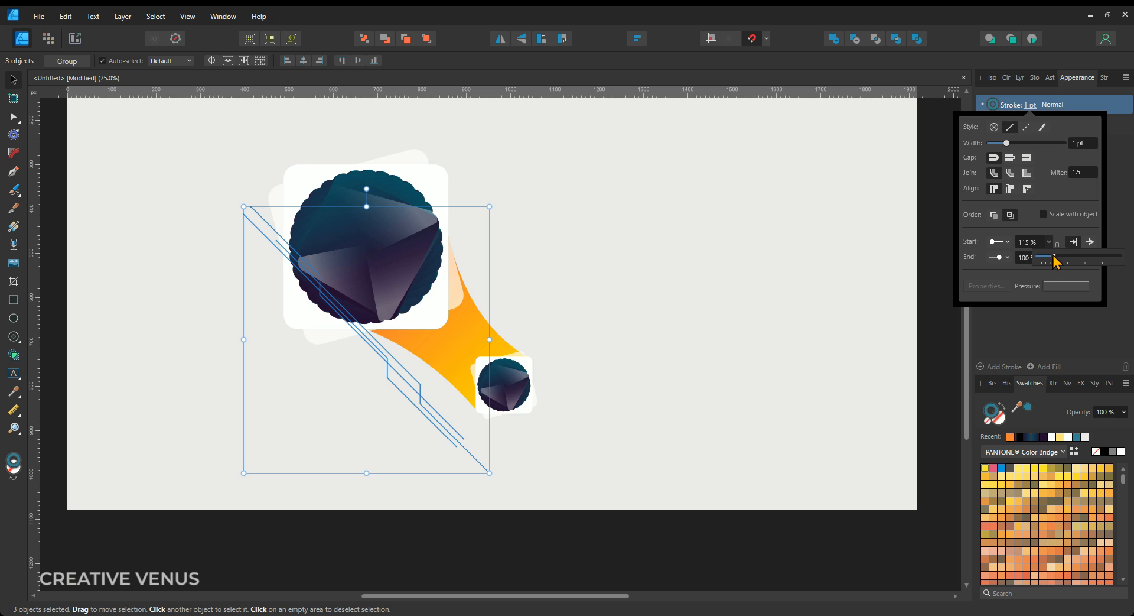
{"action": "left_click_drag", "start_coordinate": [1044, 256], "coordinate": [1093, 256]}
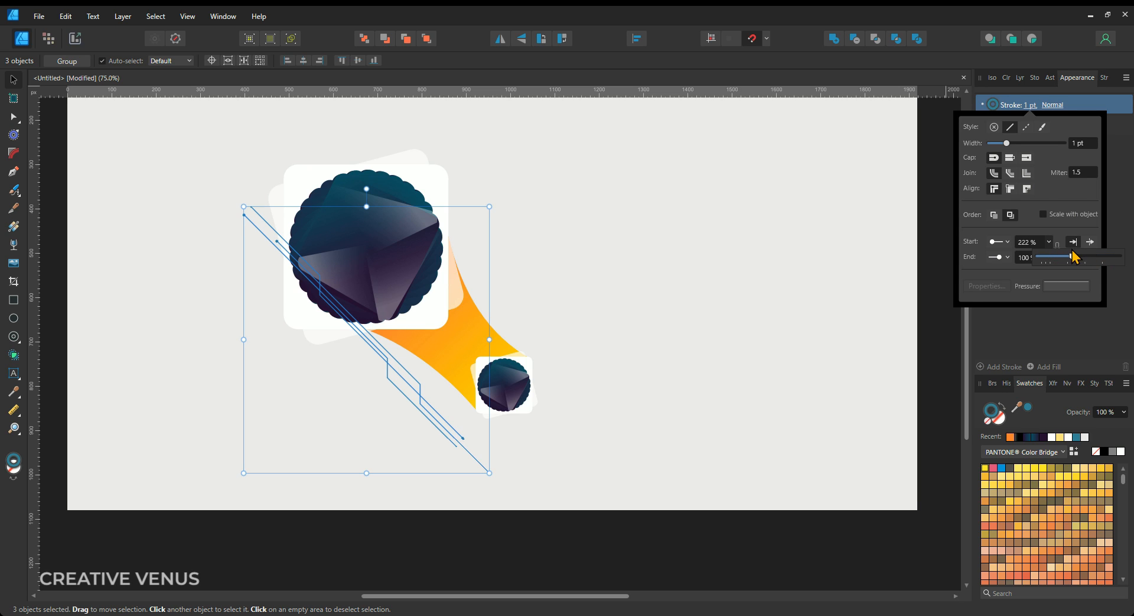
{"action": "left_click_drag", "start_coordinate": [1064, 256], "coordinate": [1077, 256]}
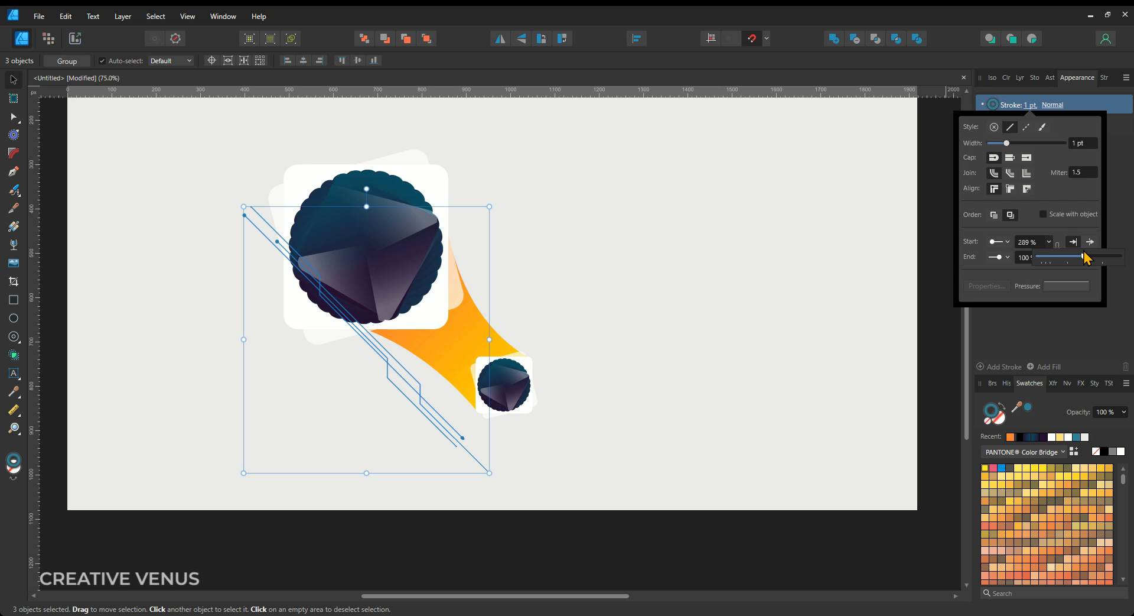
{"action": "left_click_drag", "start_coordinate": [1082, 256], "coordinate": [1093, 256]}
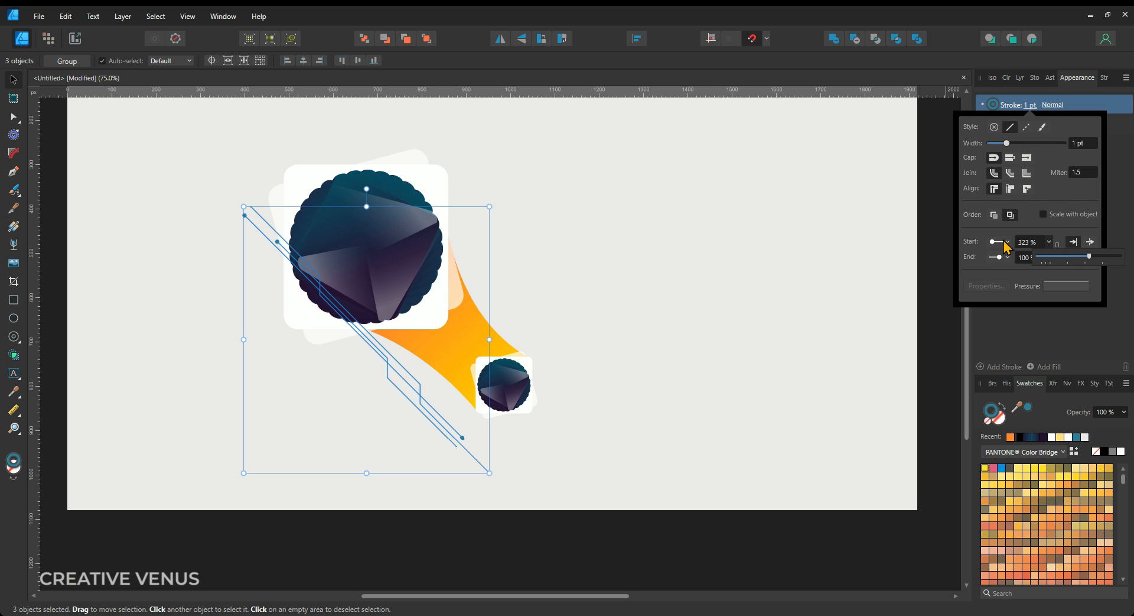
{"action": "mouse_move", "coordinate": [1047, 224]}
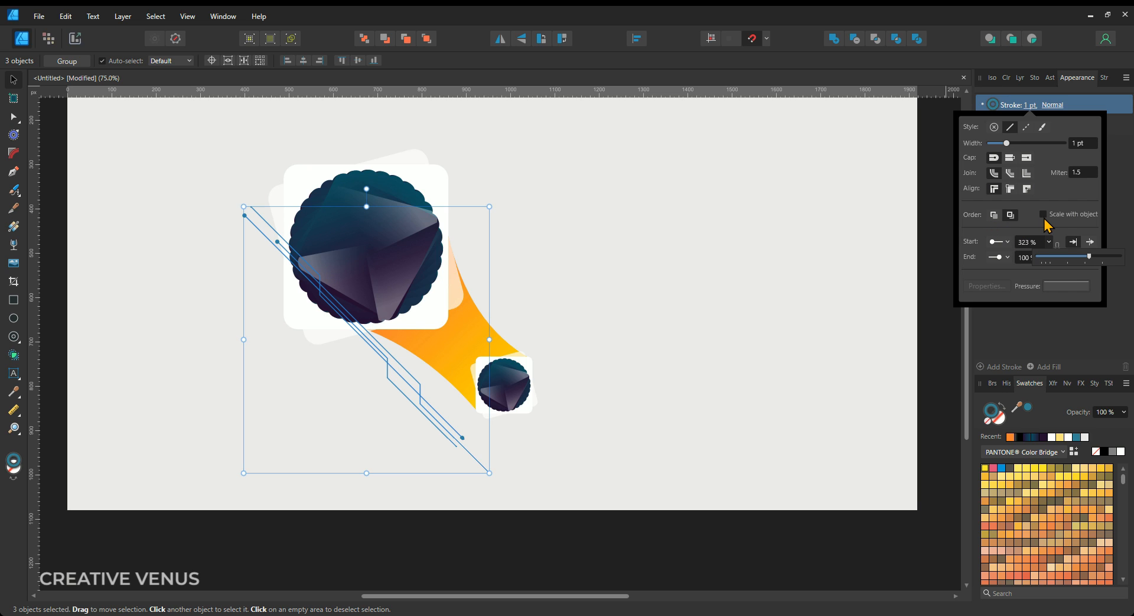
{"action": "left_click", "coordinate": [1043, 214]}
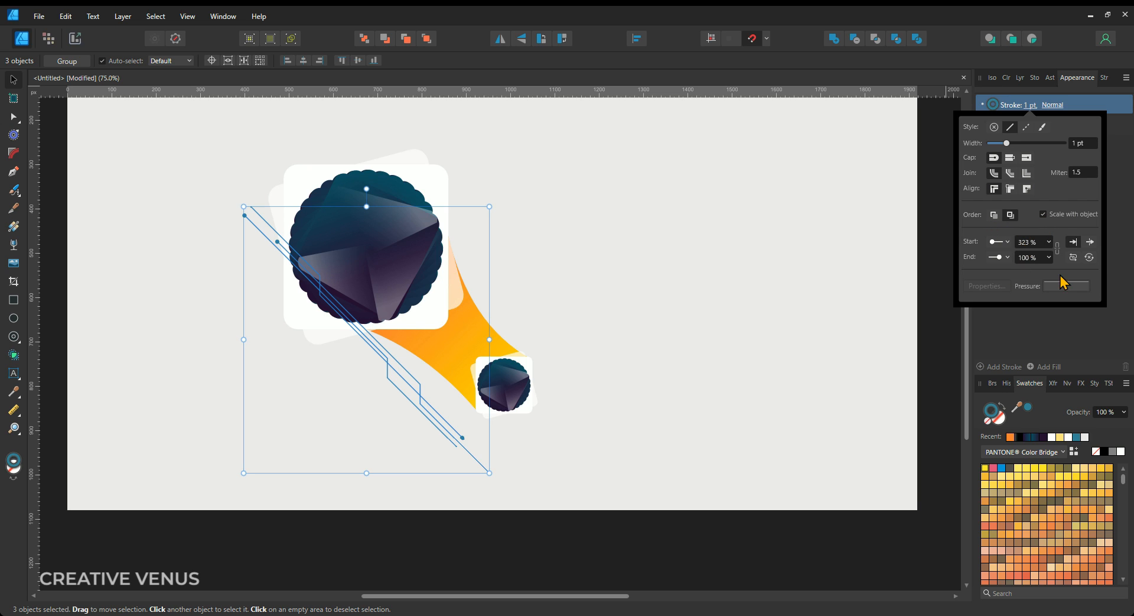
{"action": "mouse_move", "coordinate": [1090, 241]}
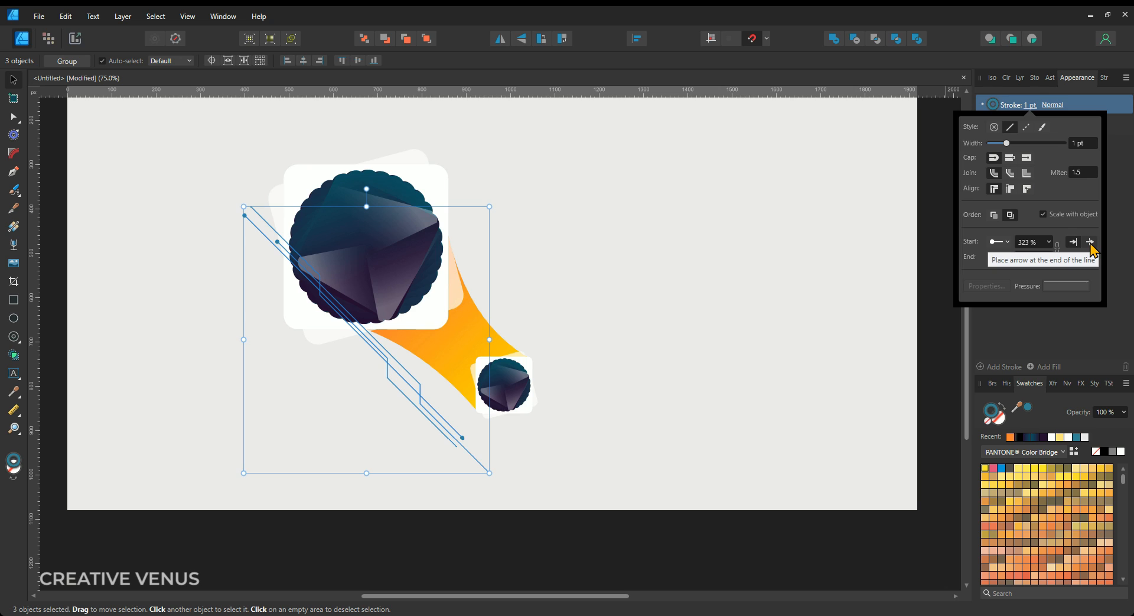
{"action": "left_click", "coordinate": [1090, 241]}
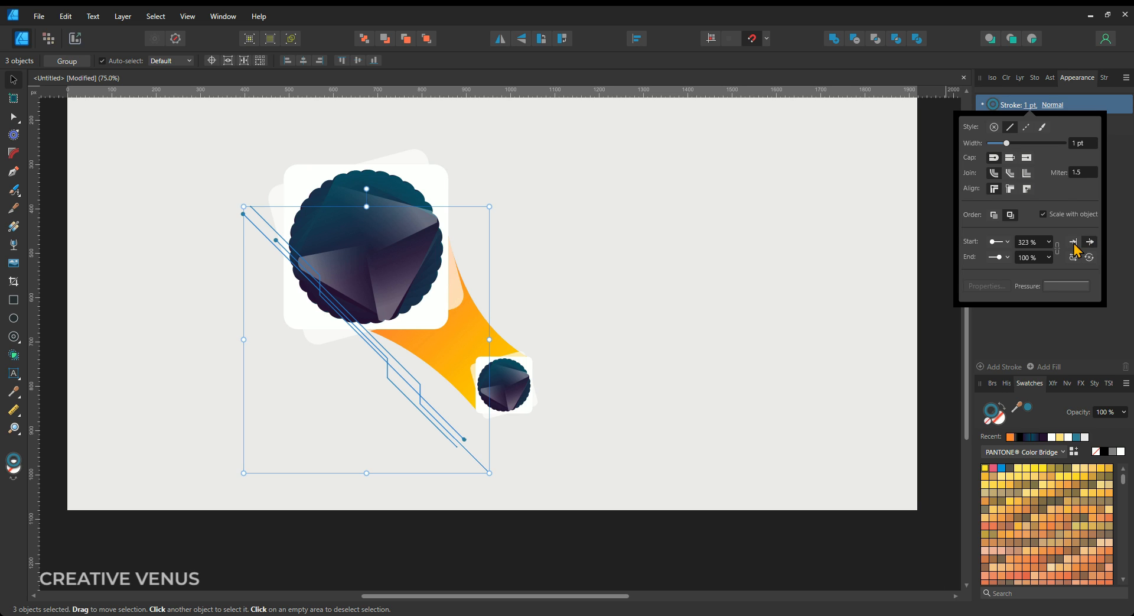
{"action": "mouse_move", "coordinate": [1076, 295]}
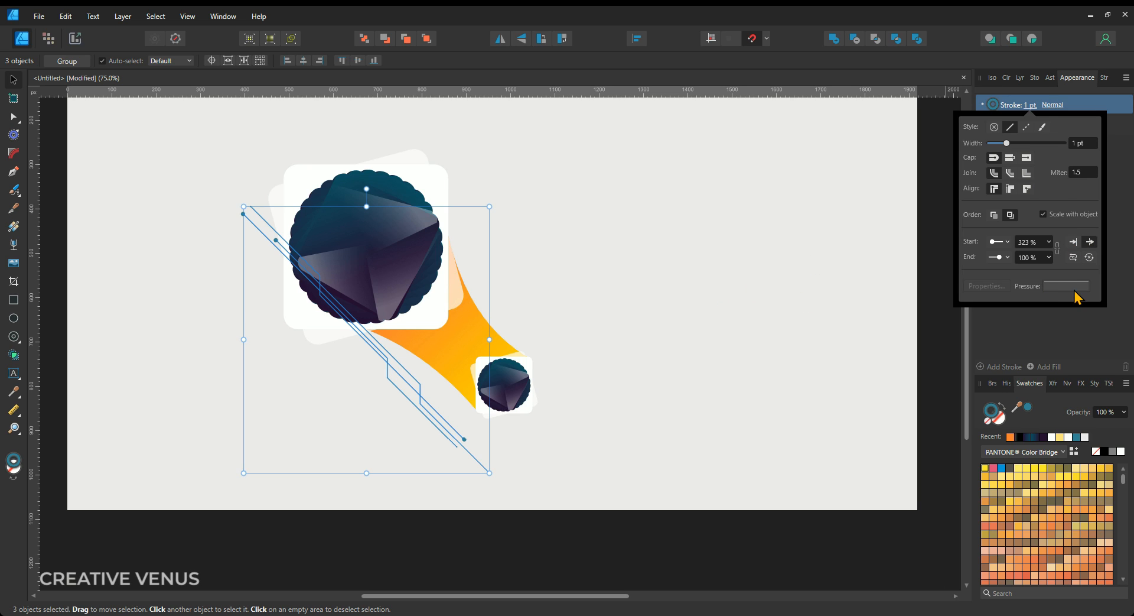
{"action": "mouse_move", "coordinate": [1090, 257]}
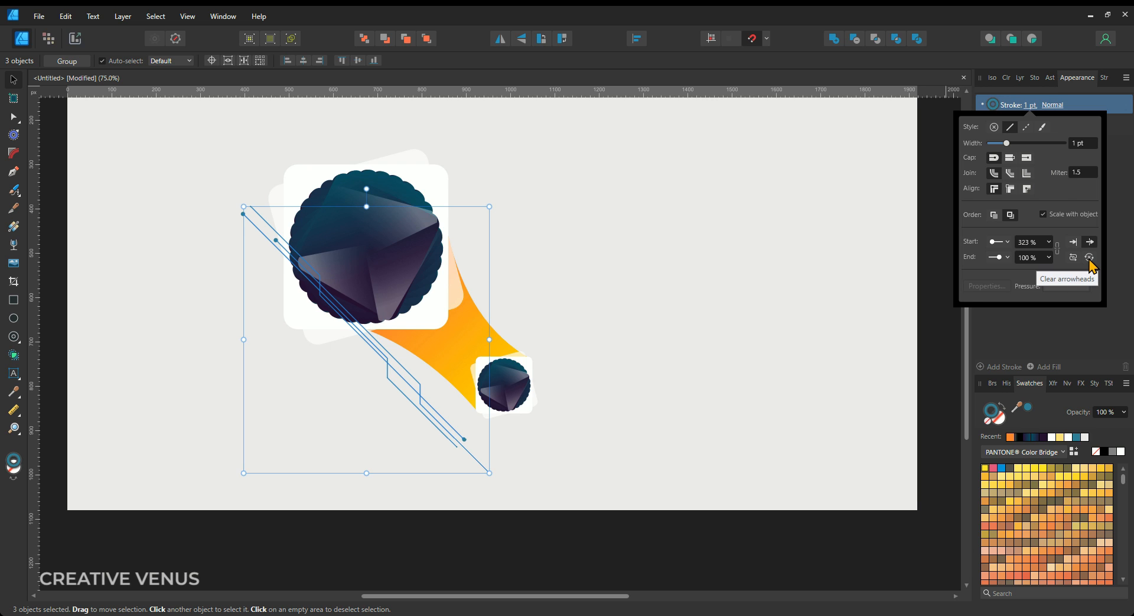
{"action": "left_click", "coordinate": [506, 453]}
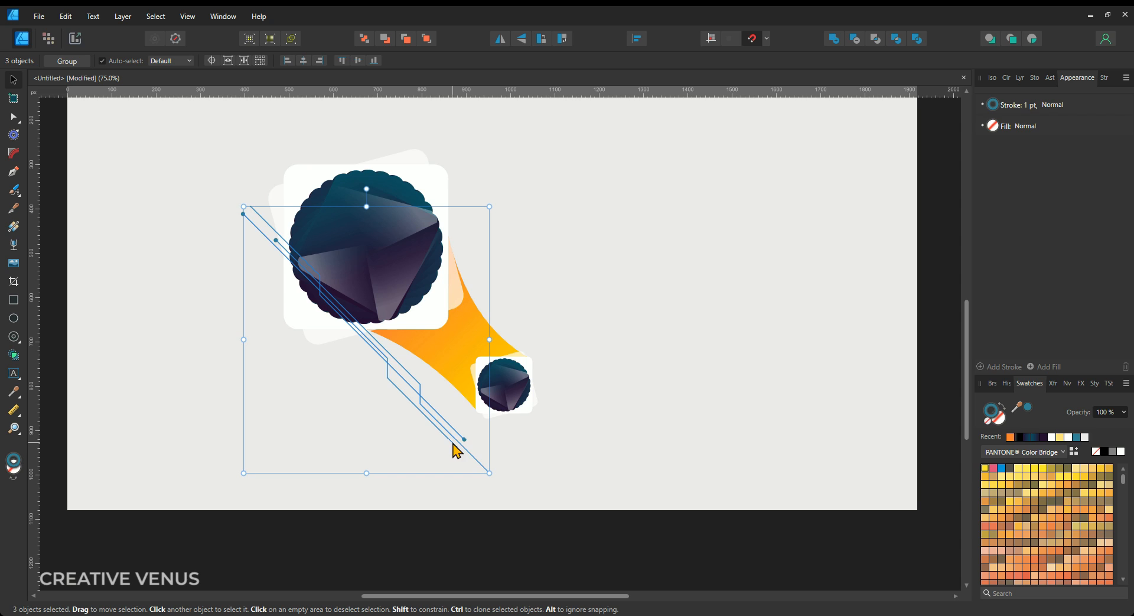
{"action": "left_click", "coordinate": [1020, 105]}
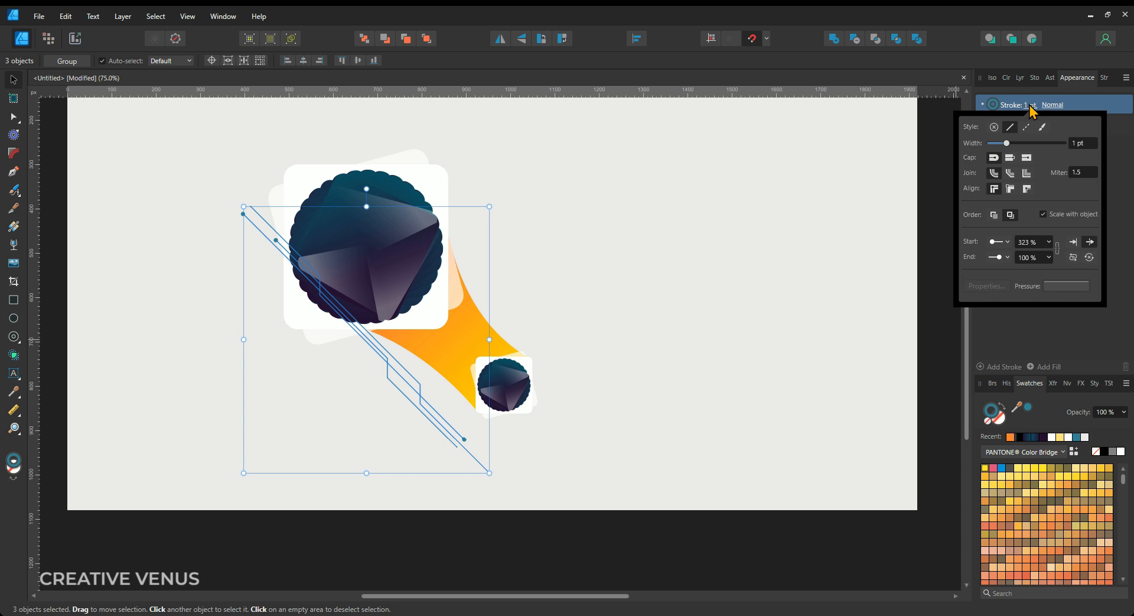
{"action": "mouse_move", "coordinate": [1046, 263]}
{"action": "type", "text": "32"}
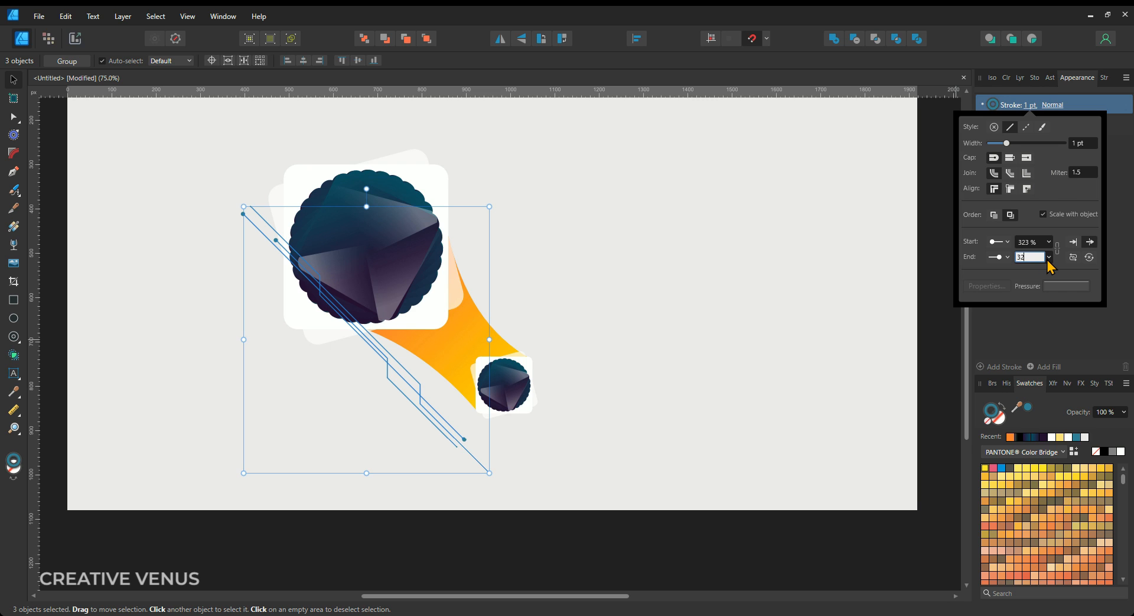
{"action": "left_click", "coordinate": [587, 450]}
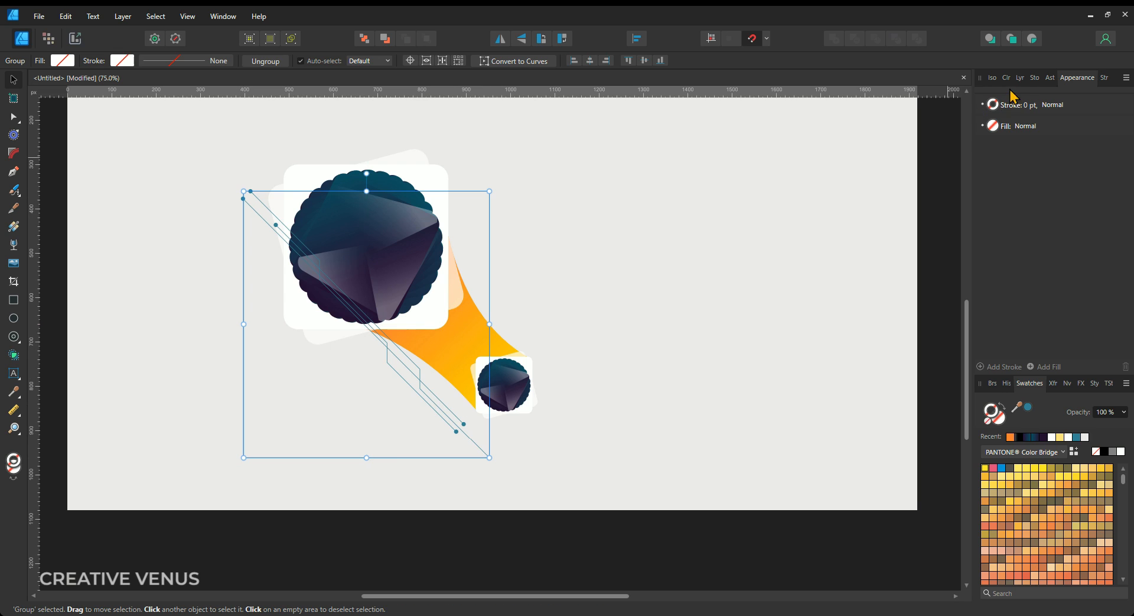
Step: Copy the circuit lines to the opposite side, reposition the group, and rotate it 45°
{"action": "left_click", "coordinate": [1020, 77]}
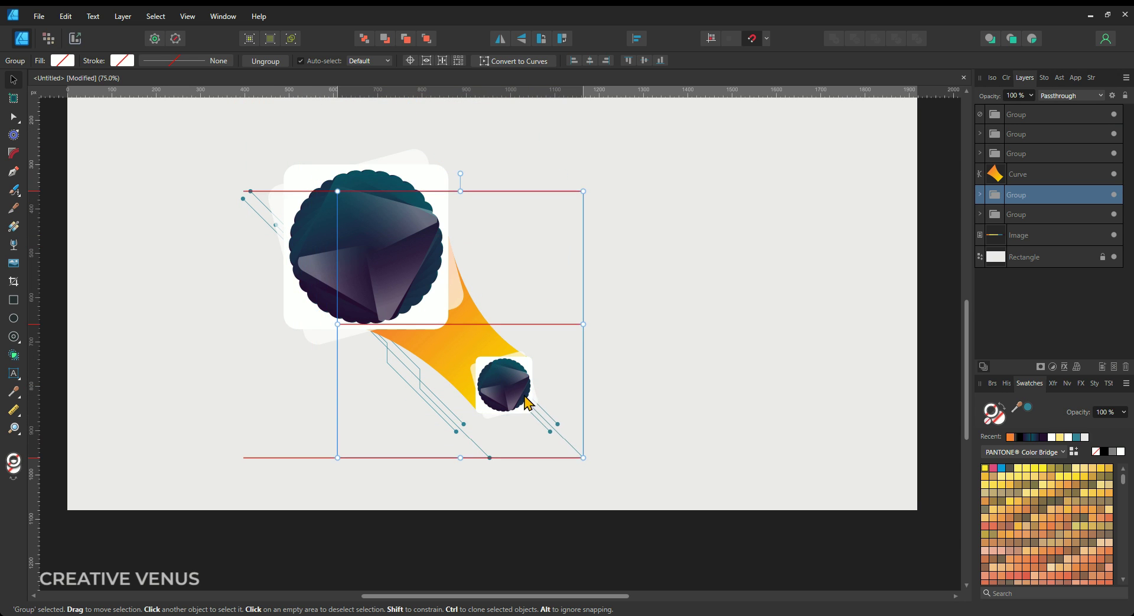
{"action": "left_click_drag", "start_coordinate": [525, 401], "coordinate": [514, 350]}
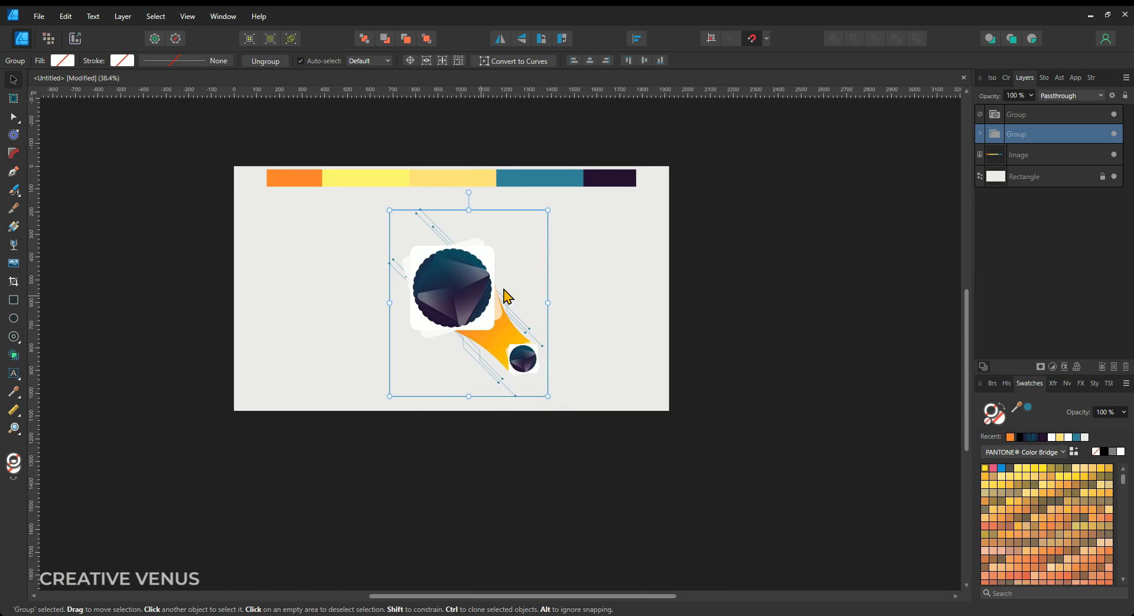
{"action": "left_click_drag", "start_coordinate": [548, 396], "coordinate": [510, 355]}
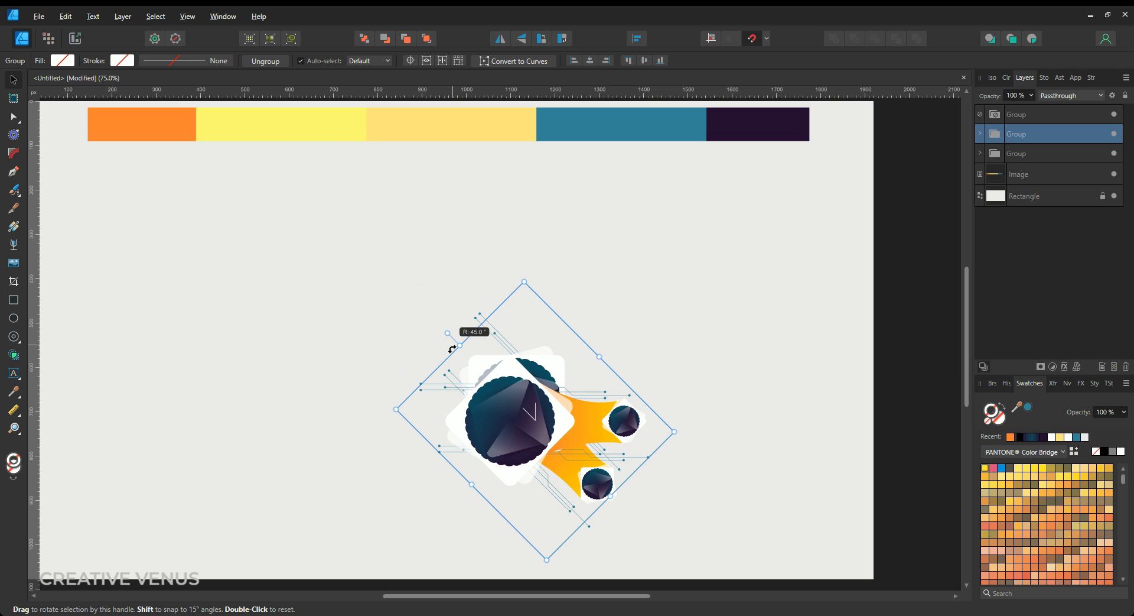
{"action": "left_click_drag", "start_coordinate": [447, 333], "coordinate": [458, 371]}
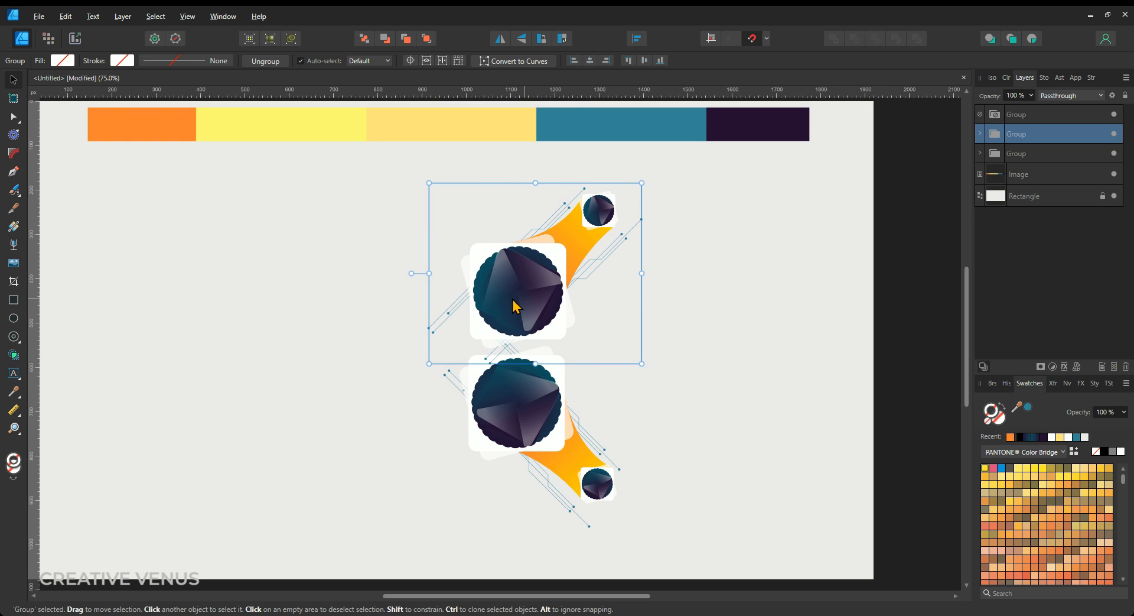
Step: Place a duplicate of the circle design above the original
{"action": "left_click_drag", "start_coordinate": [515, 306], "coordinate": [414, 294]}
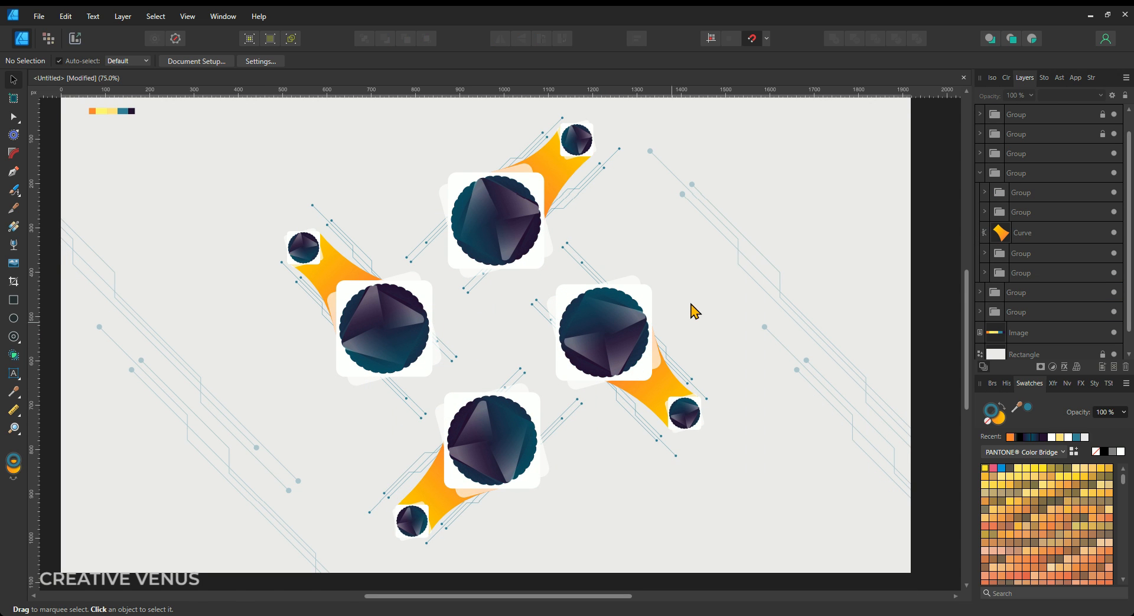
{"action": "mouse_move", "coordinate": [447, 345]}
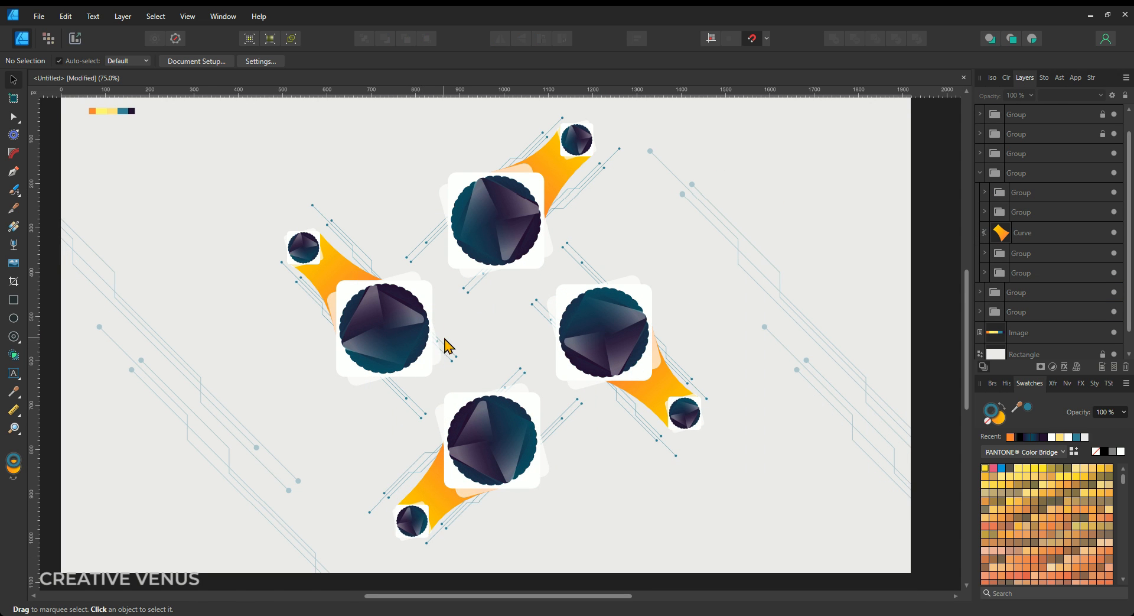
{"action": "mouse_move", "coordinate": [430, 347]}
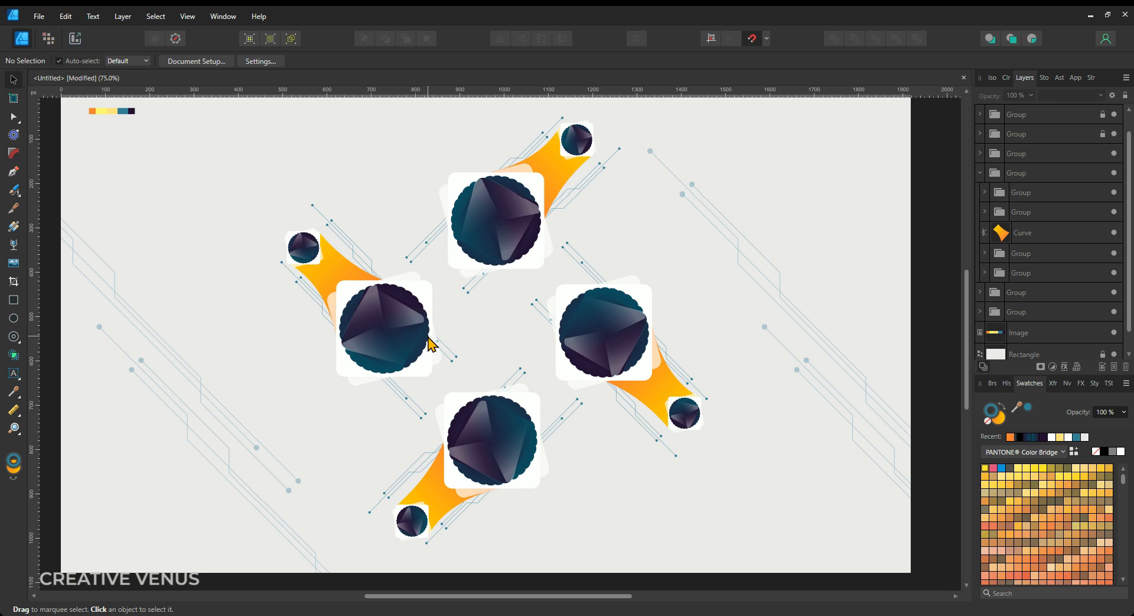
{"action": "mouse_move", "coordinate": [20, 406]}
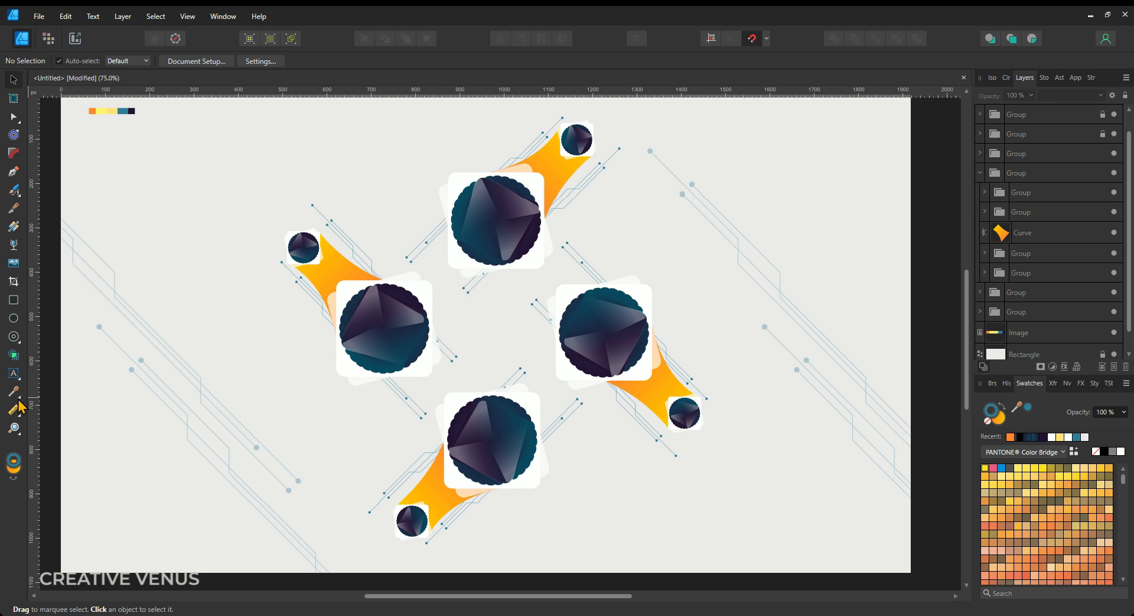
Step: Add a '55%' text label on a large circle in Montserrat Black
{"action": "left_click", "coordinate": [13, 373]}
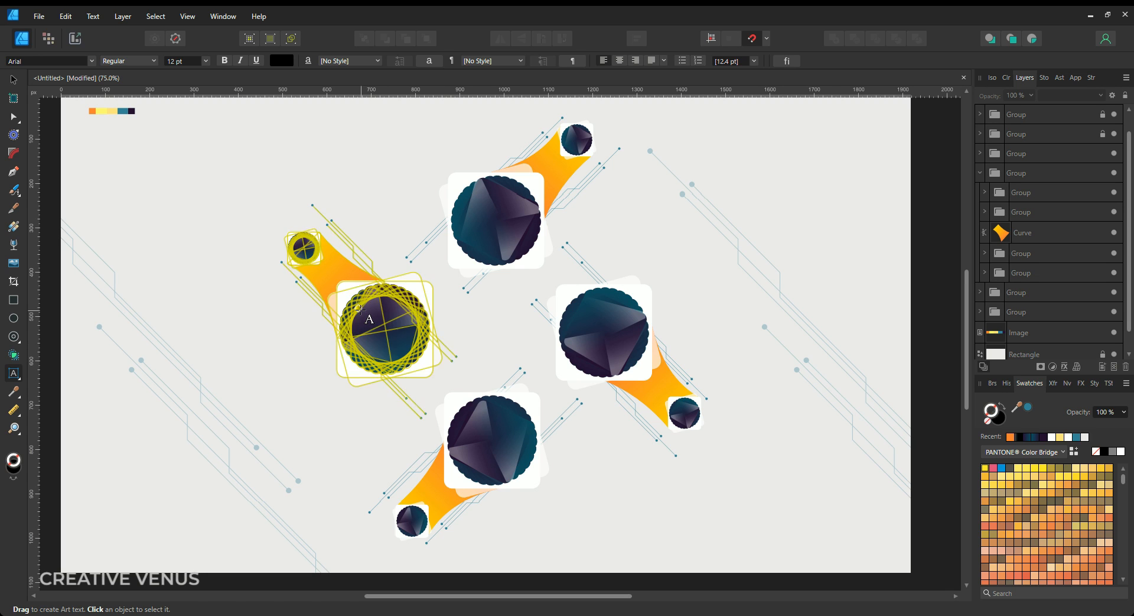
{"action": "left_click_drag", "start_coordinate": [383, 329], "coordinate": [495, 217]}
{"action": "type", "text": "55"}
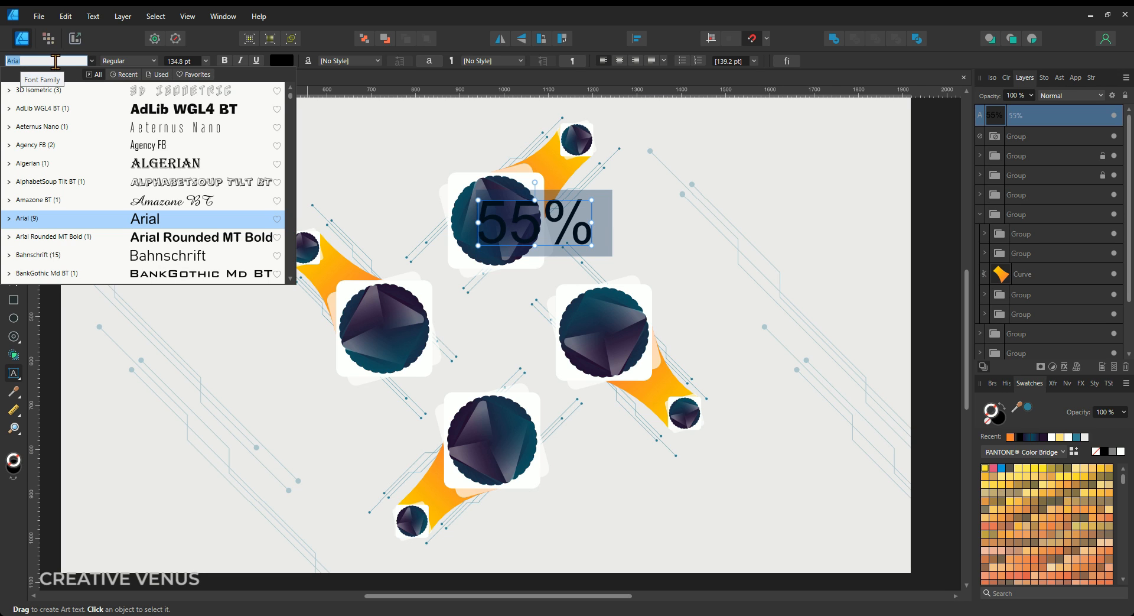
{"action": "type", "text": "mont"}
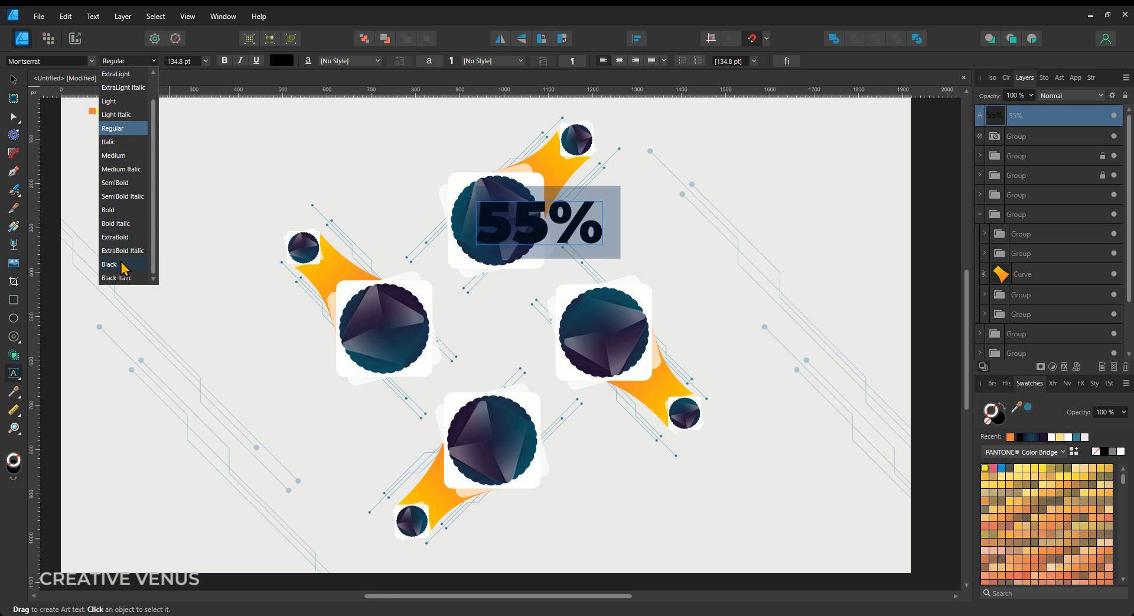
{"action": "left_click", "coordinate": [109, 265]}
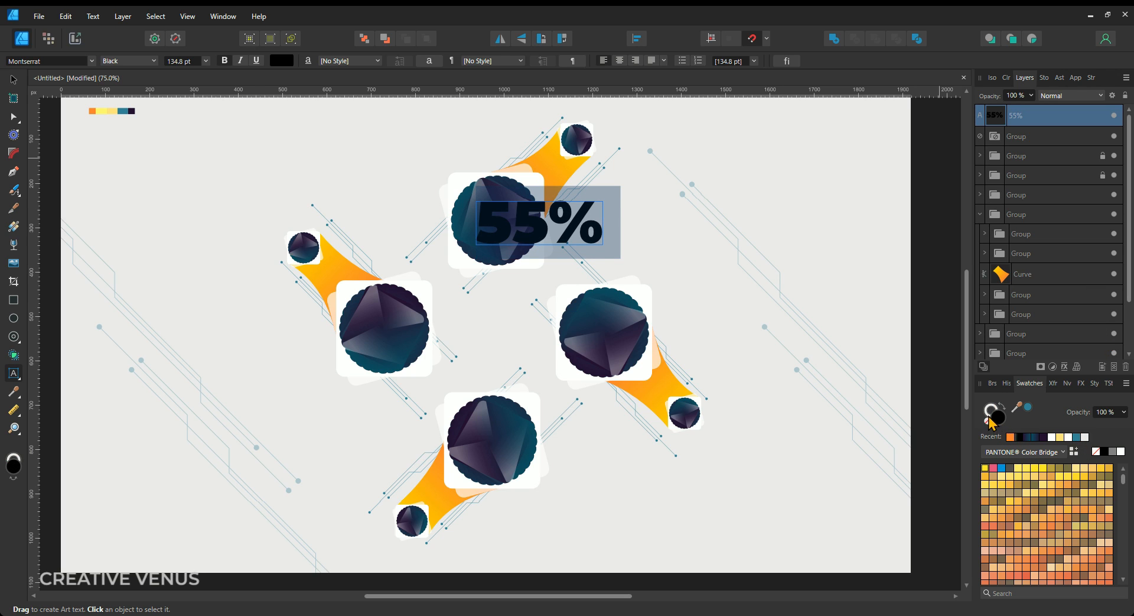
{"action": "mouse_move", "coordinate": [1089, 451]}
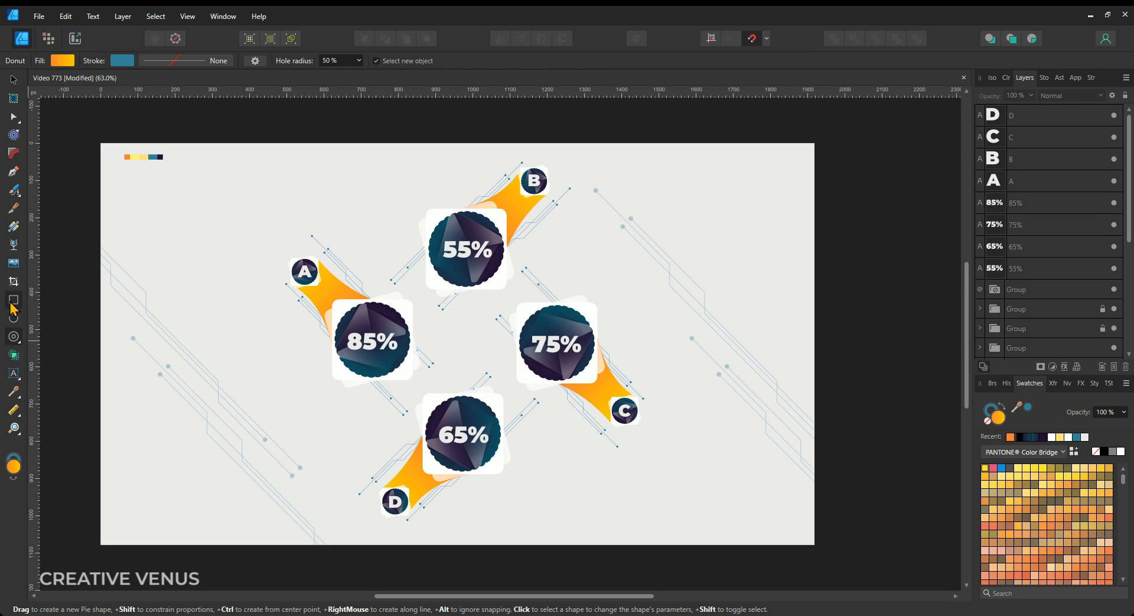
Step: Draw a square over the centre covering the four percentage circles
{"action": "left_click_drag", "start_coordinate": [325, 205], "coordinate": [583, 464]}
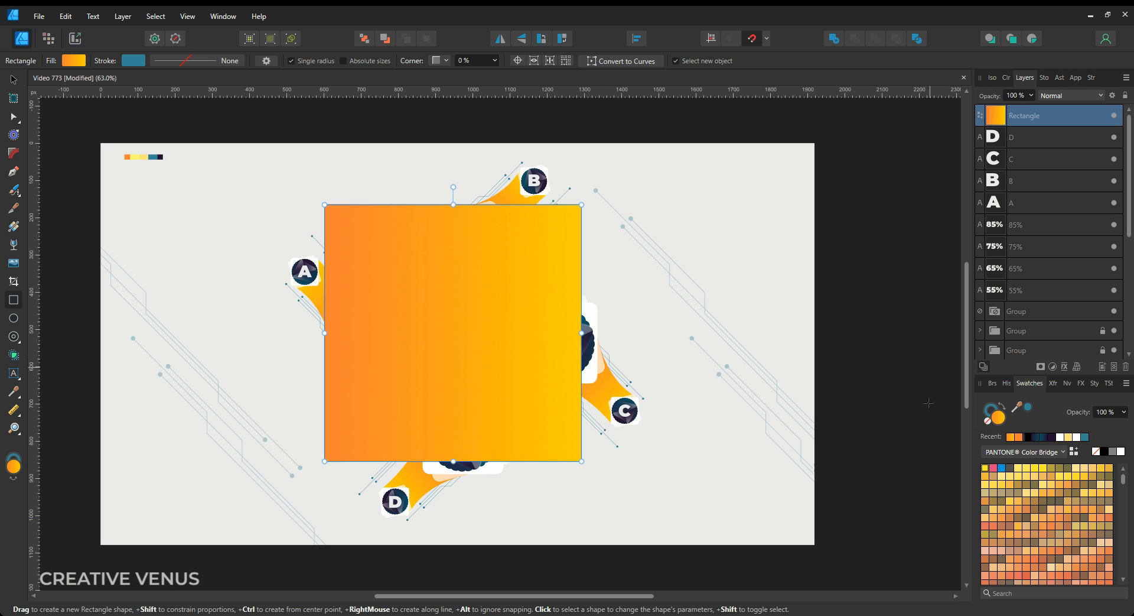
{"action": "mouse_move", "coordinate": [1064, 457]}
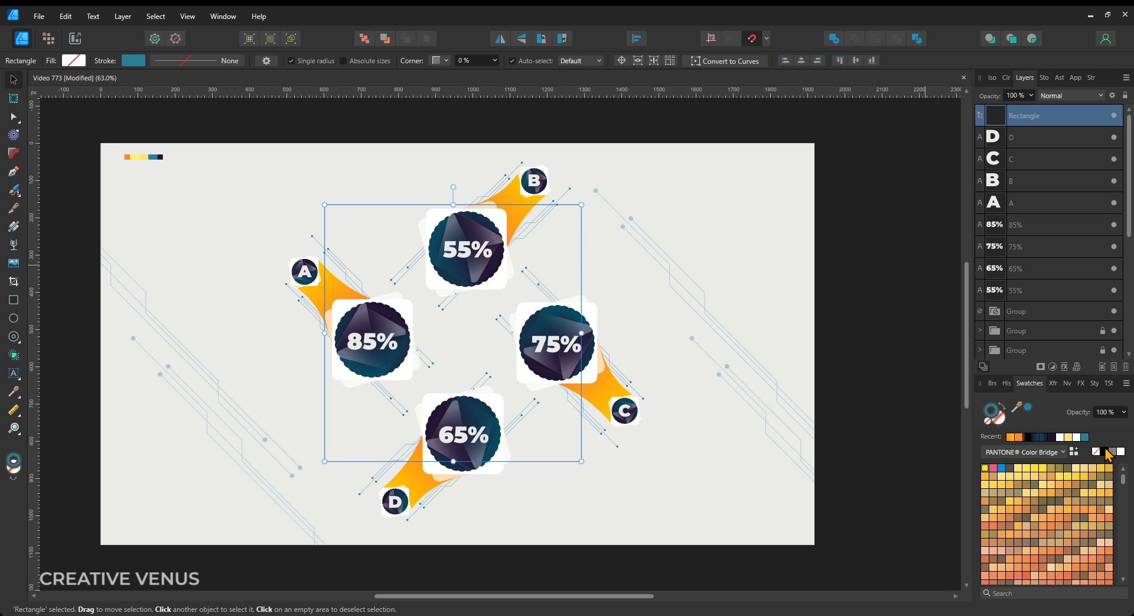
{"action": "mouse_move", "coordinate": [1063, 101]}
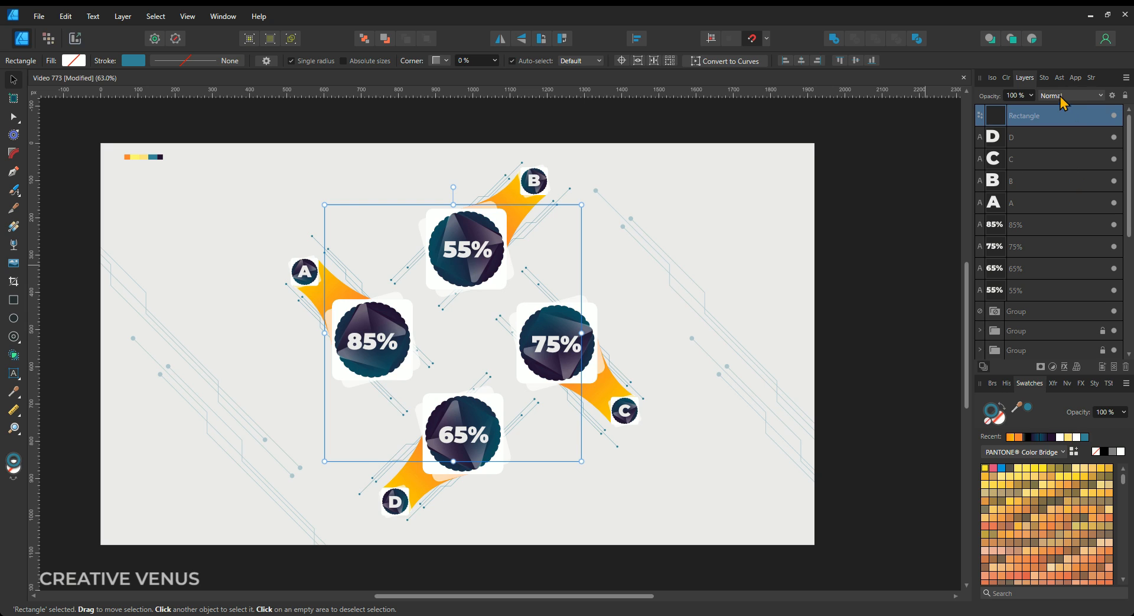
Step: Make the square's outline dashed and enter the dash pattern 1, 6, 5, 5
{"action": "left_click", "coordinate": [1038, 78]}
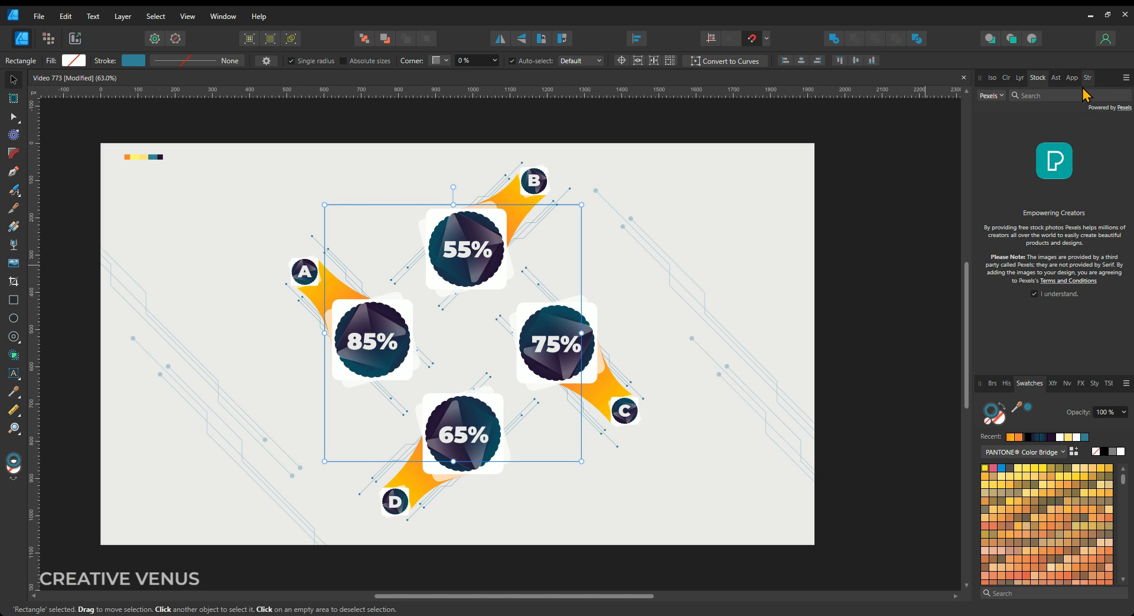
{"action": "left_click", "coordinate": [1089, 78]}
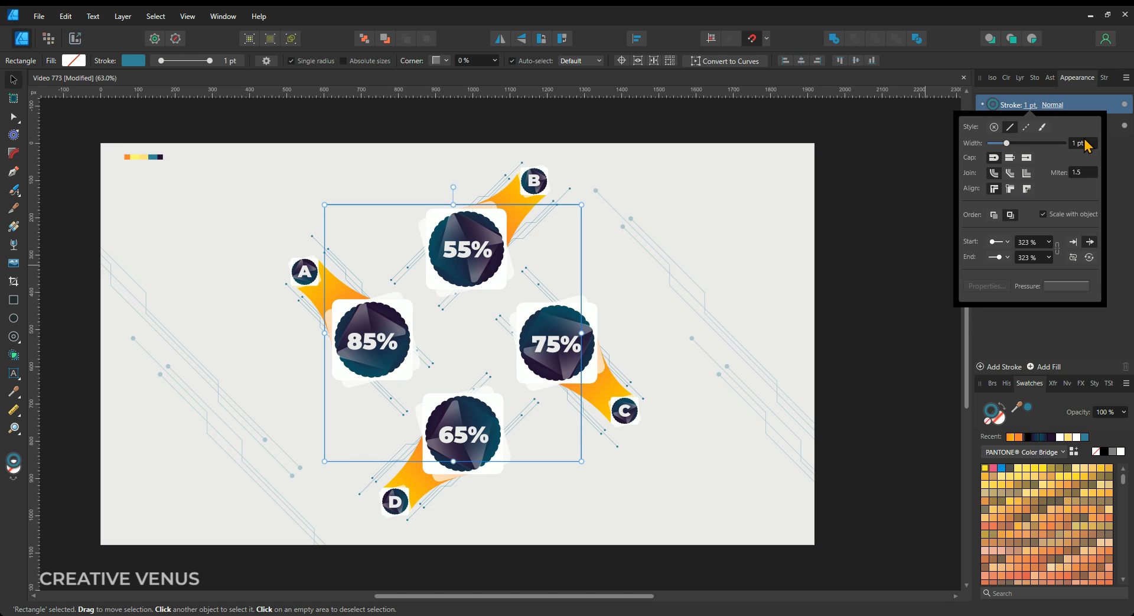
{"action": "mouse_move", "coordinate": [1030, 249]}
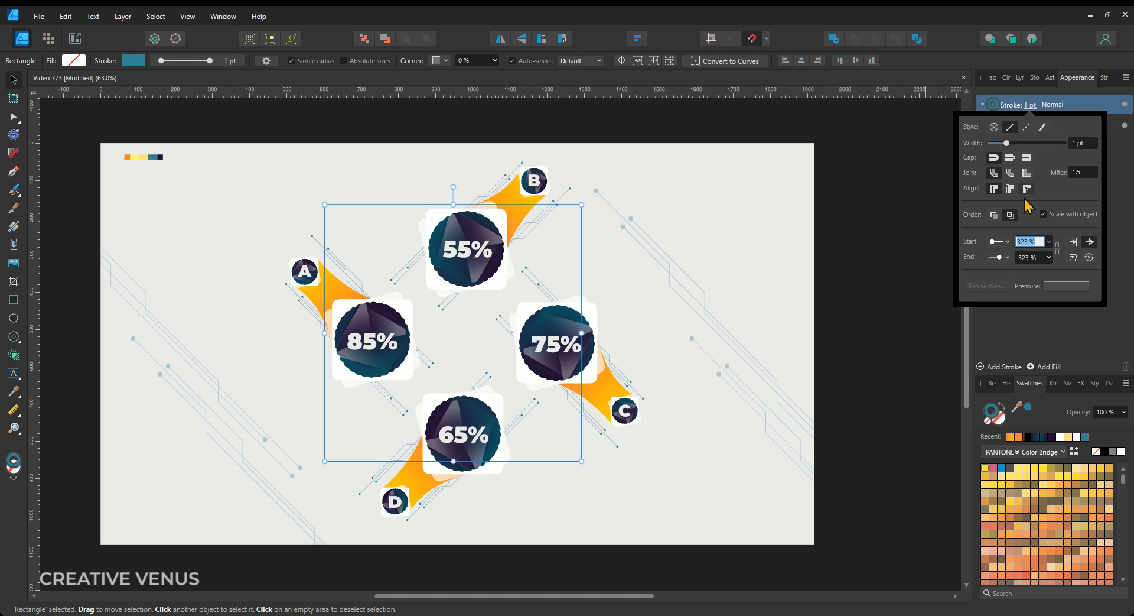
{"action": "mouse_move", "coordinate": [1026, 128]}
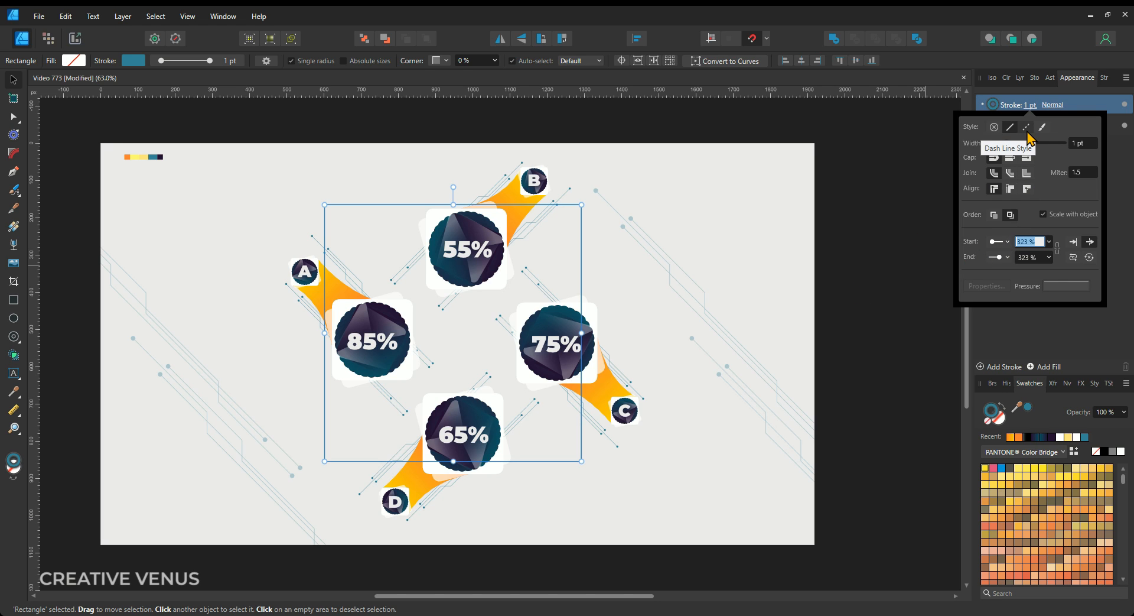
{"action": "left_click", "coordinate": [1018, 127]}
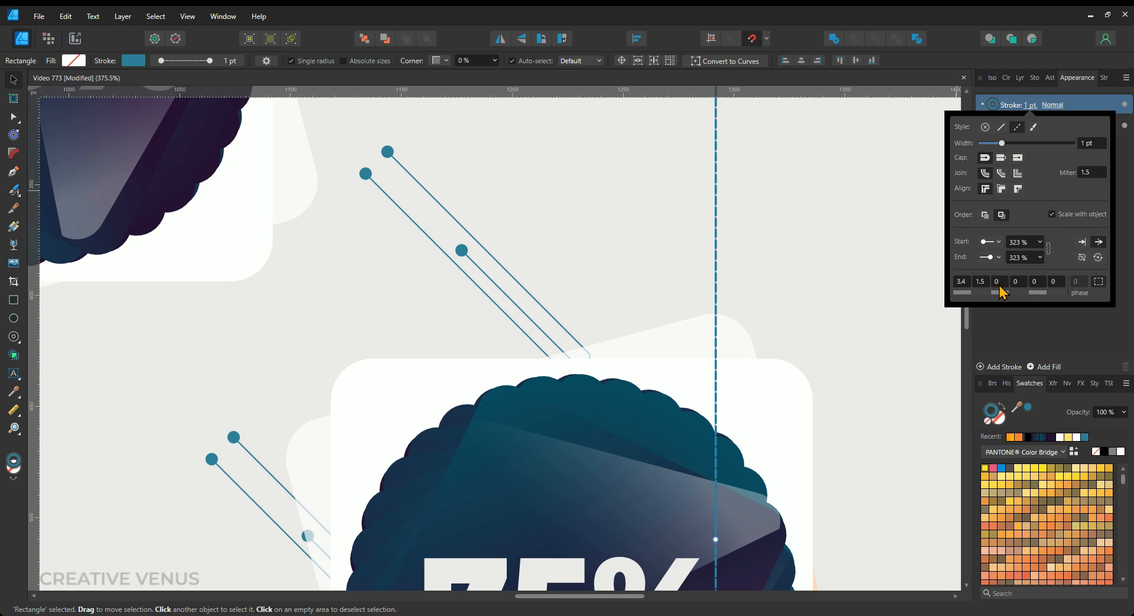
{"action": "left_click", "coordinate": [996, 281]}
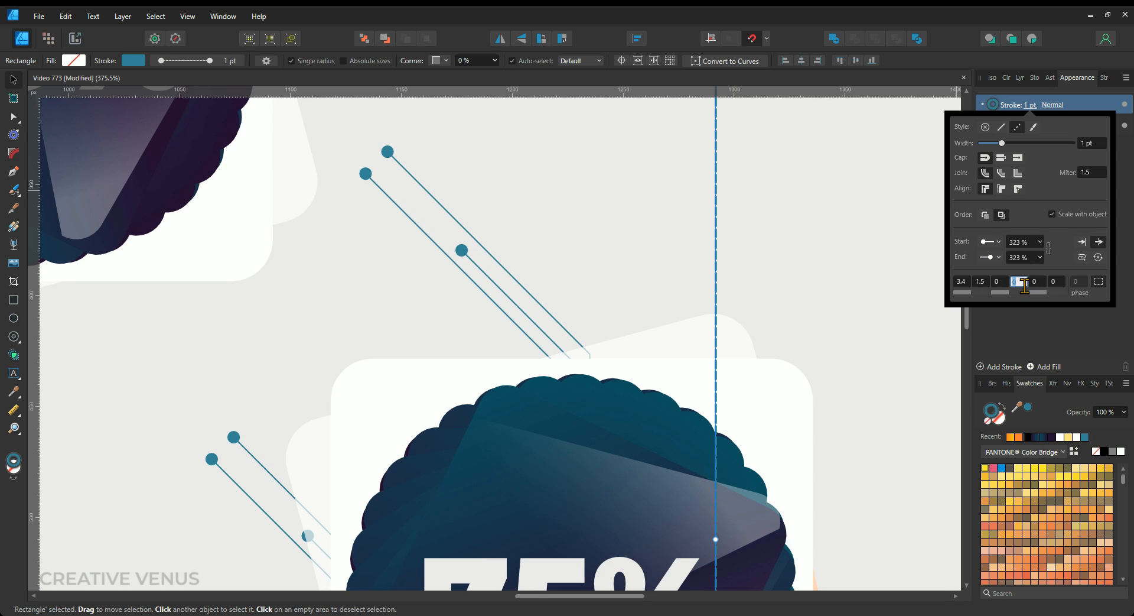
{"action": "left_click", "coordinate": [980, 281]}
{"action": "type", "text": "6"}
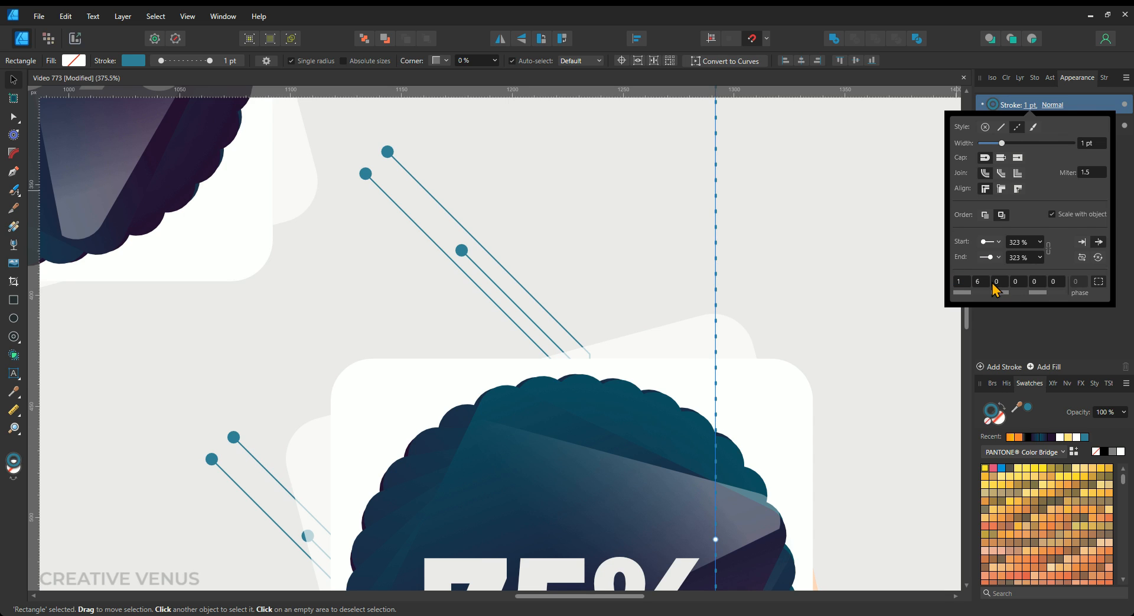
{"action": "left_click", "coordinate": [998, 281]}
{"action": "type", "text": "5"}
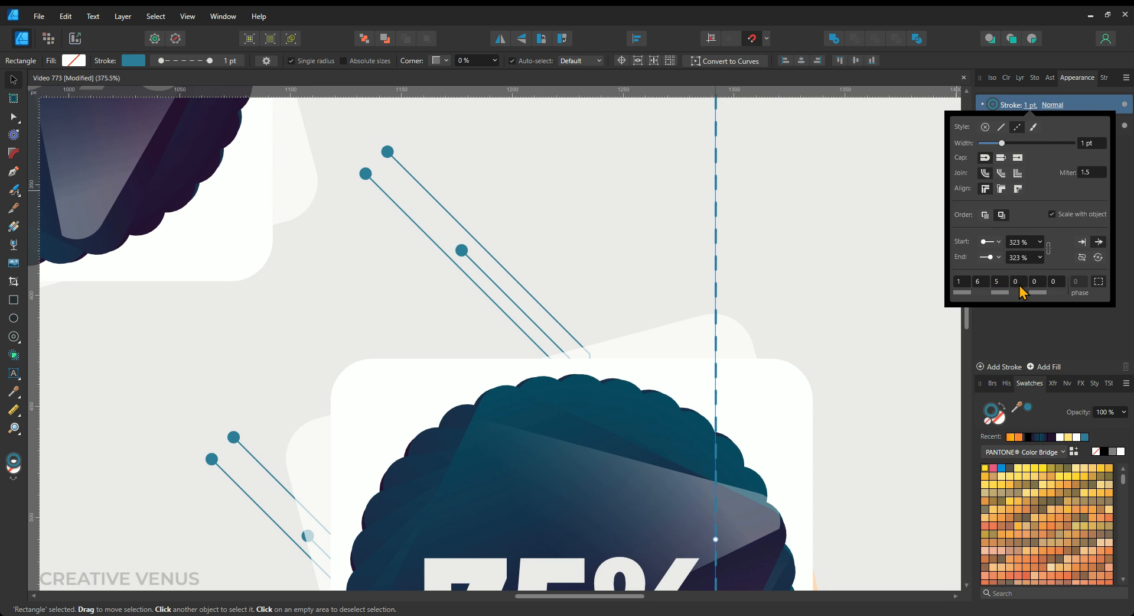
{"action": "left_click", "coordinate": [1016, 281]}
{"action": "type", "text": "5"}
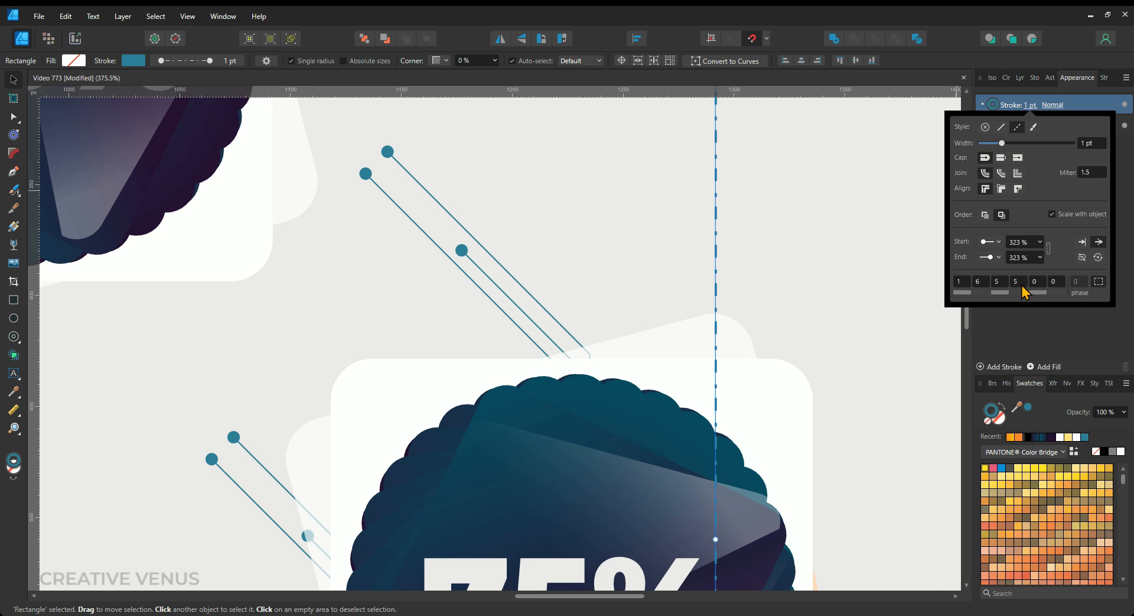
{"action": "mouse_move", "coordinate": [1037, 287]}
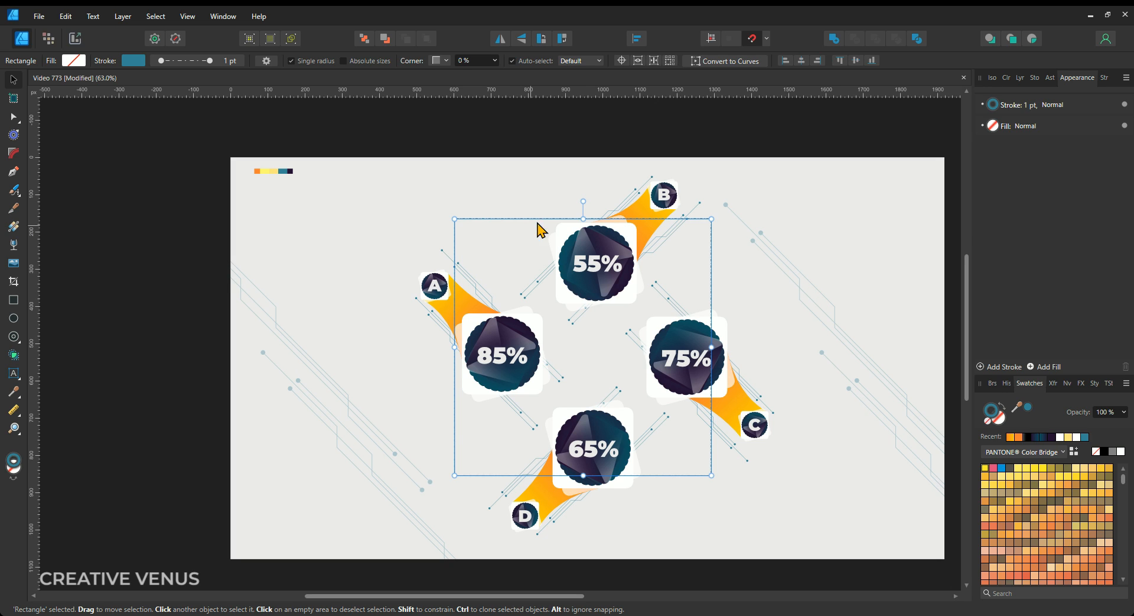
{"action": "mouse_move", "coordinate": [583, 204]}
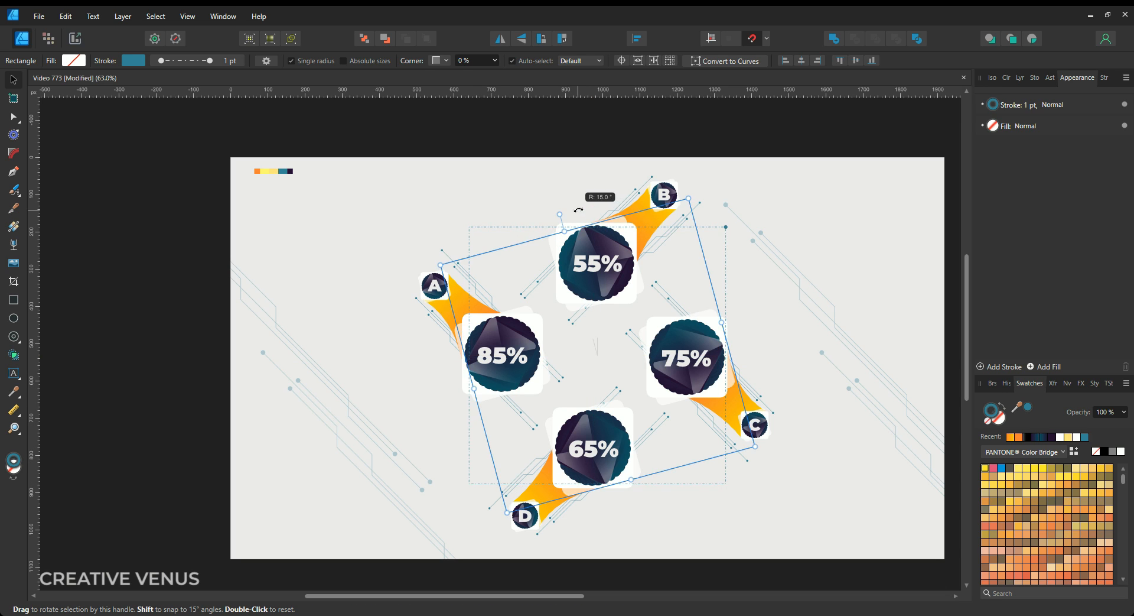
Step: Rotate the dashed square 15° and adjust the dotted ring group's opacity
{"action": "left_click_drag", "start_coordinate": [579, 210], "coordinate": [585, 212]}
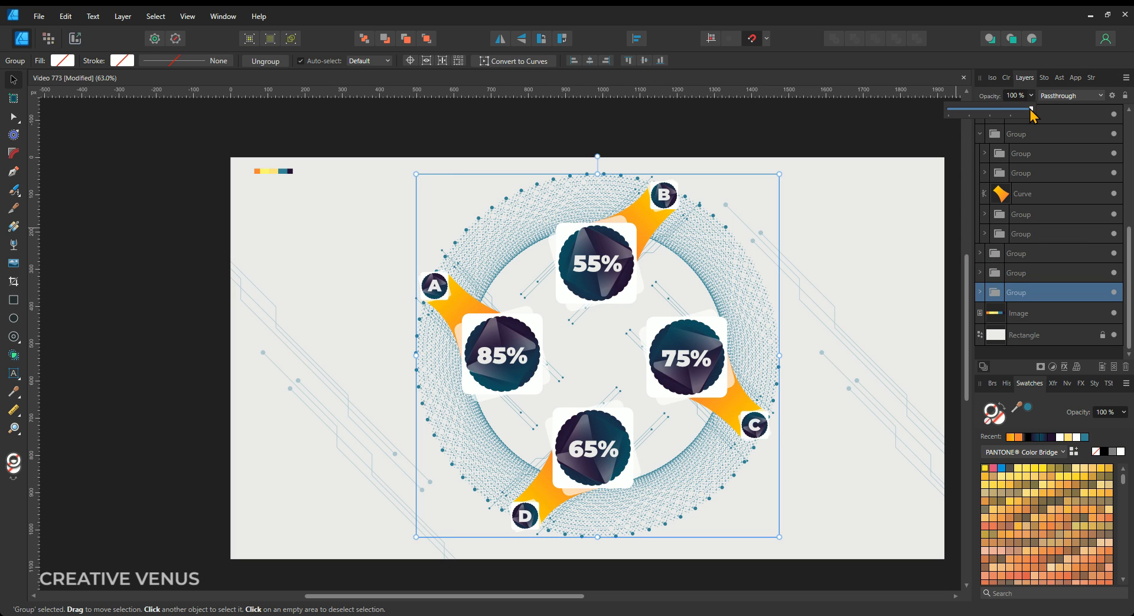
{"action": "left_click_drag", "start_coordinate": [1032, 109], "coordinate": [1003, 109]}
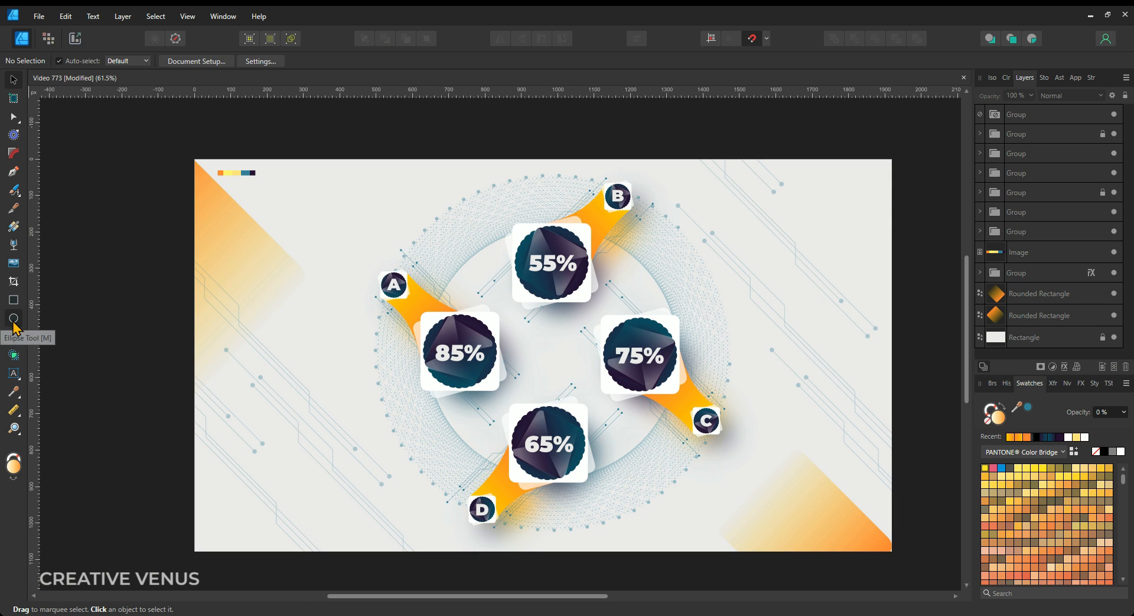
Step: Draw a centre circle and give it a Quick FX 3D effect with about 85 px radius
{"action": "left_click_drag", "start_coordinate": [512, 313], "coordinate": [574, 375]}
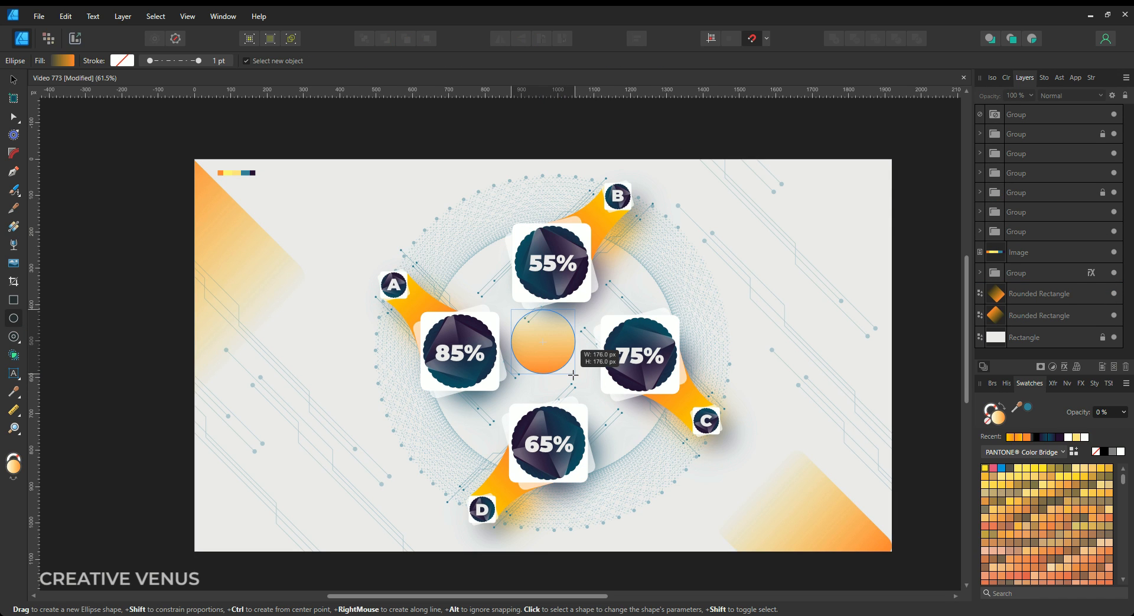
{"action": "left_click", "coordinate": [549, 352]}
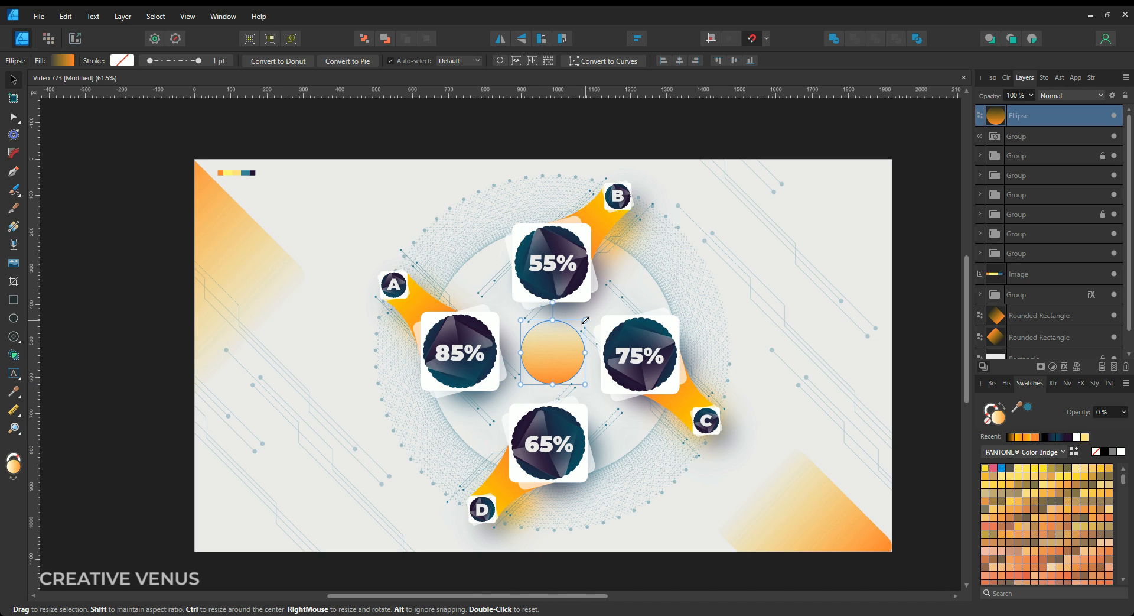
{"action": "left_click", "coordinate": [1081, 383]}
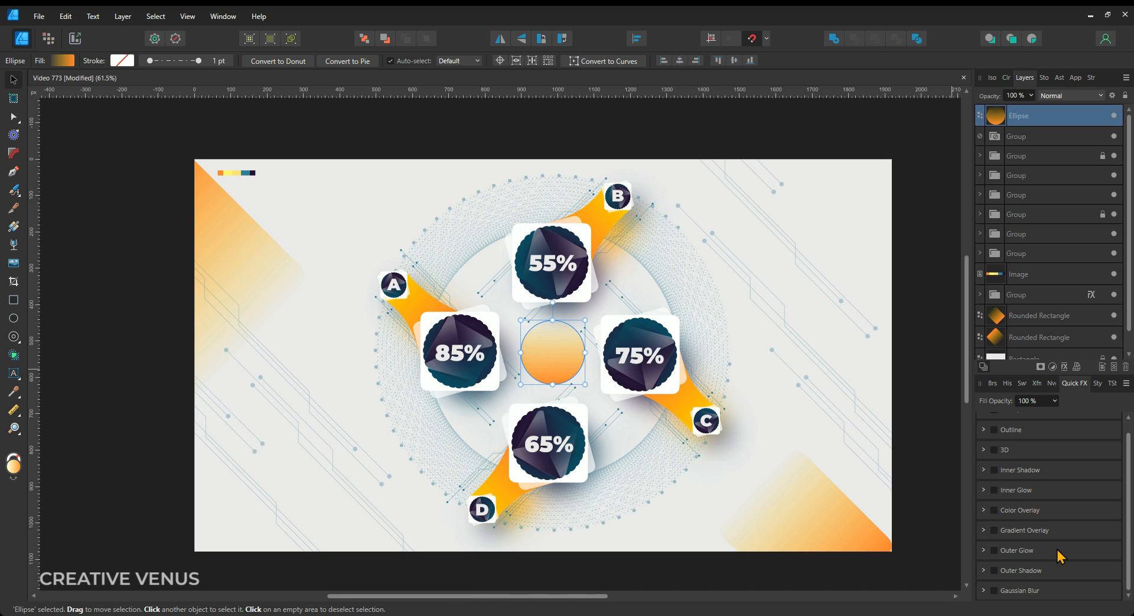
{"action": "left_click", "coordinate": [994, 450]}
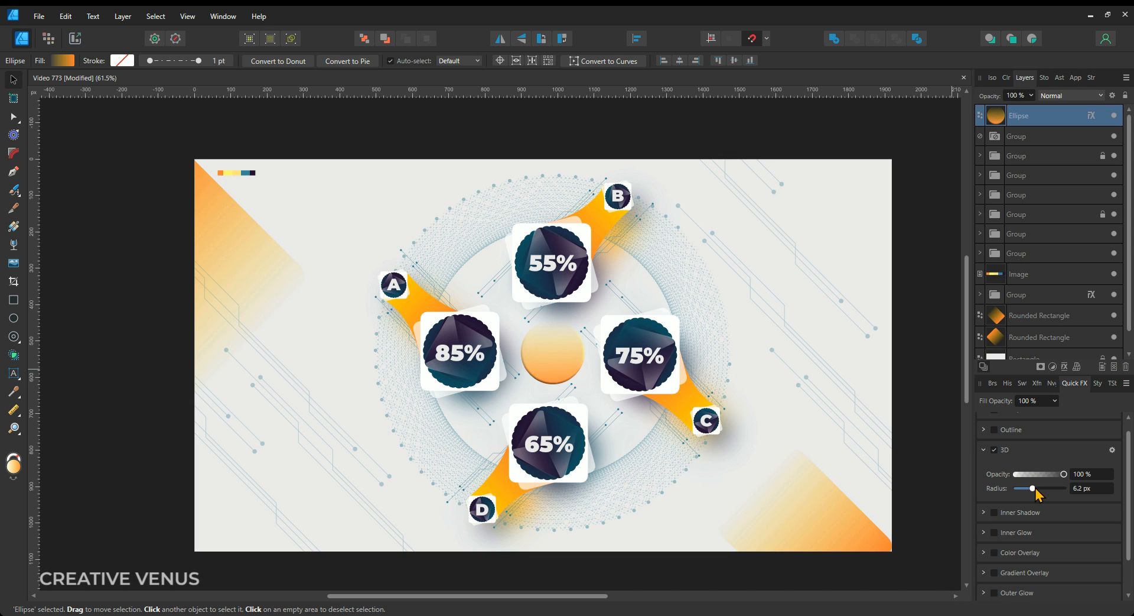
{"action": "left_click_drag", "start_coordinate": [1032, 488], "coordinate": [1061, 488]}
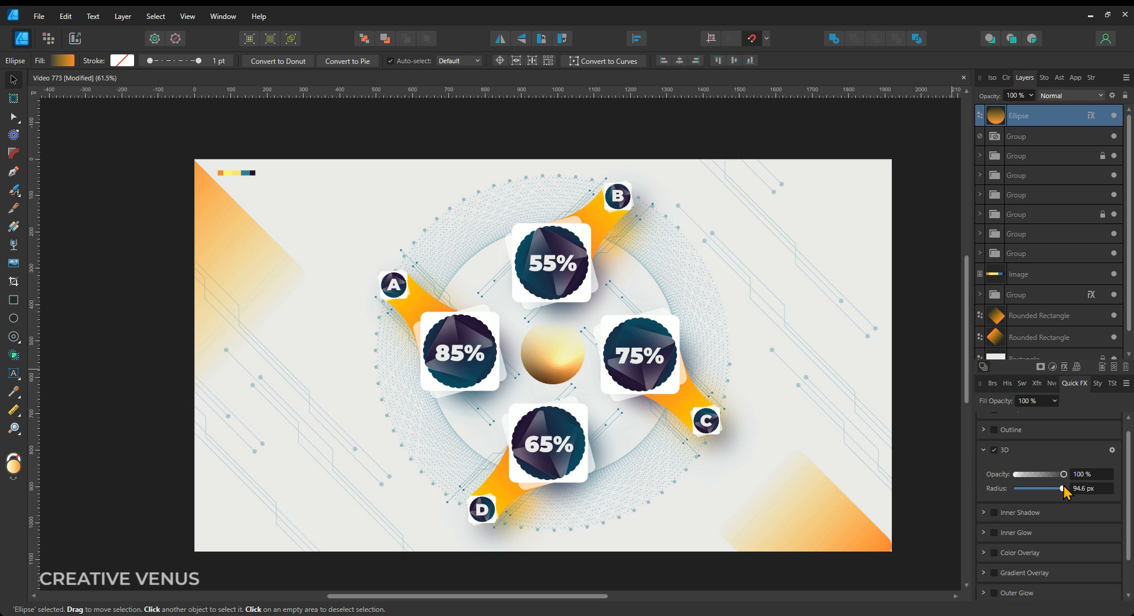
{"action": "left_click_drag", "start_coordinate": [1061, 487], "coordinate": [1042, 488]}
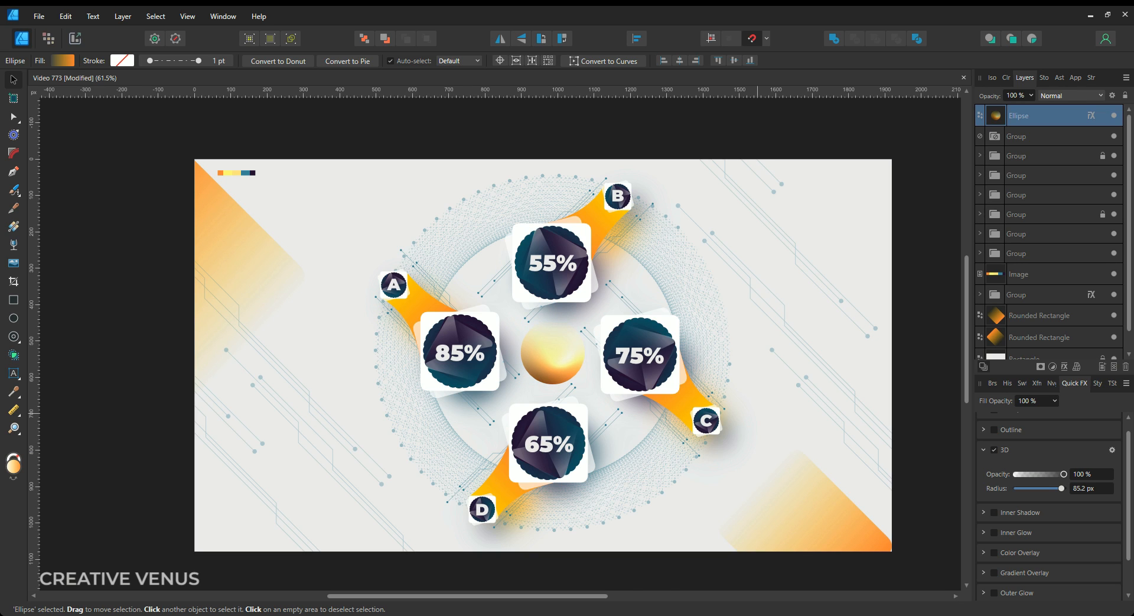
{"action": "left_click", "coordinate": [551, 361]}
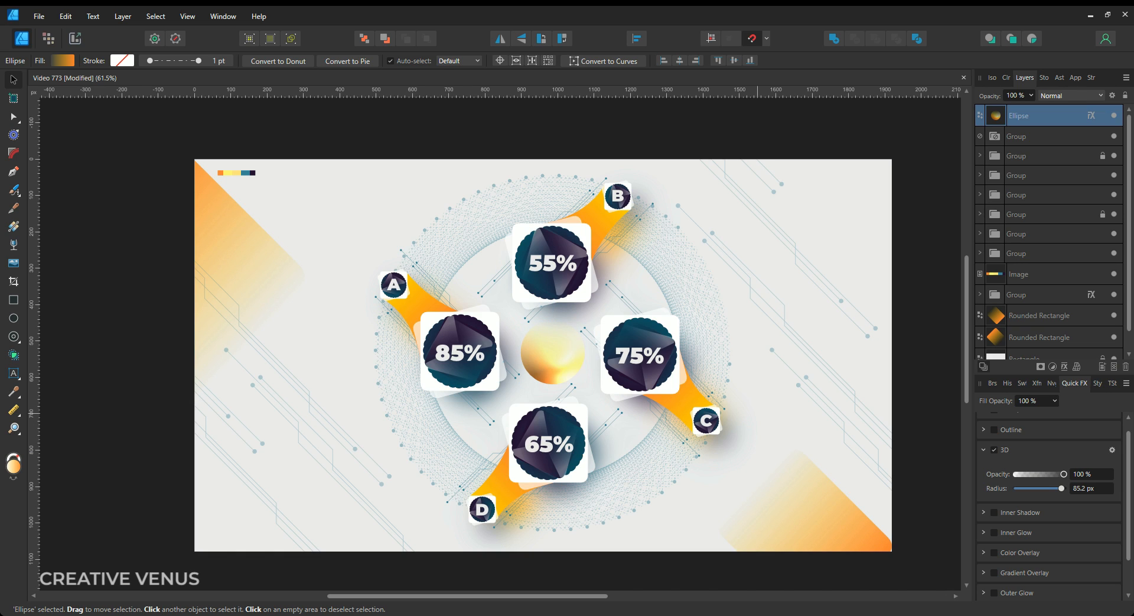
{"action": "left_click", "coordinate": [552, 360]}
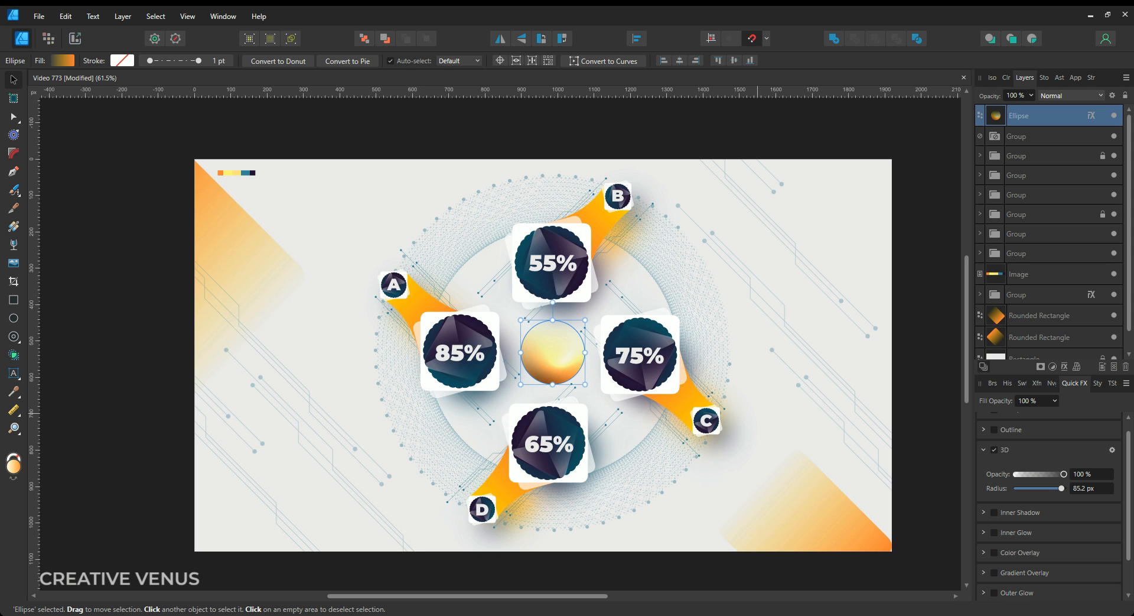
{"action": "mouse_move", "coordinate": [13, 230]}
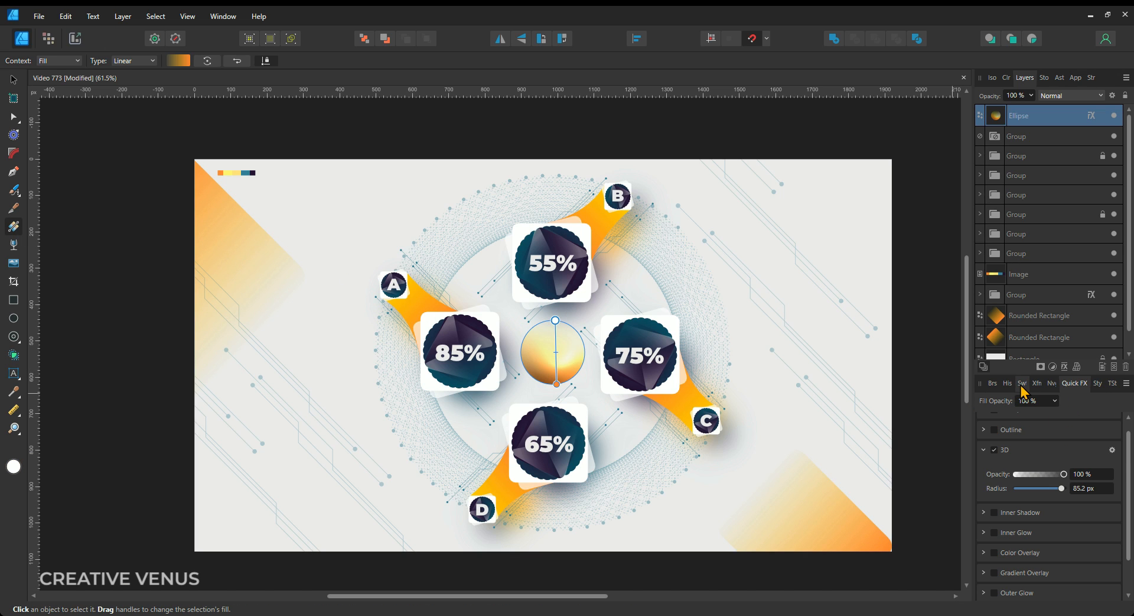
Step: Fill the sphere yellow, offset its duplicate right, and add Gaussian Blur to the copy
{"action": "left_click", "coordinate": [1021, 383]}
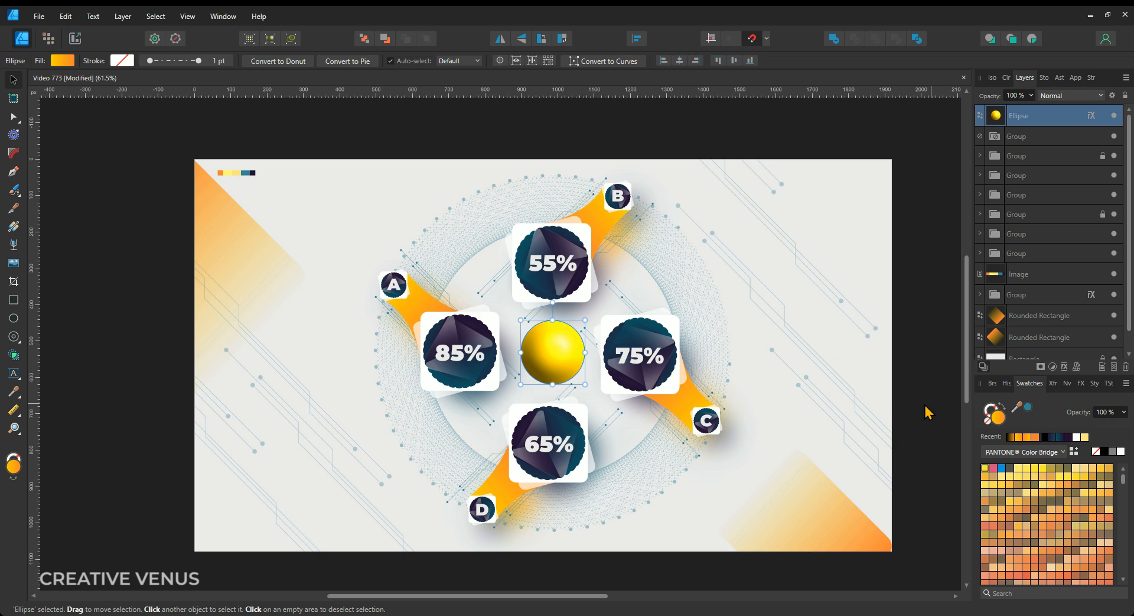
{"action": "mouse_move", "coordinate": [553, 380]}
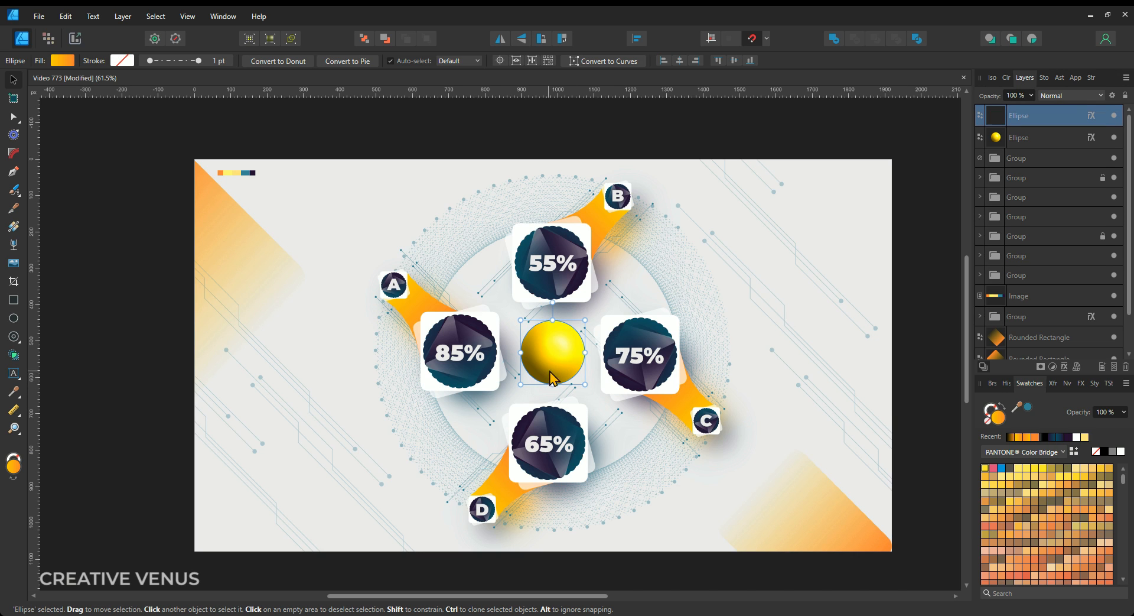
{"action": "left_click_drag", "start_coordinate": [552, 354], "coordinate": [563, 360]}
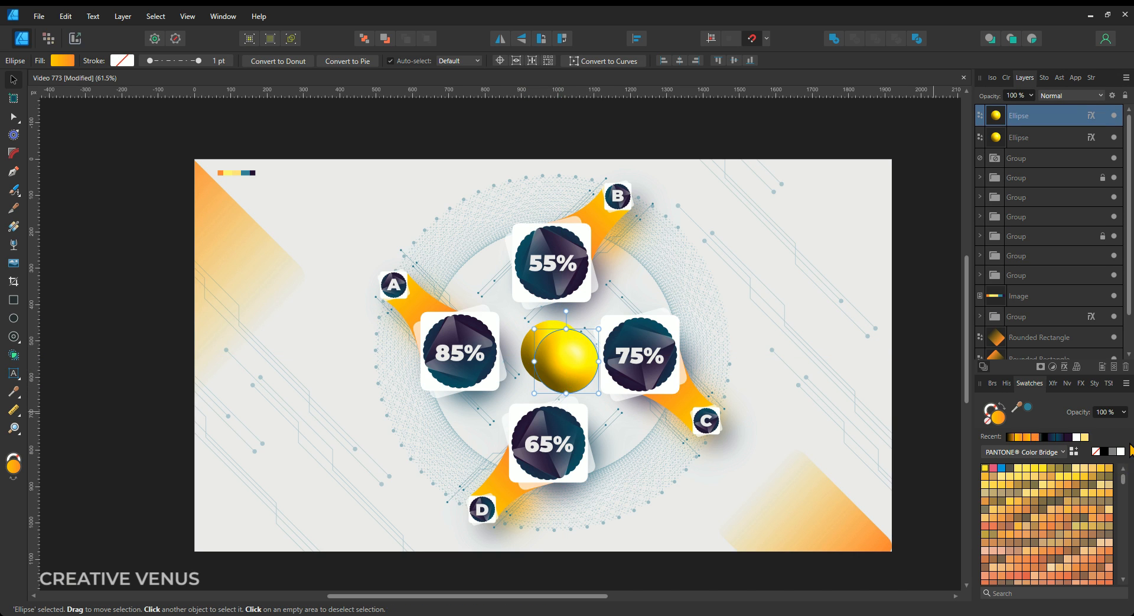
{"action": "left_click", "coordinate": [1081, 383]}
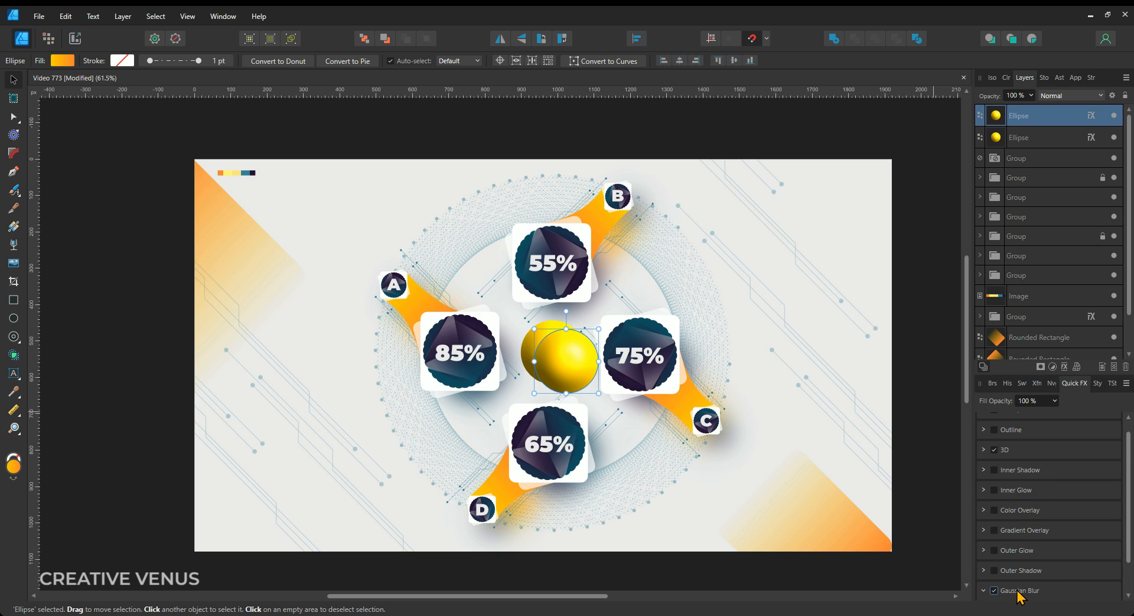